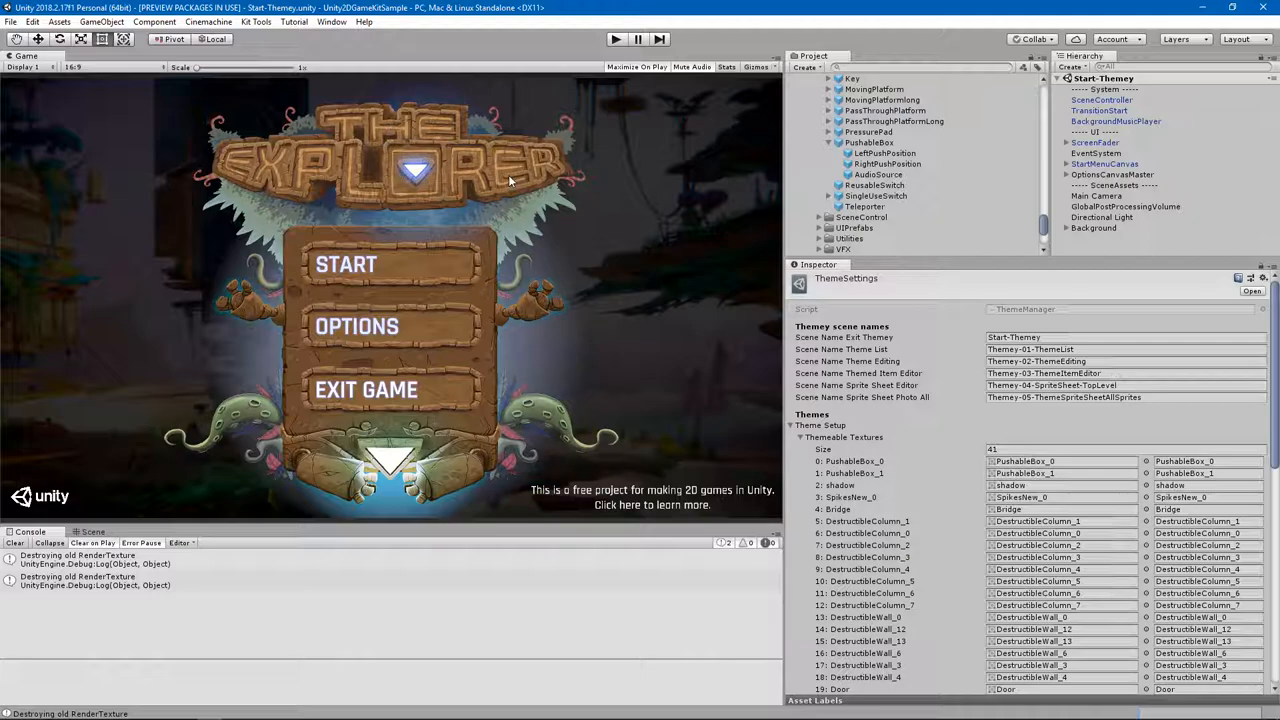
pyautogui.moveTo(668, 333)
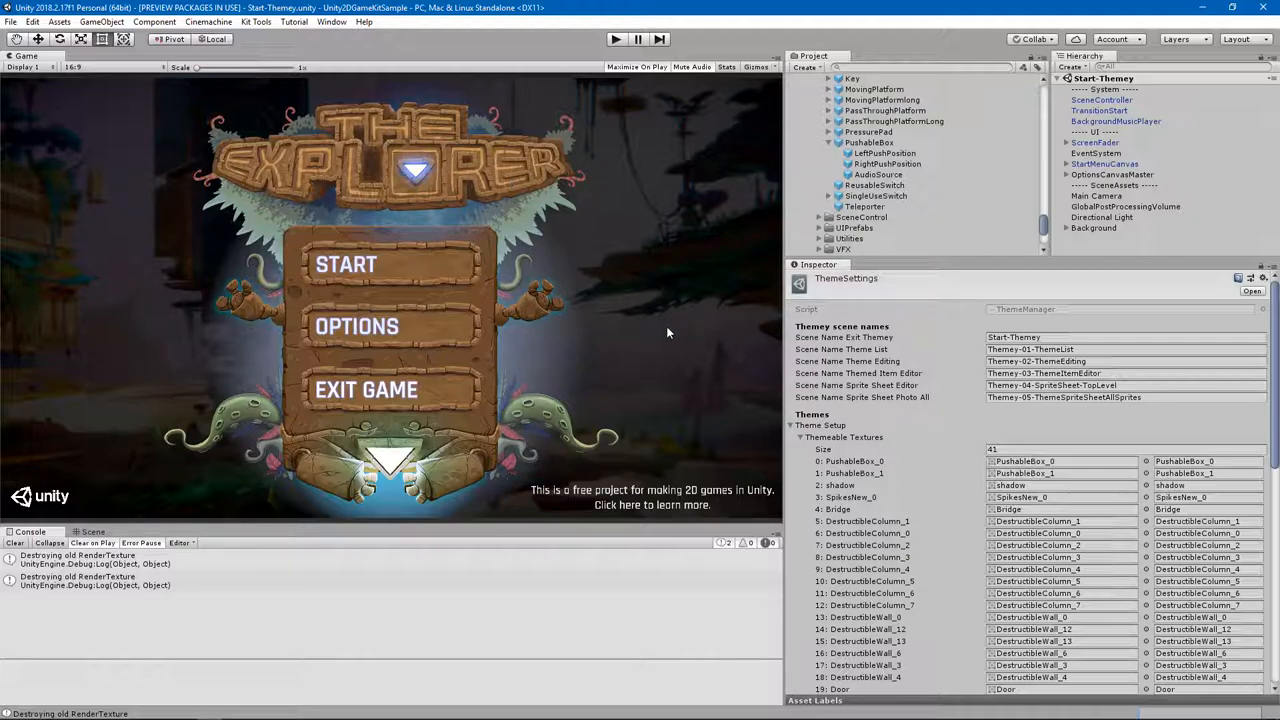
pyautogui.moveTo(633, 275)
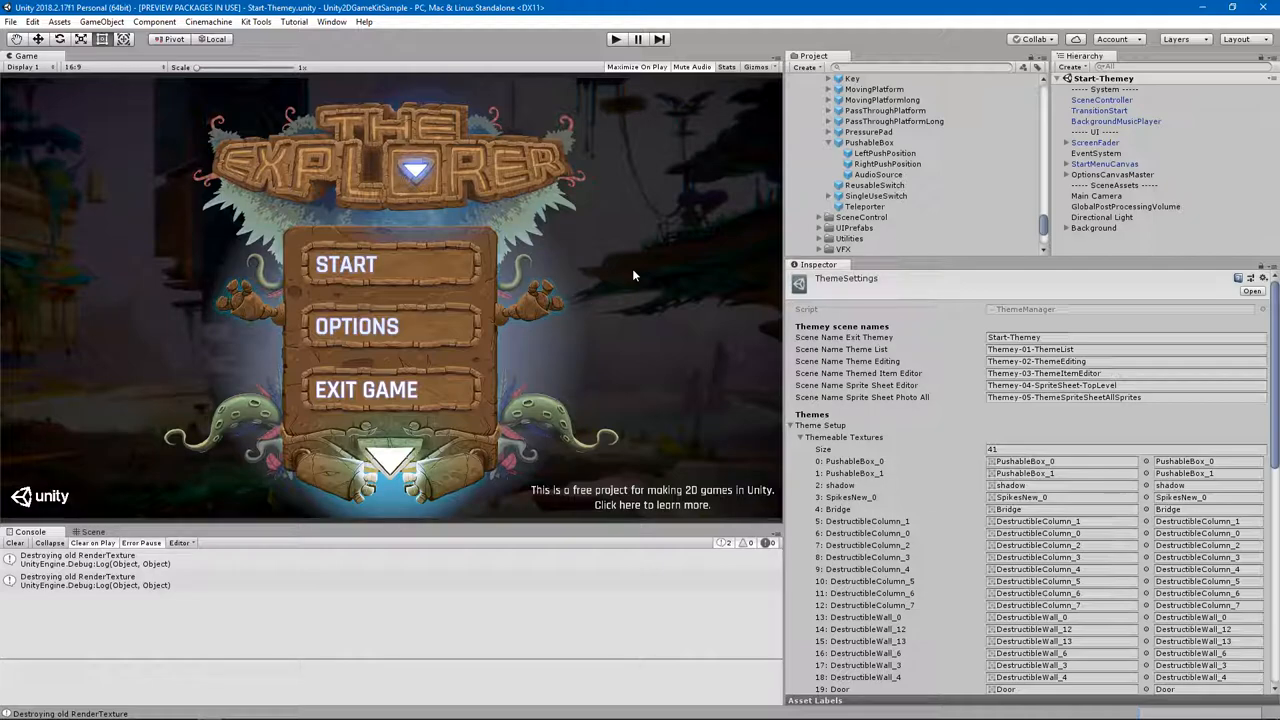
pyautogui.moveTo(635, 224)
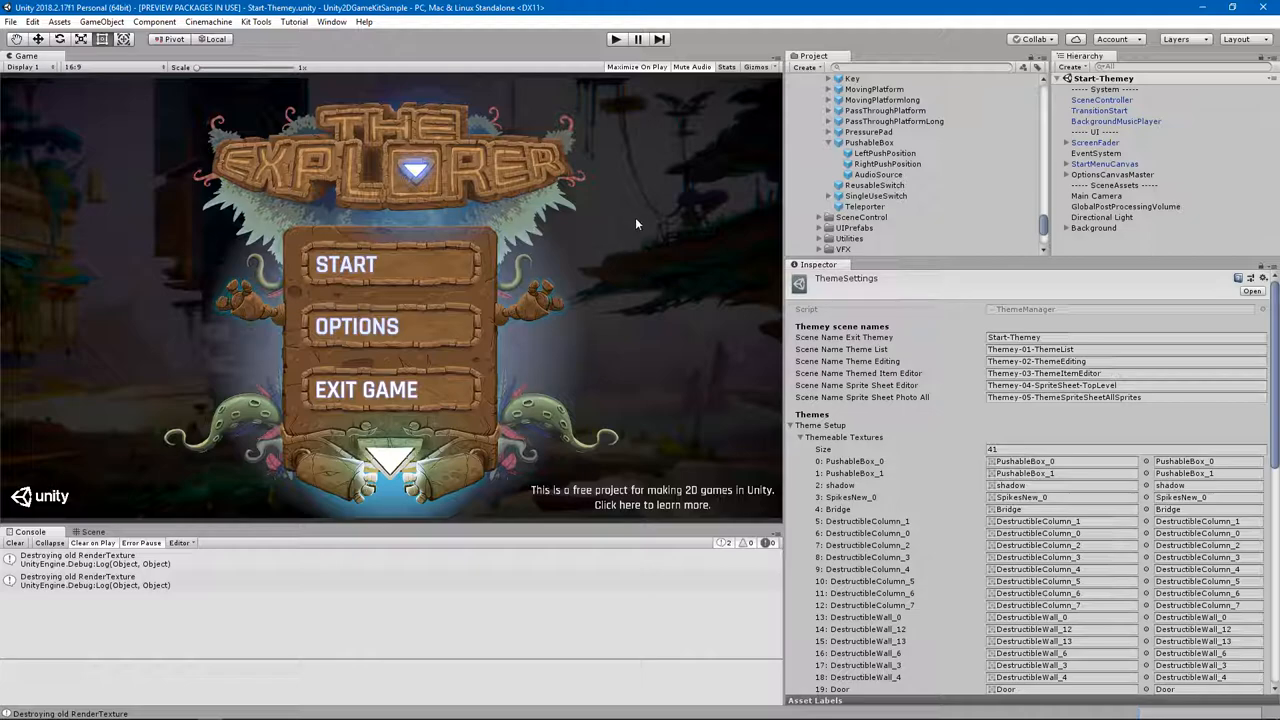
pyautogui.moveTo(600, 283)
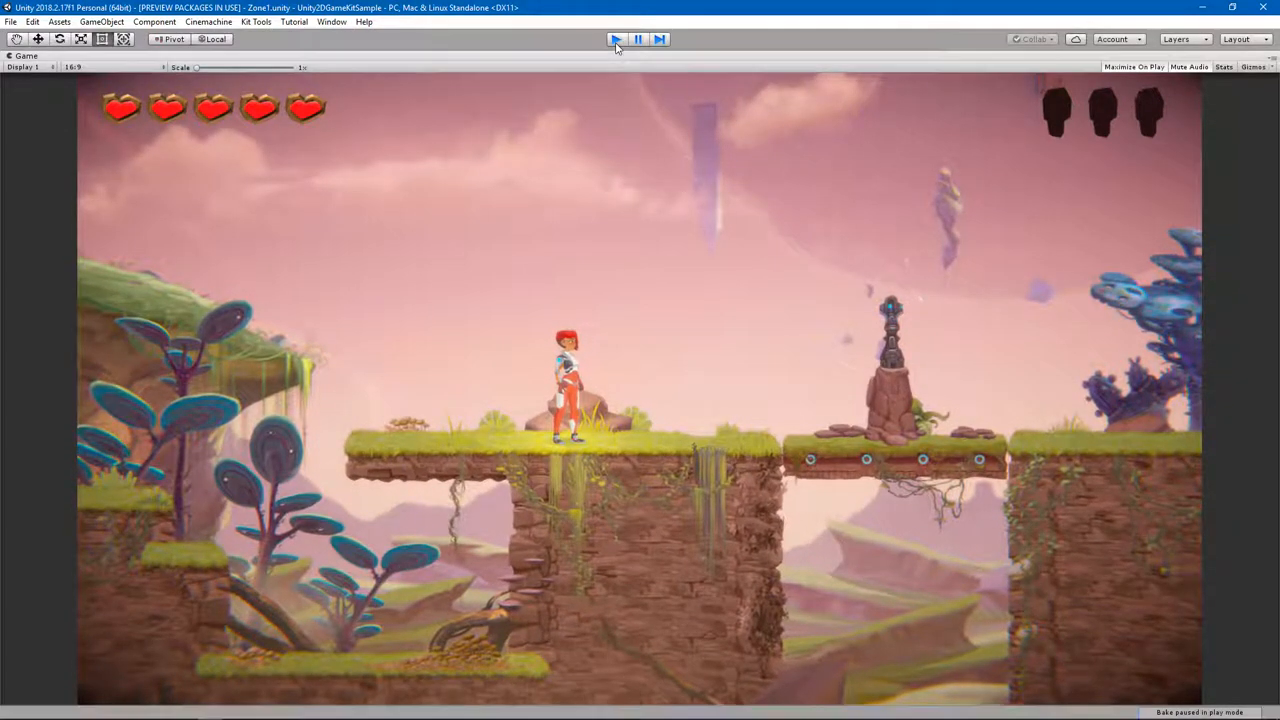
# Stop the Zone1 level, then open the Zone4 scene from Assets/Scenes and play it.
pyautogui.click(615, 39)
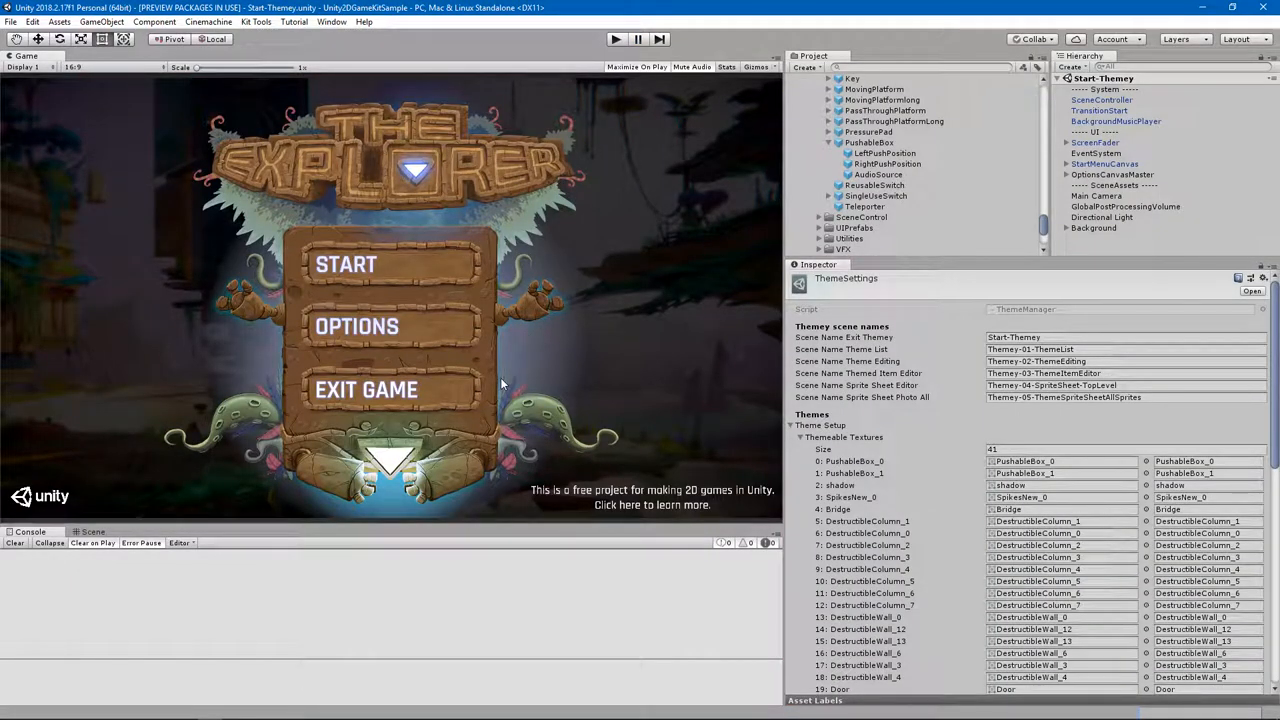
pyautogui.scroll(-3)
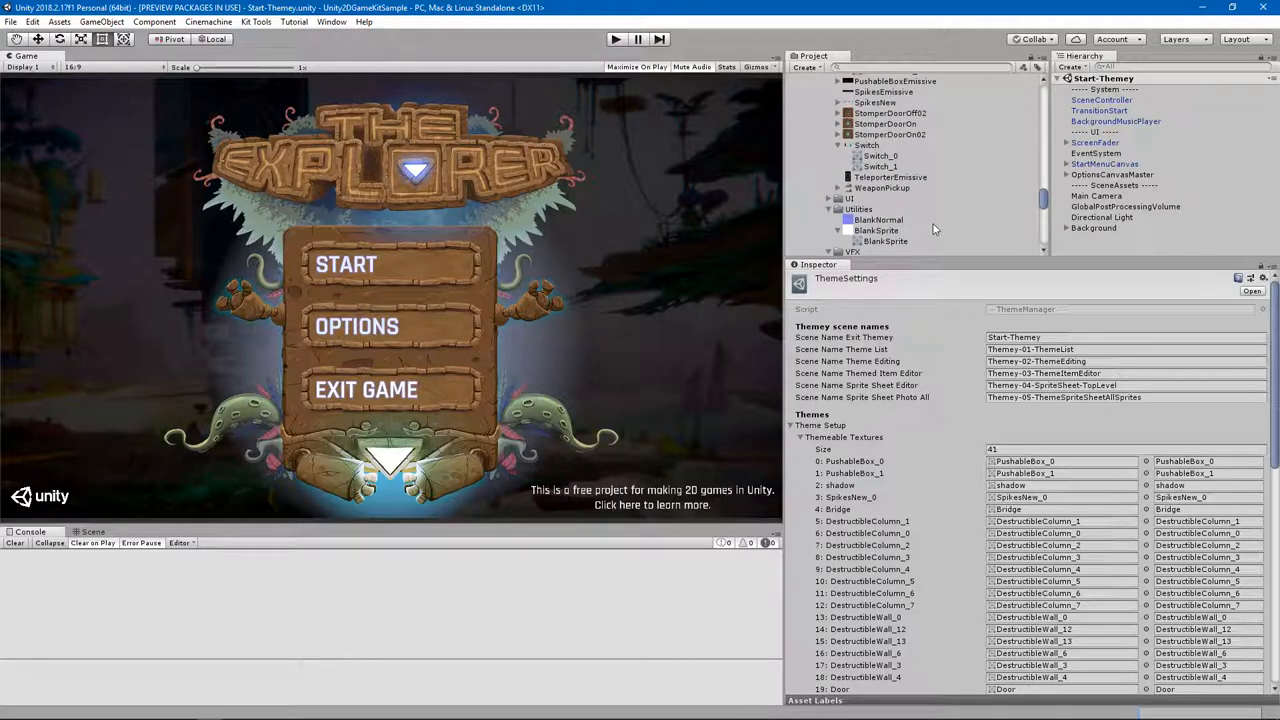
pyautogui.moveTo(898, 156)
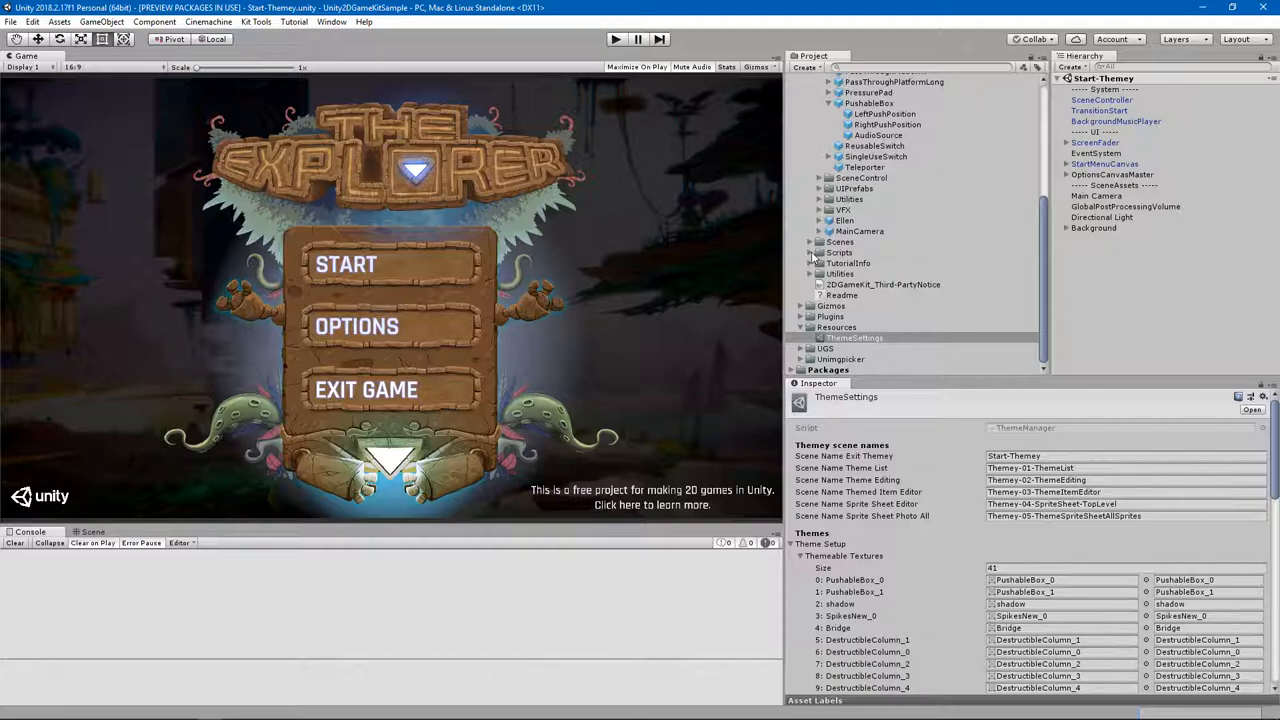
pyautogui.click(810, 242)
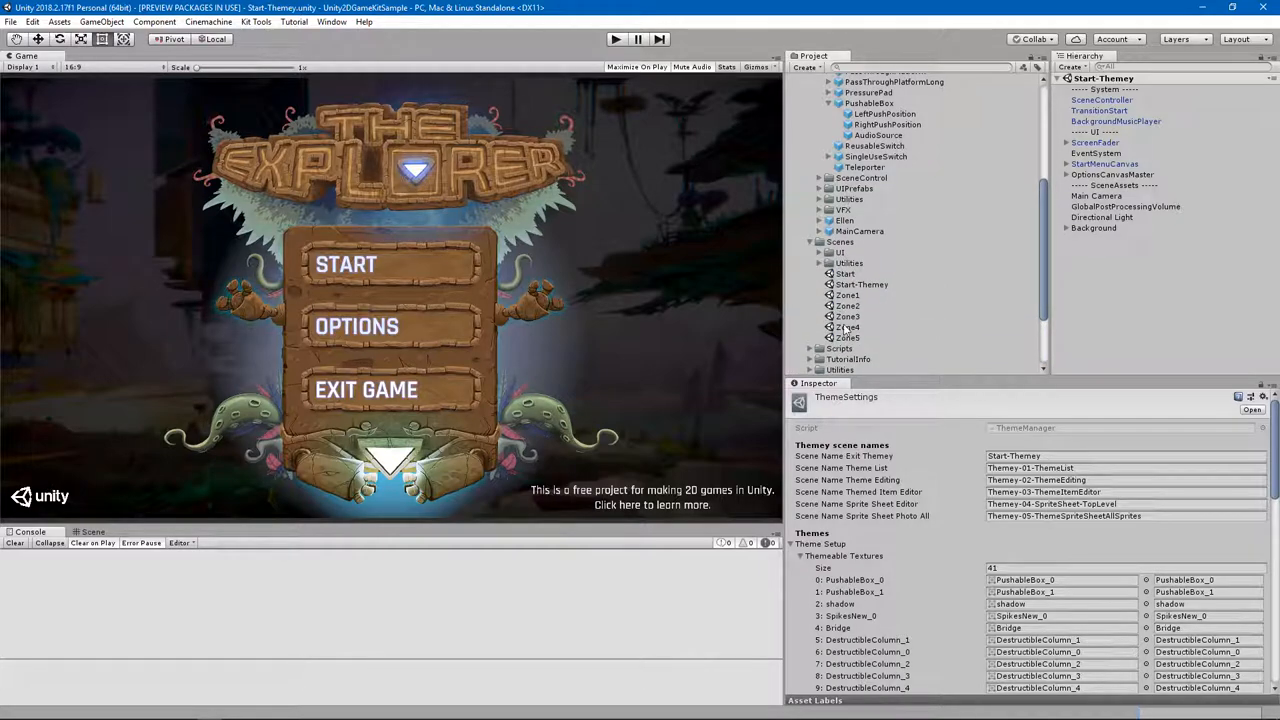
pyautogui.doubleClick(847, 327)
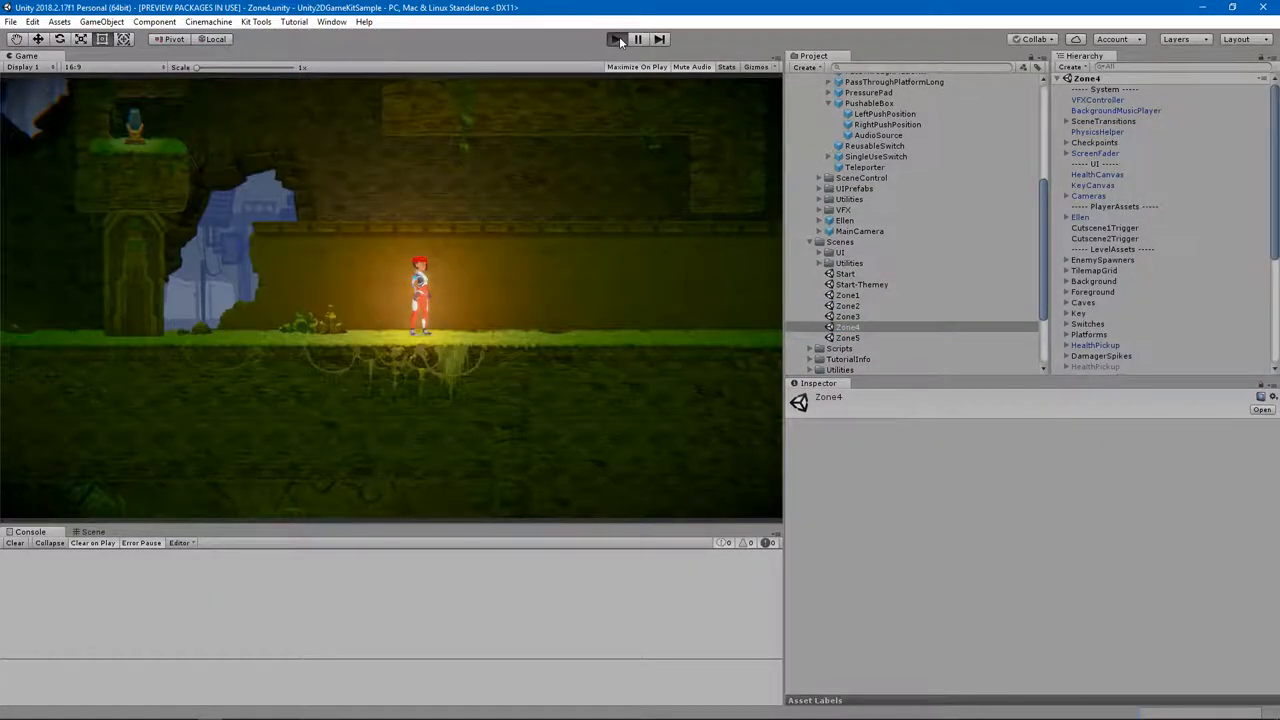
pyautogui.click(615, 39)
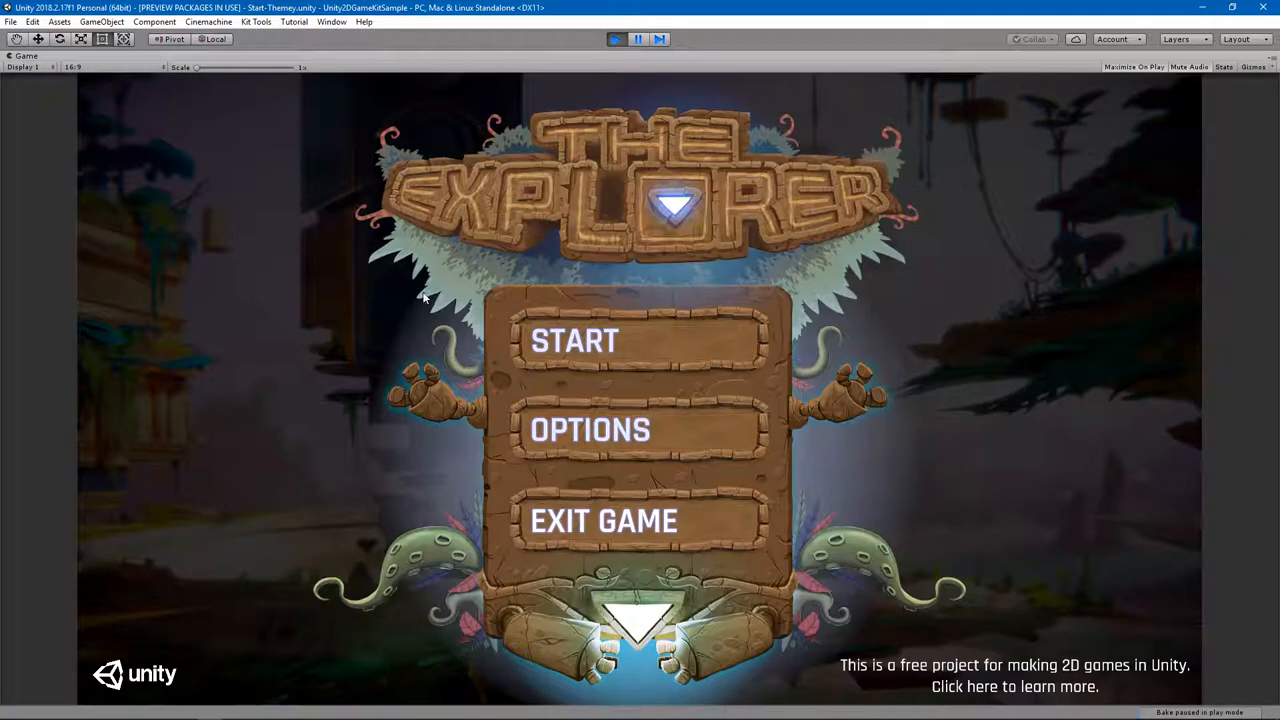
# Go through OPTIONS and THEME in the game menu and pick Theme2 for editing.
pyautogui.click(589, 428)
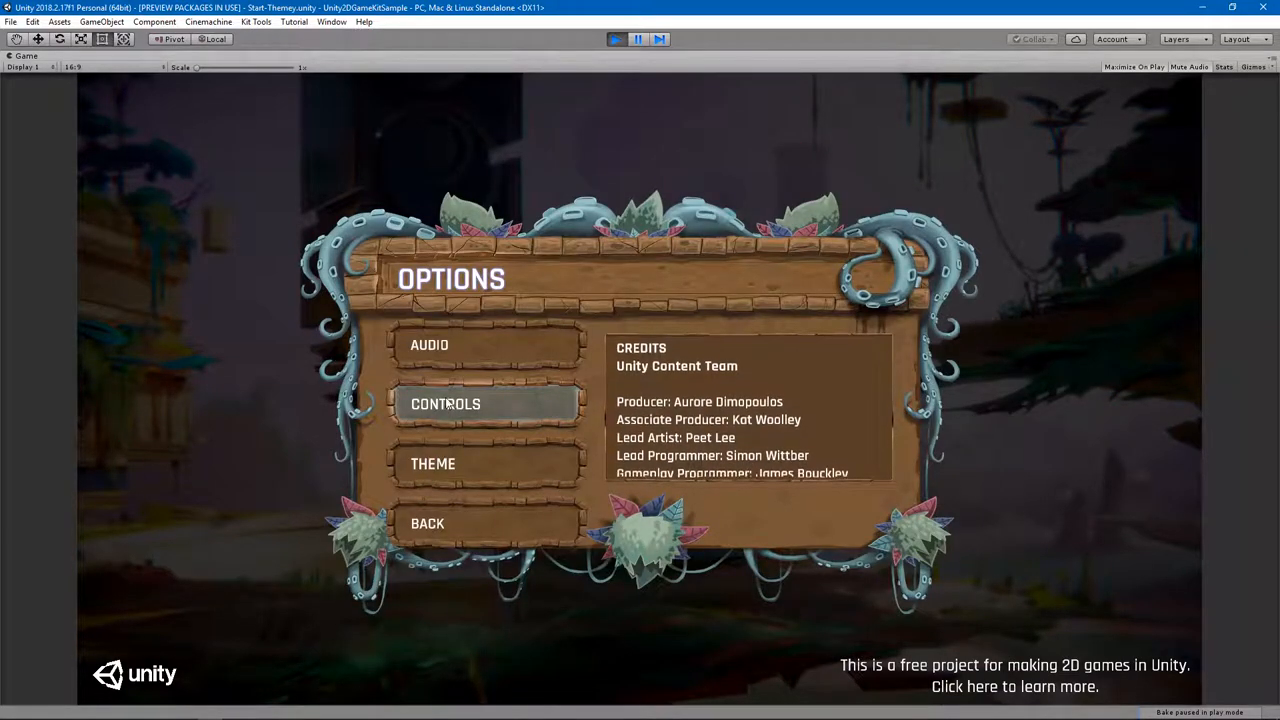
pyautogui.click(433, 463)
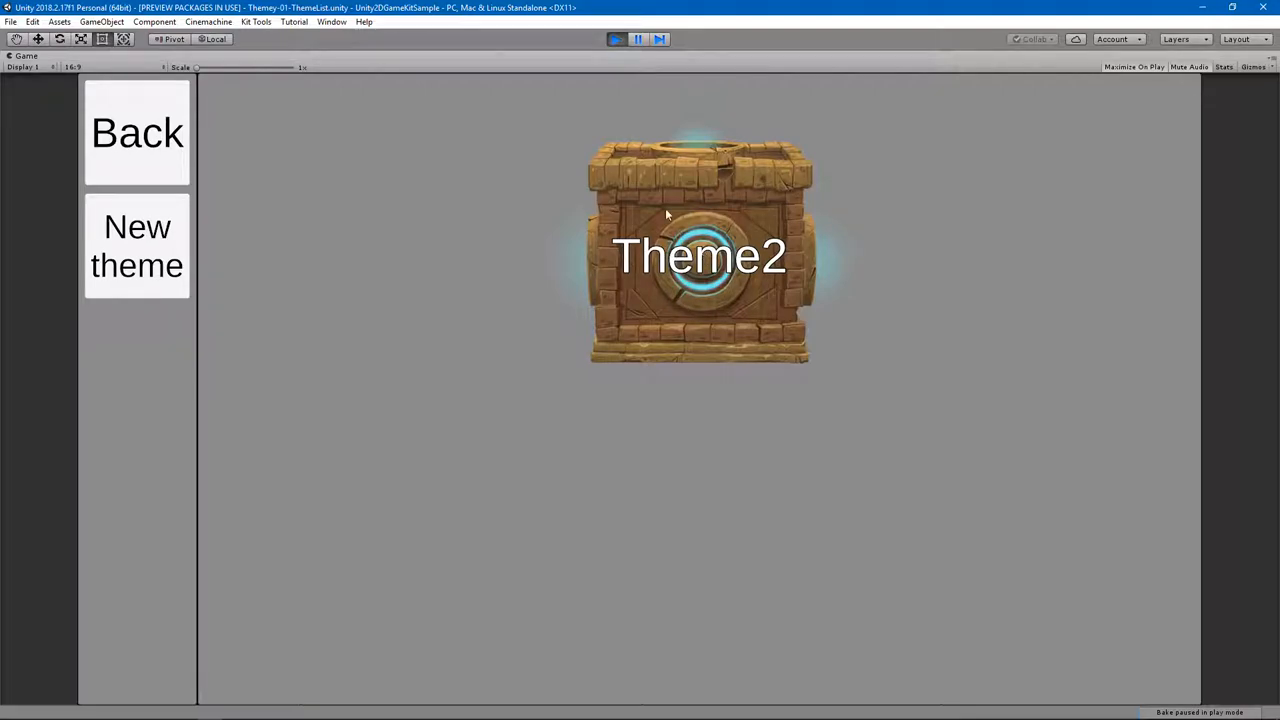
pyautogui.click(698, 250)
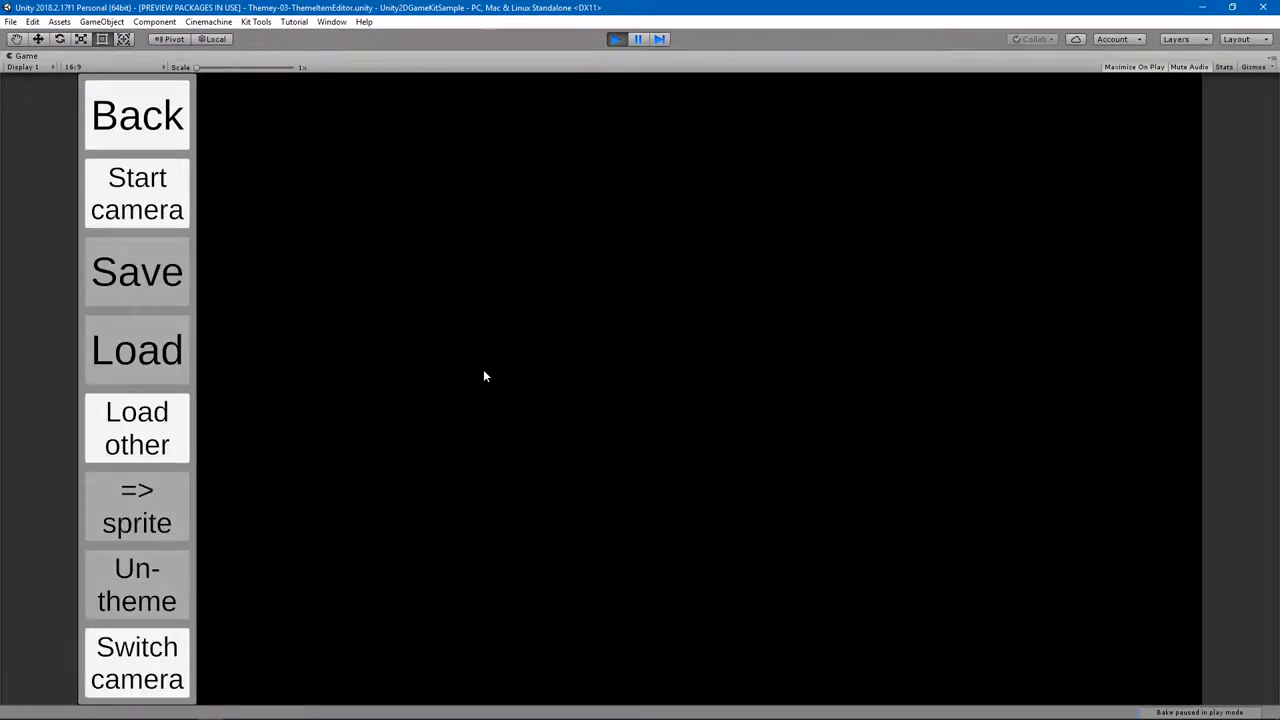
# Take a webcam photo, crop it into the PushableBox_0 sprite, and return to the item grid.
pyautogui.click(137, 193)
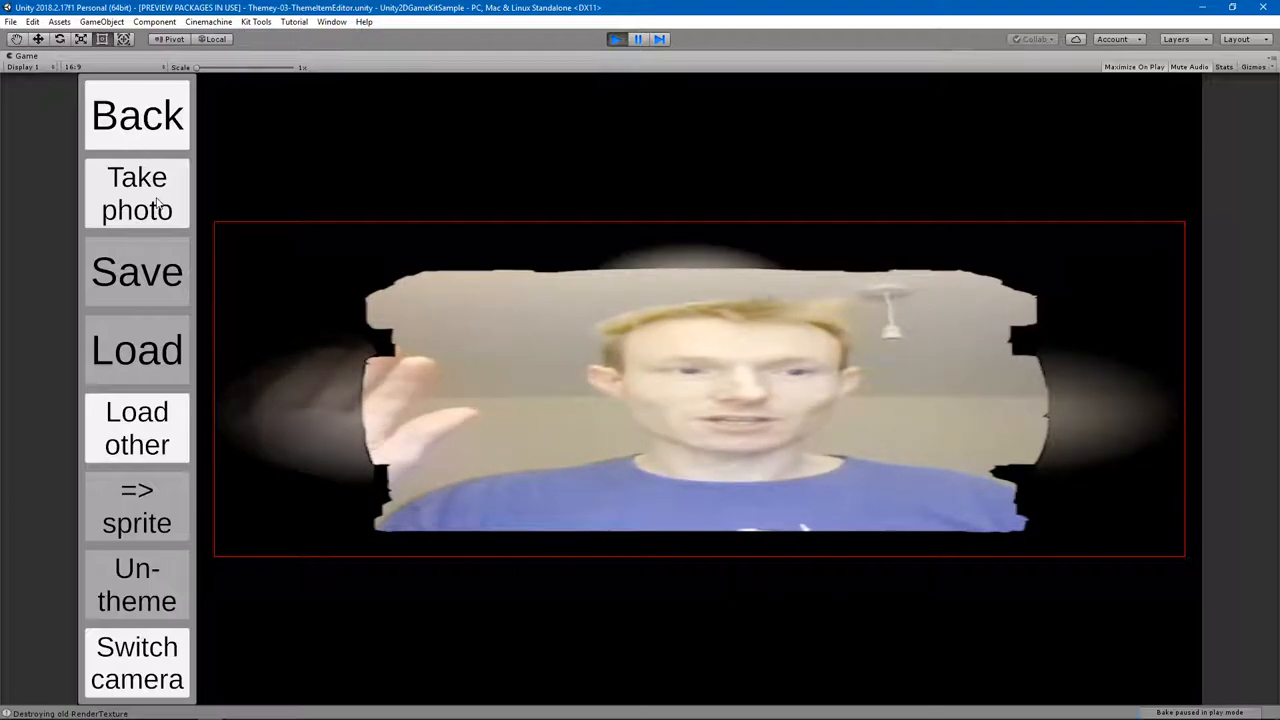
pyautogui.click(137, 193)
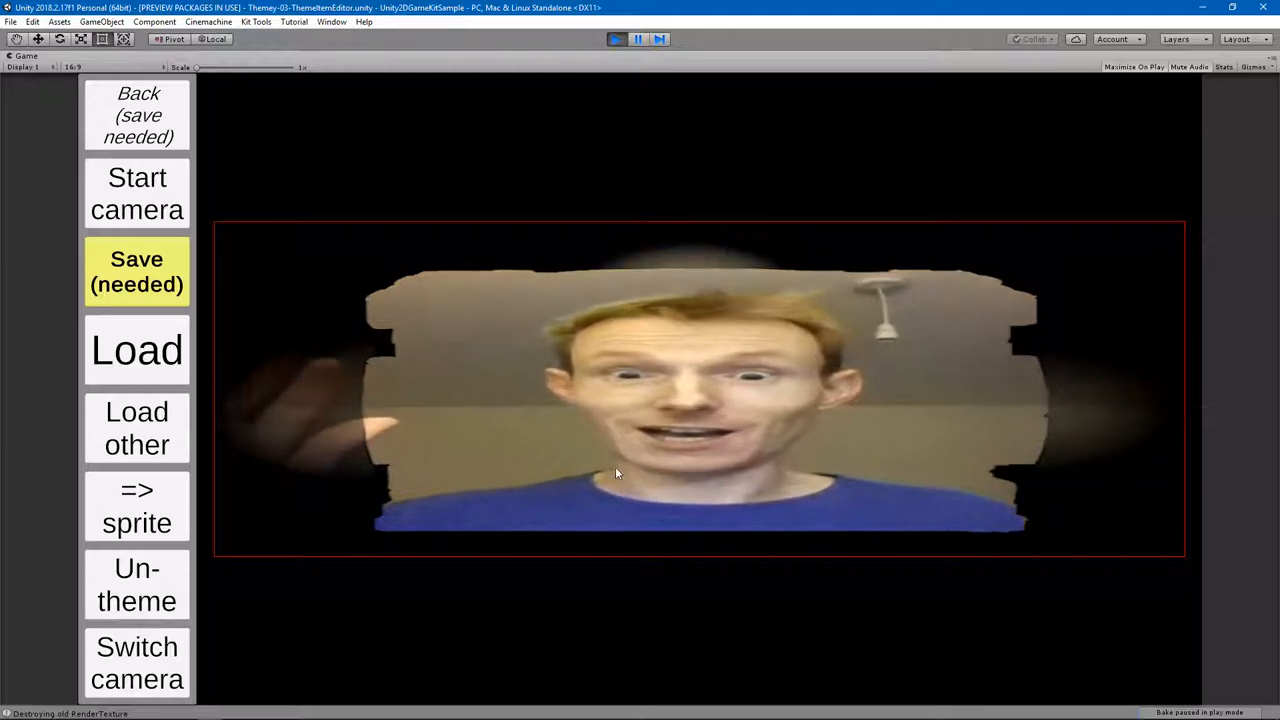
pyautogui.moveTo(672, 506)
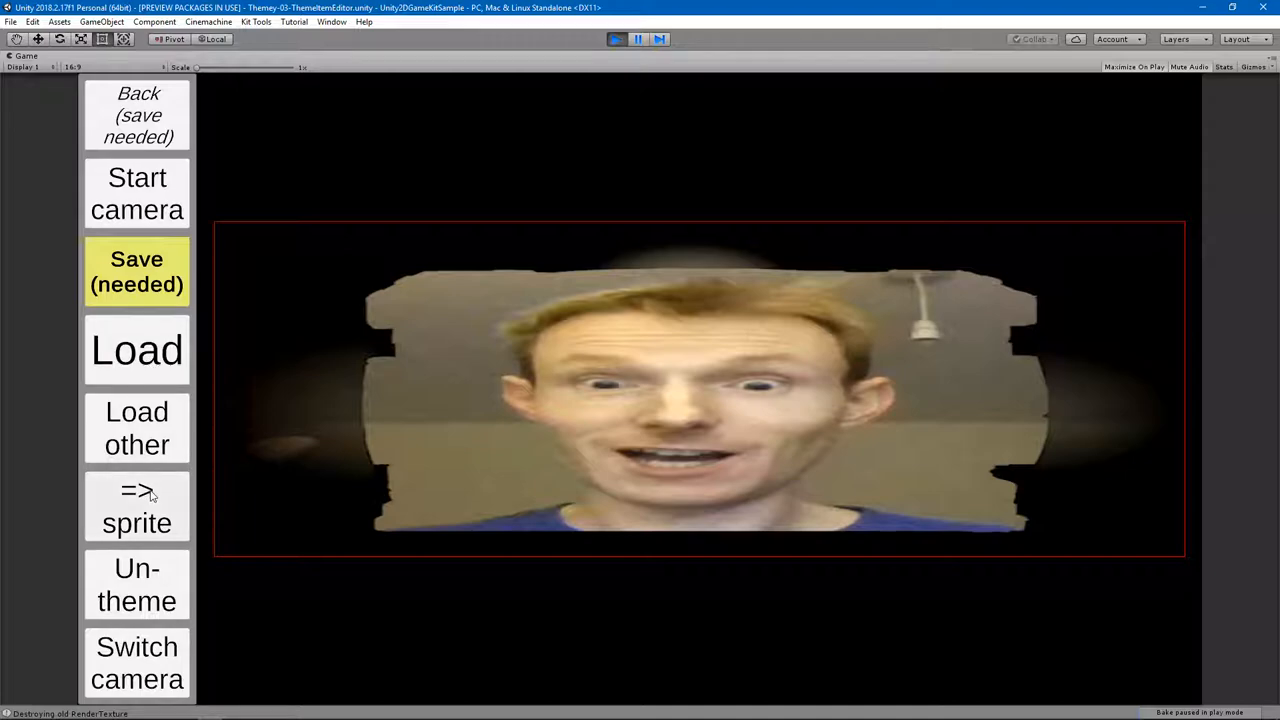
pyautogui.click(137, 507)
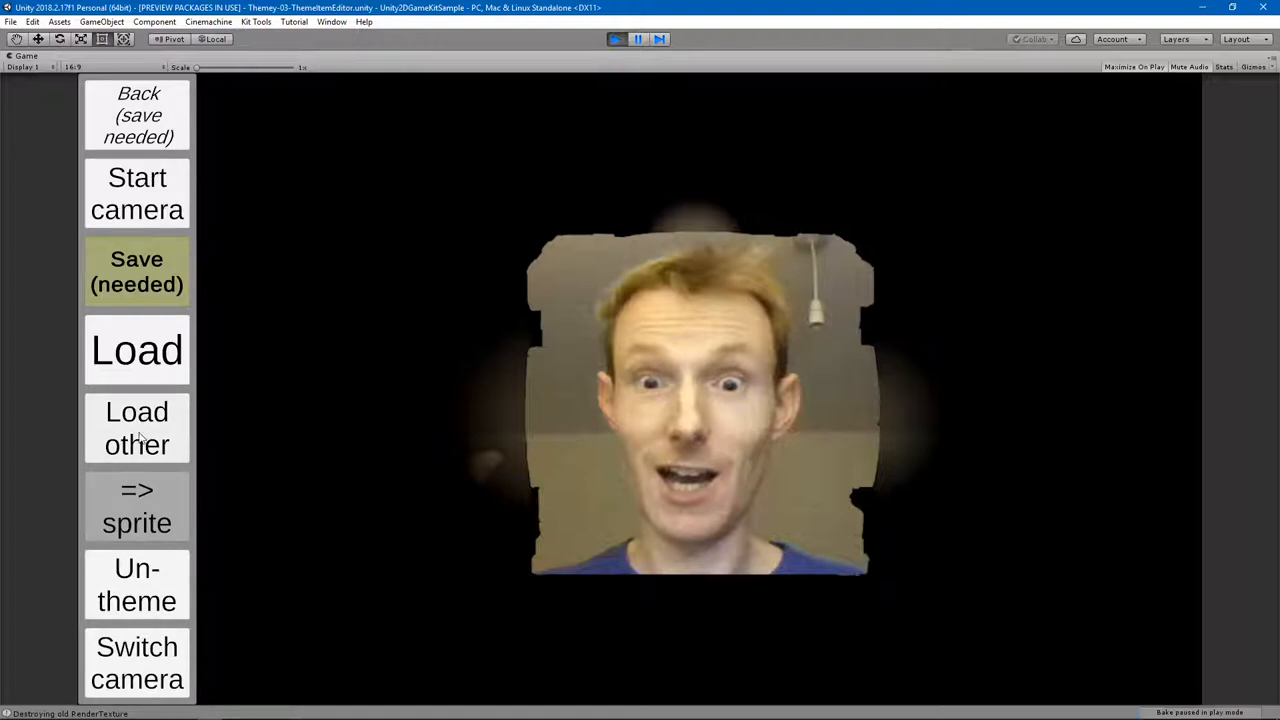
pyautogui.click(137, 428)
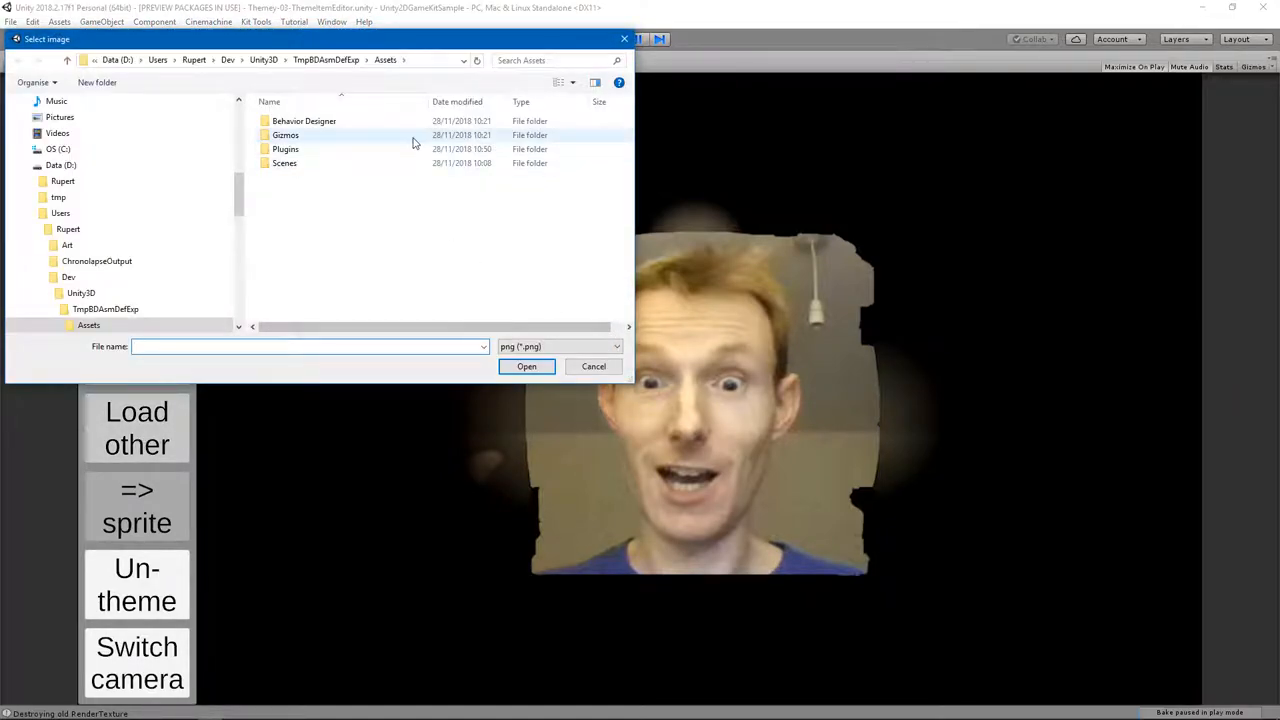
pyautogui.click(593, 366)
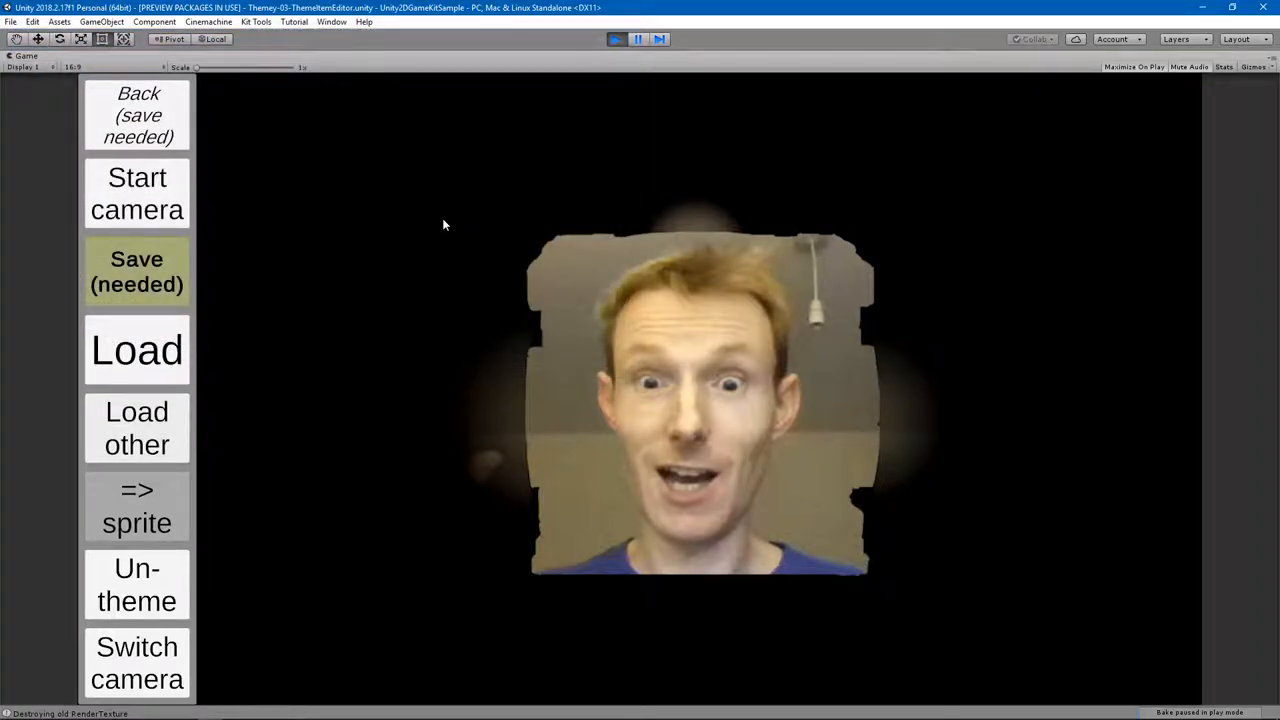
pyautogui.moveTo(147, 135)
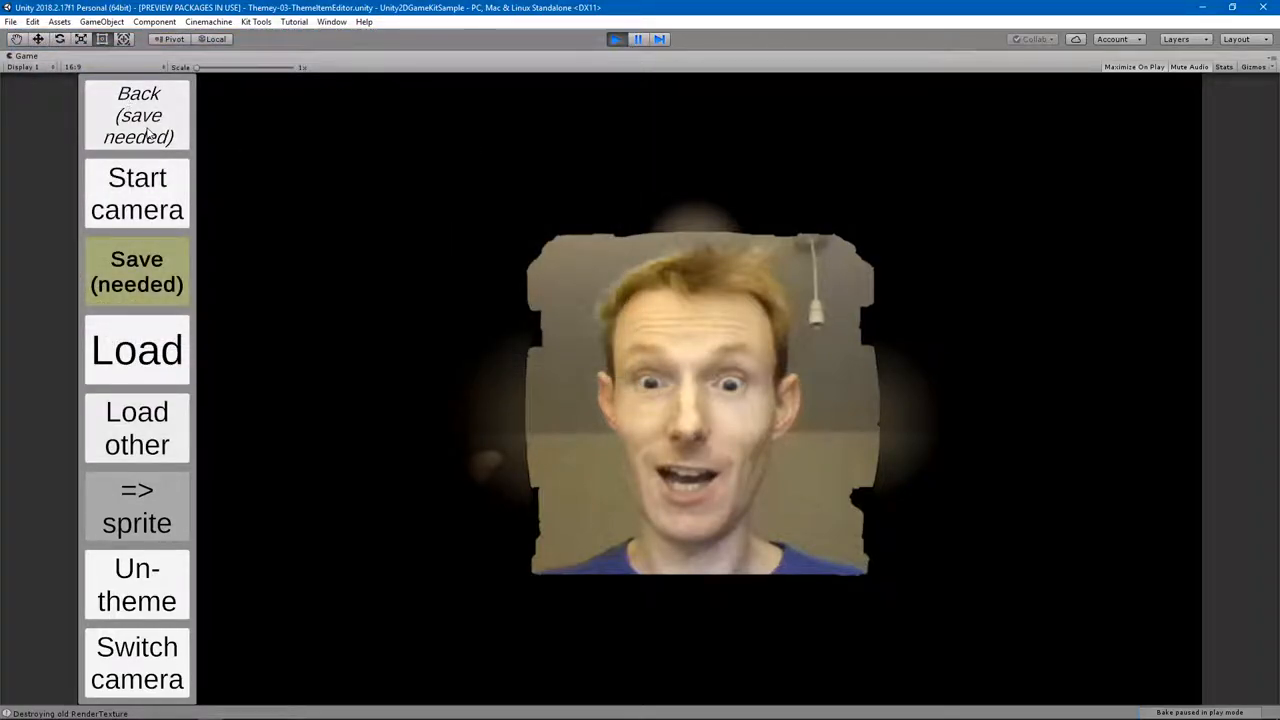
pyautogui.click(137, 115)
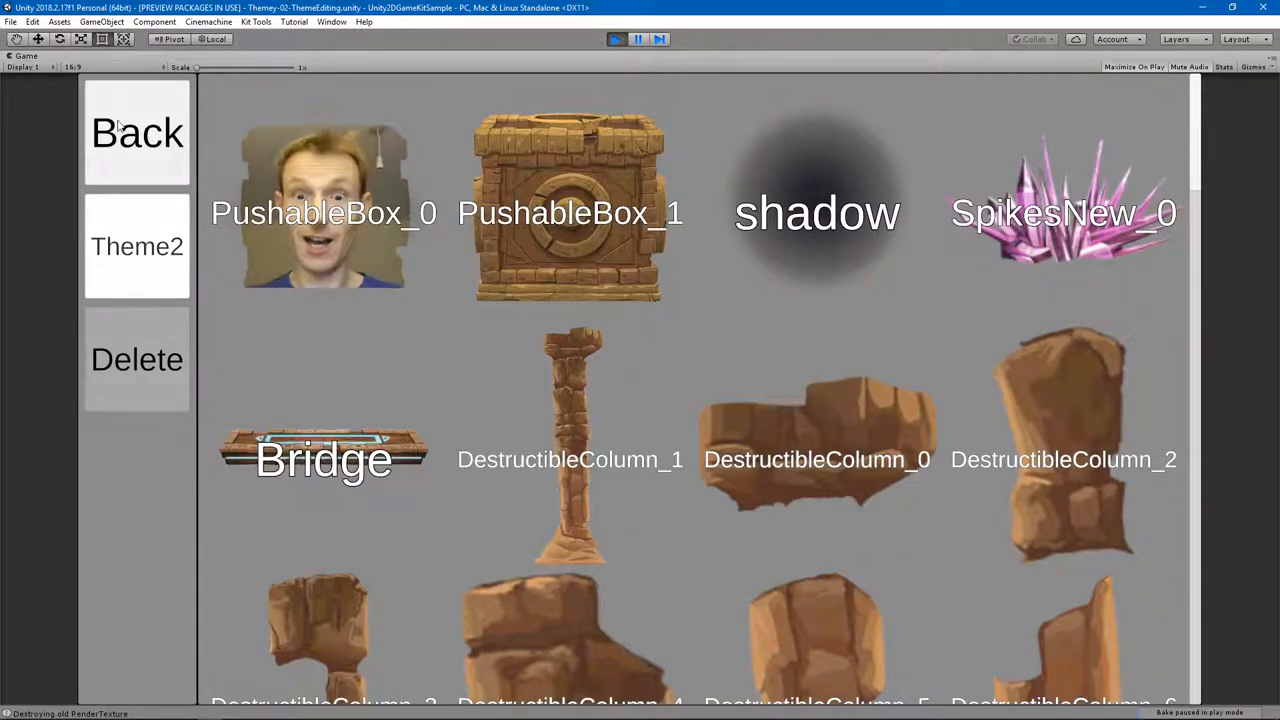
# Back out of Theme2's grid and the theme list to leave the game.
pyautogui.scroll(-3)
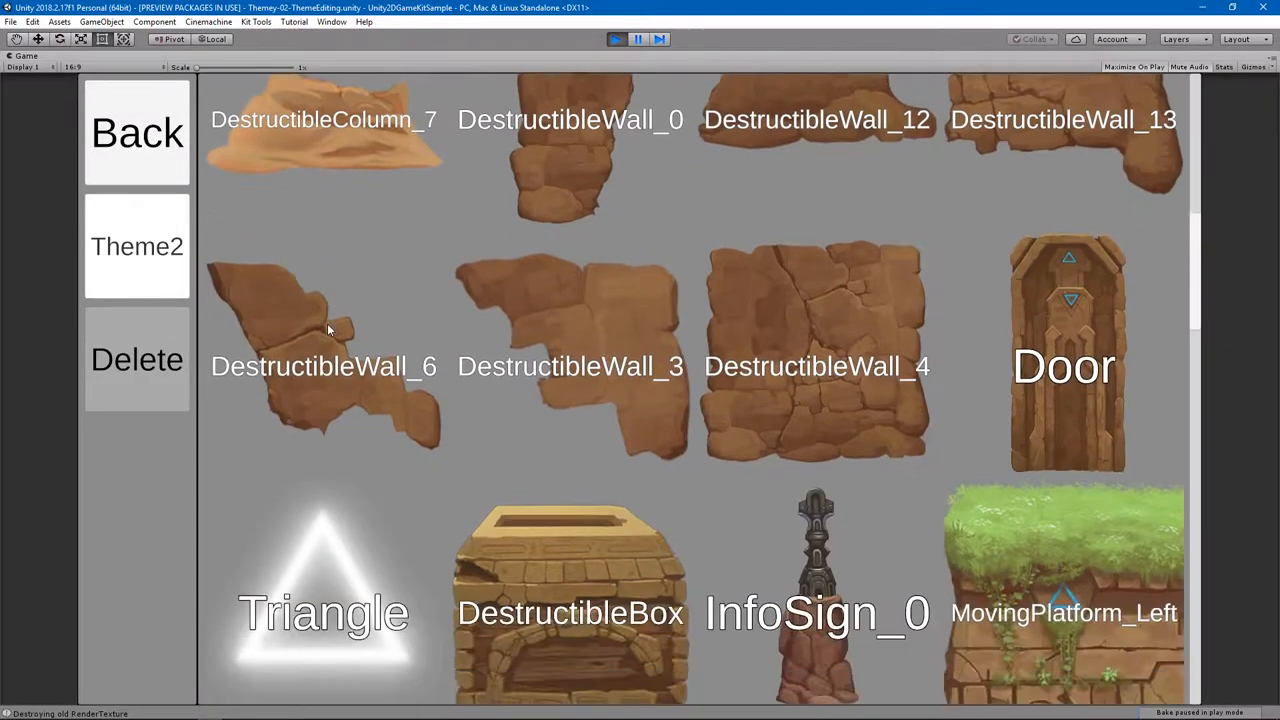
pyautogui.click(137, 132)
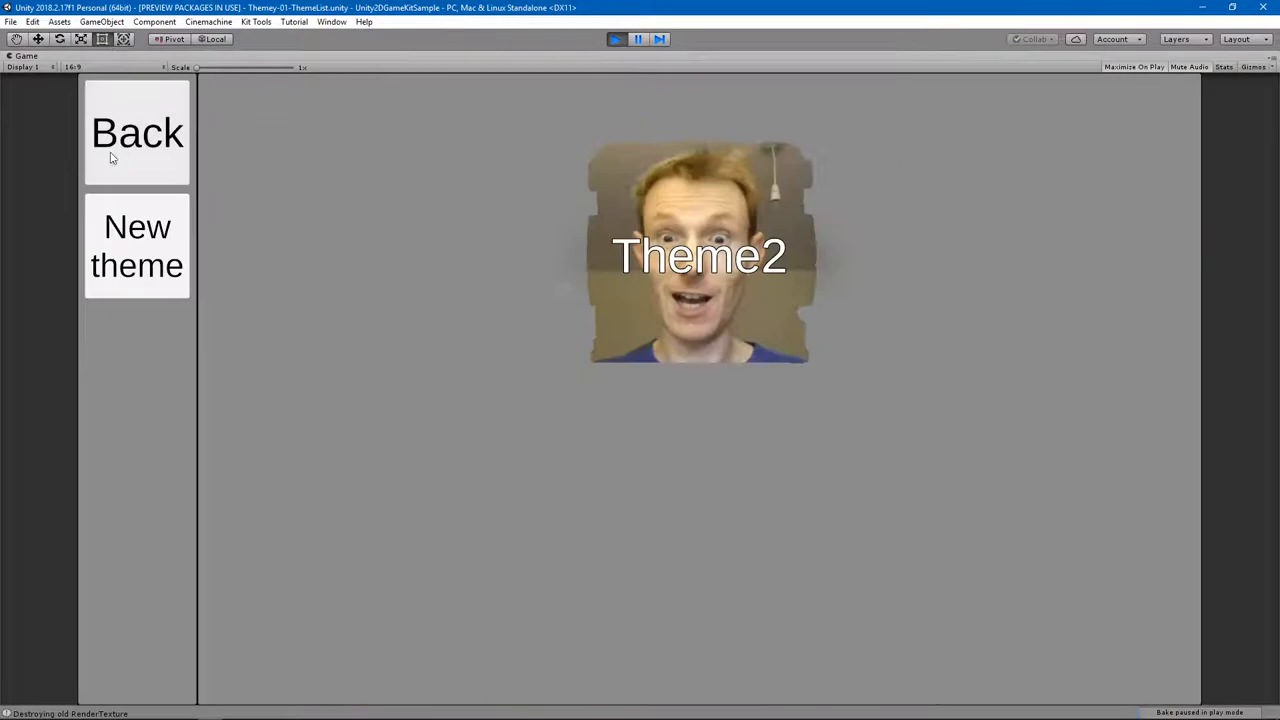
pyautogui.click(137, 133)
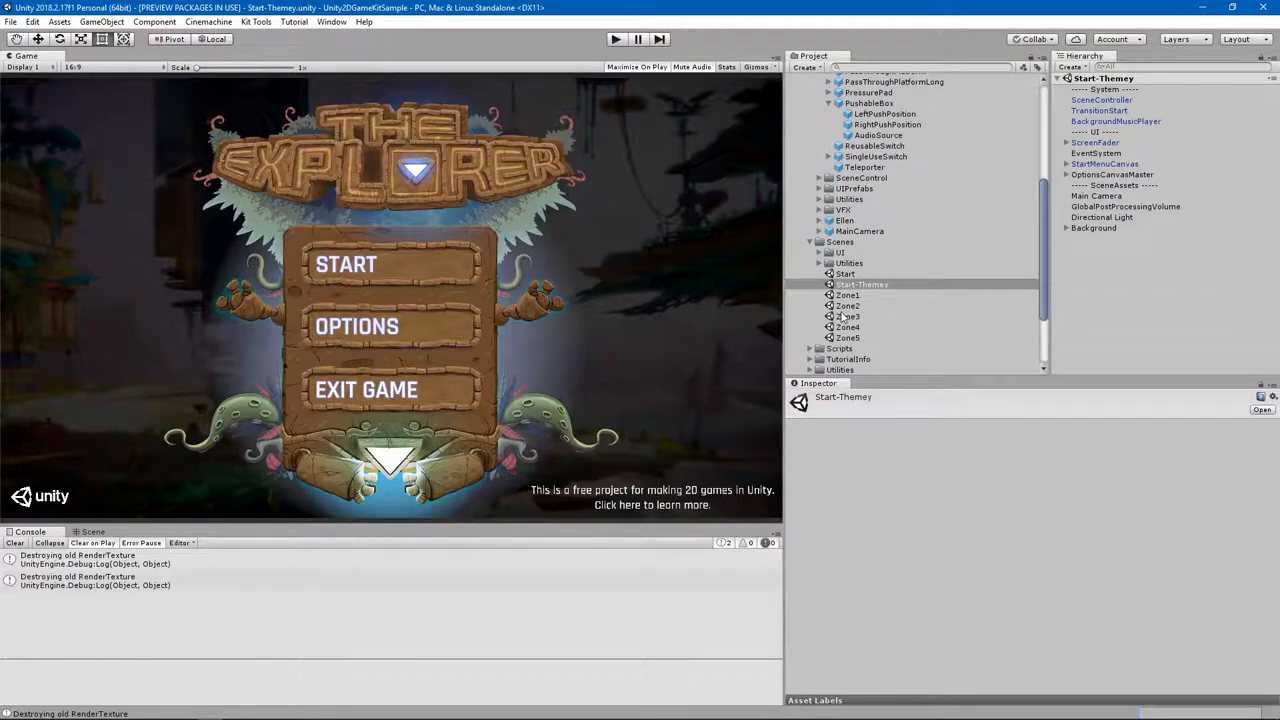
pyautogui.click(847, 327)
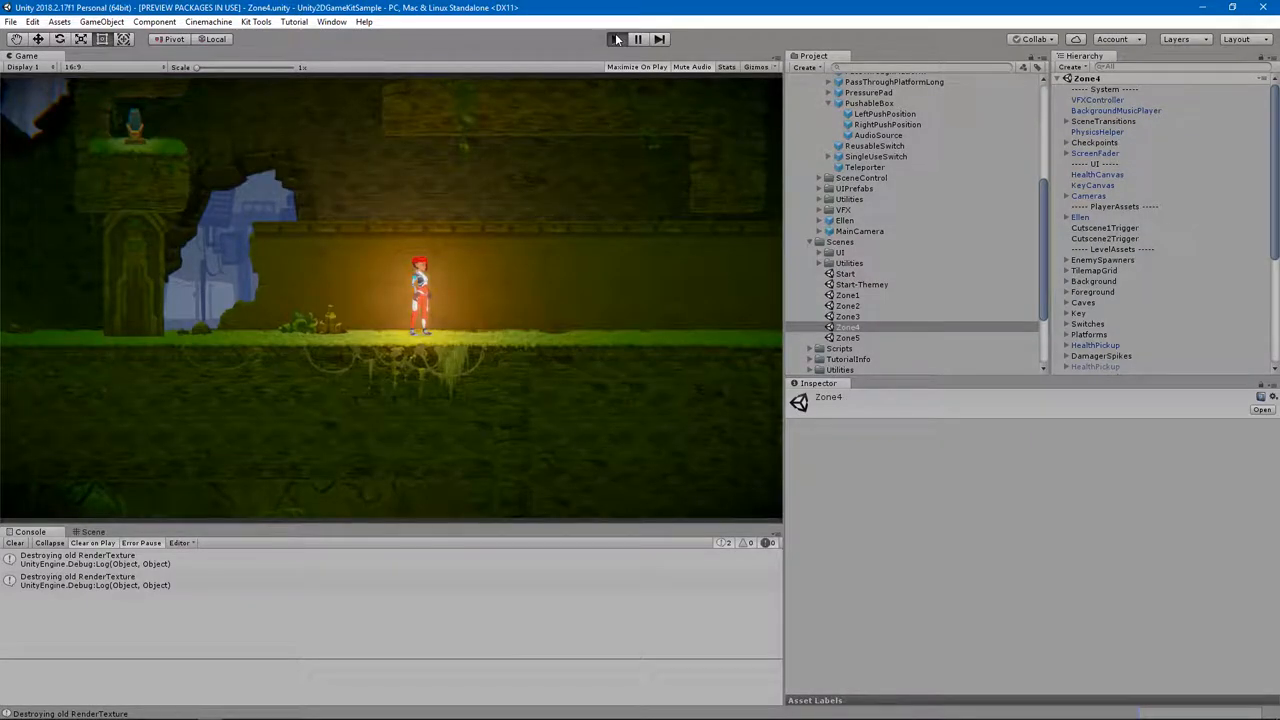
pyautogui.click(615, 38)
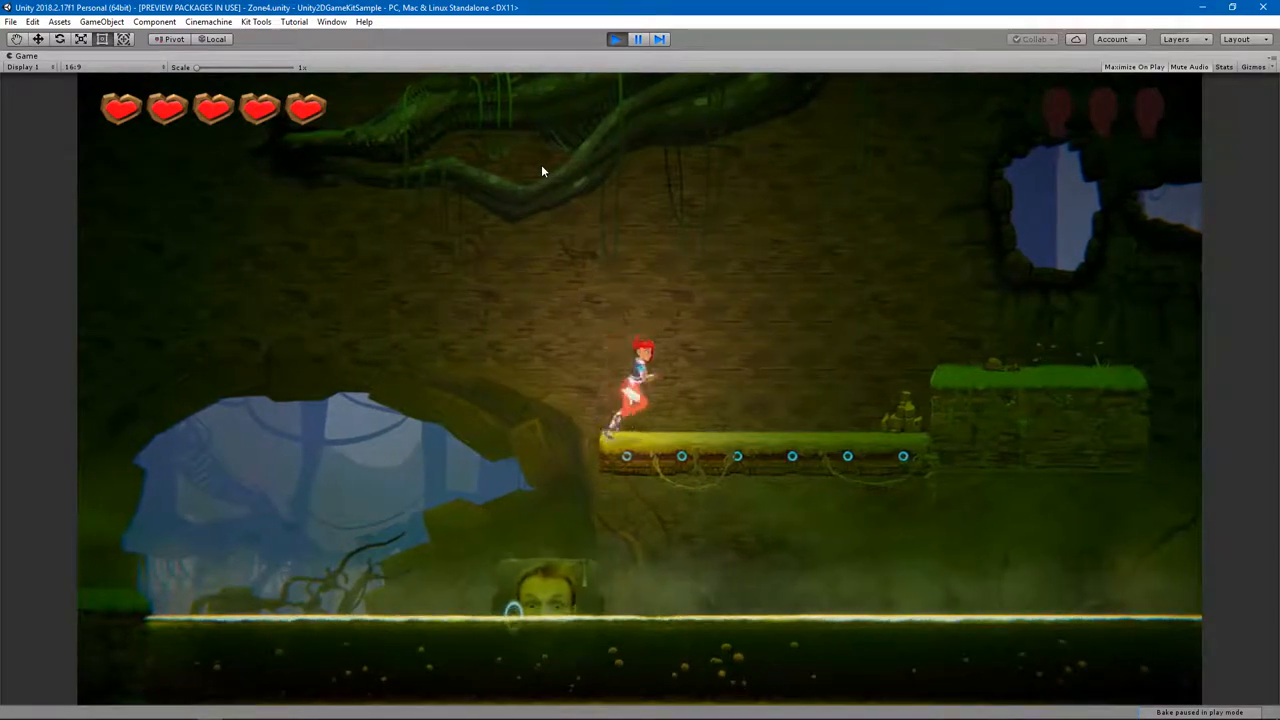
pyautogui.click(616, 38)
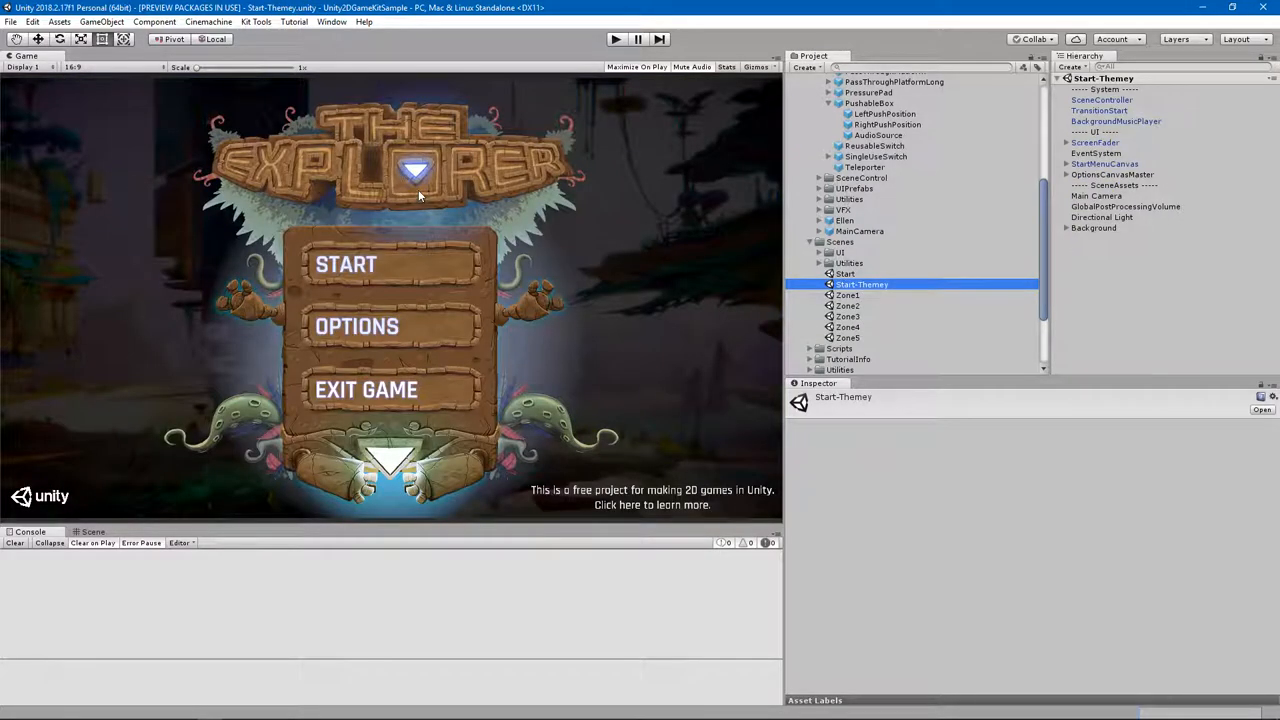
pyautogui.moveTo(678, 80)
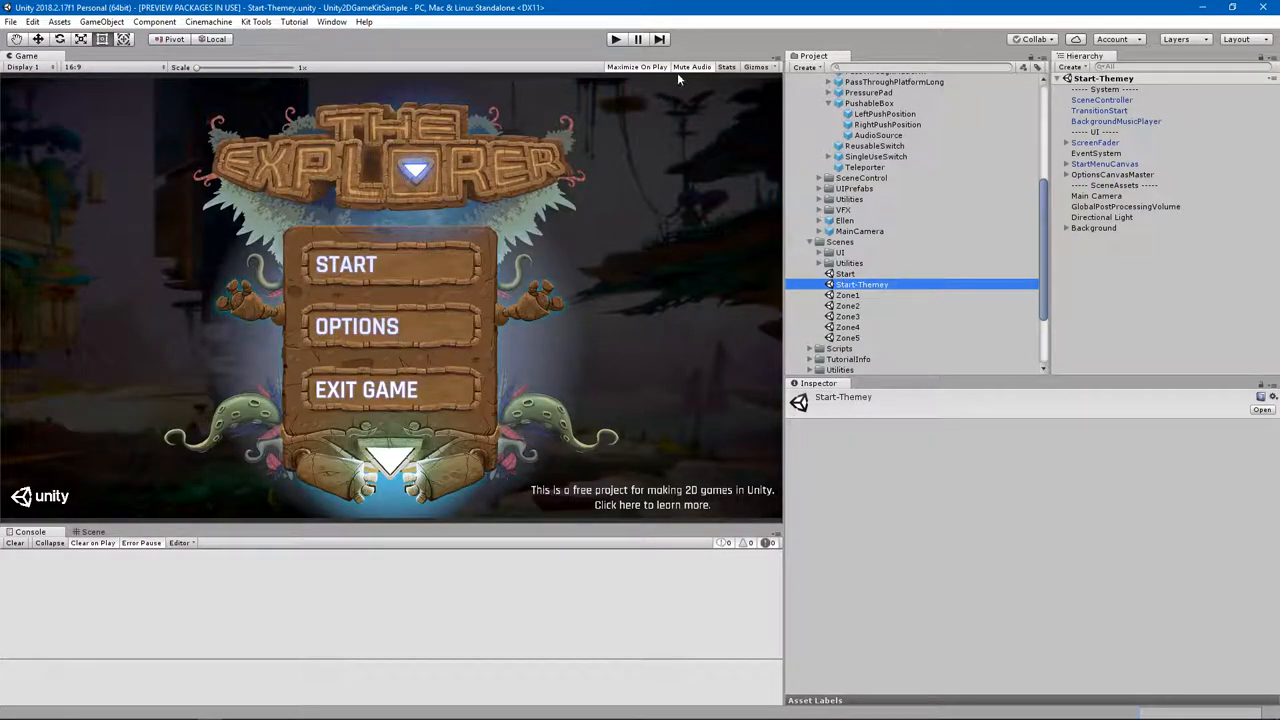
# Play Start-Themey, open the theme list, and open Ellen's animation frames sprite sheet.
pyautogui.click(615, 38)
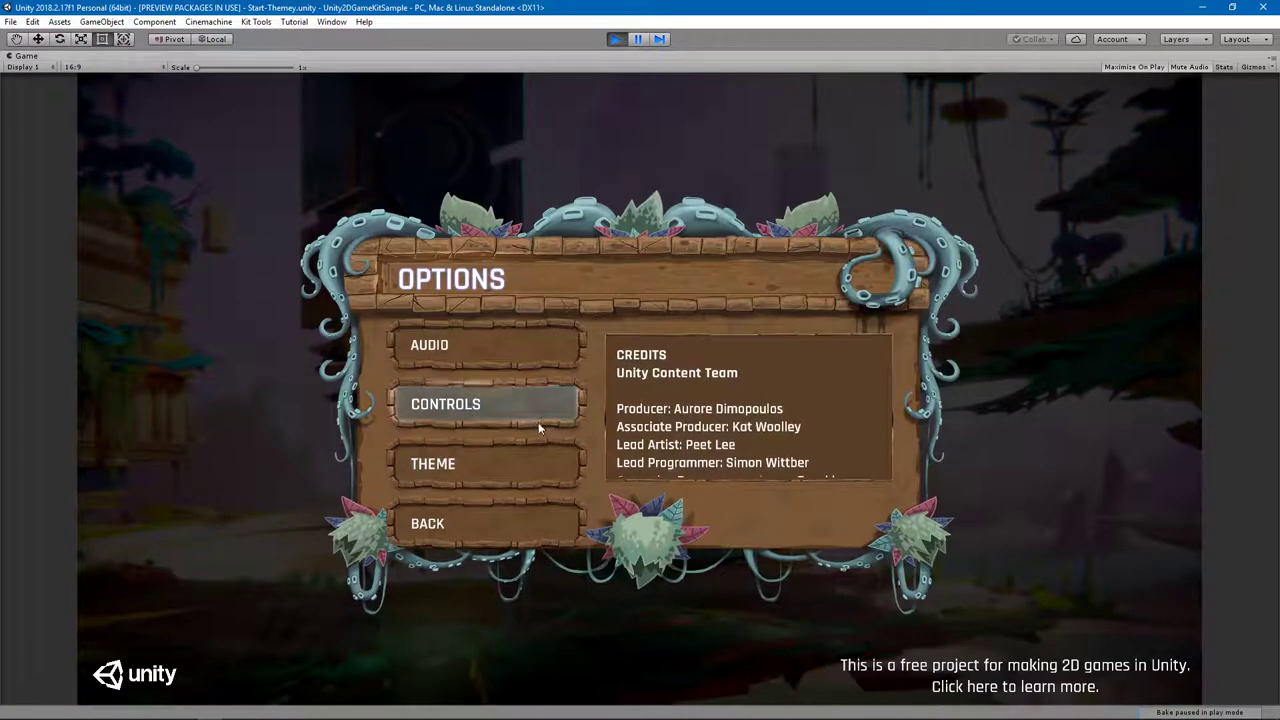
pyautogui.click(433, 463)
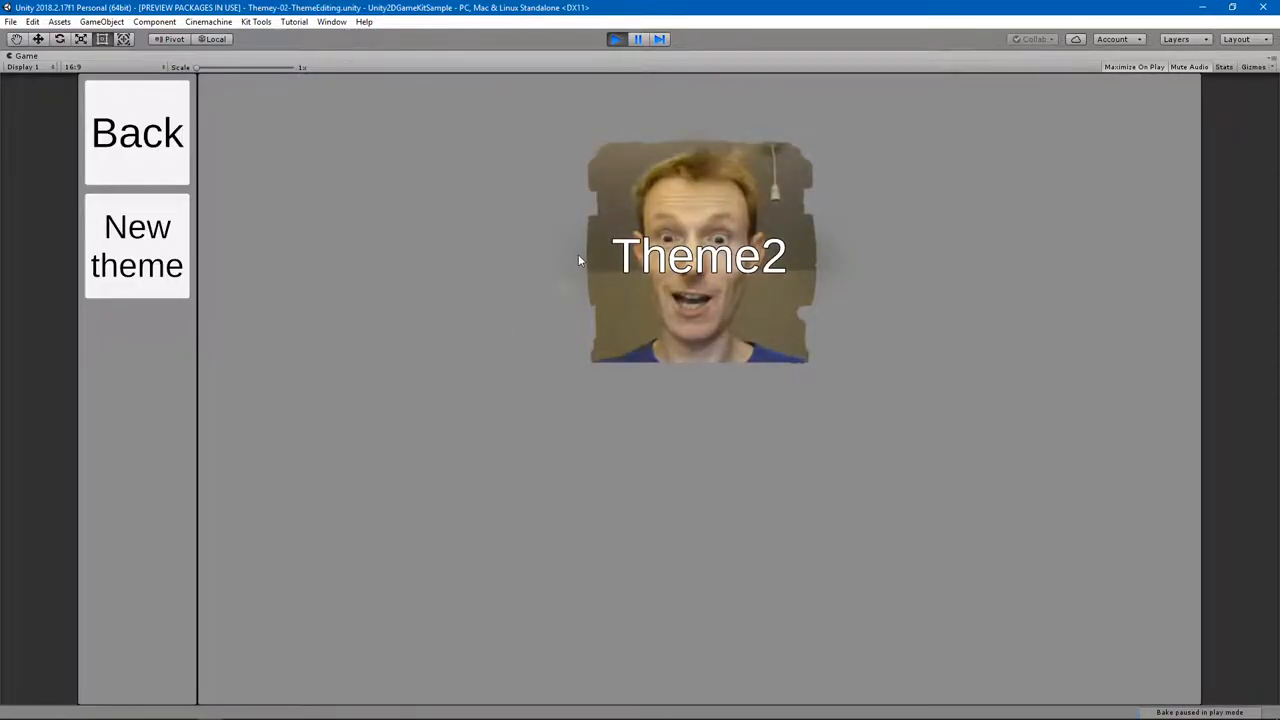
pyautogui.click(137, 246)
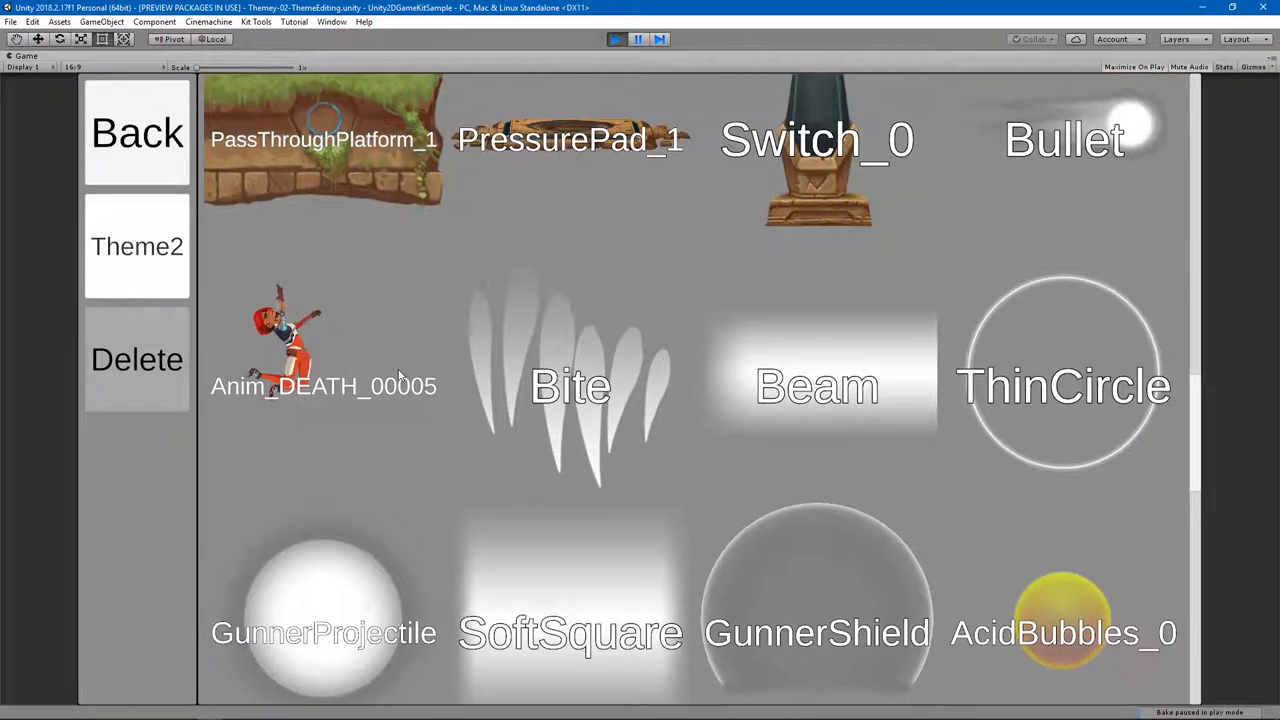
pyautogui.scroll(-3)
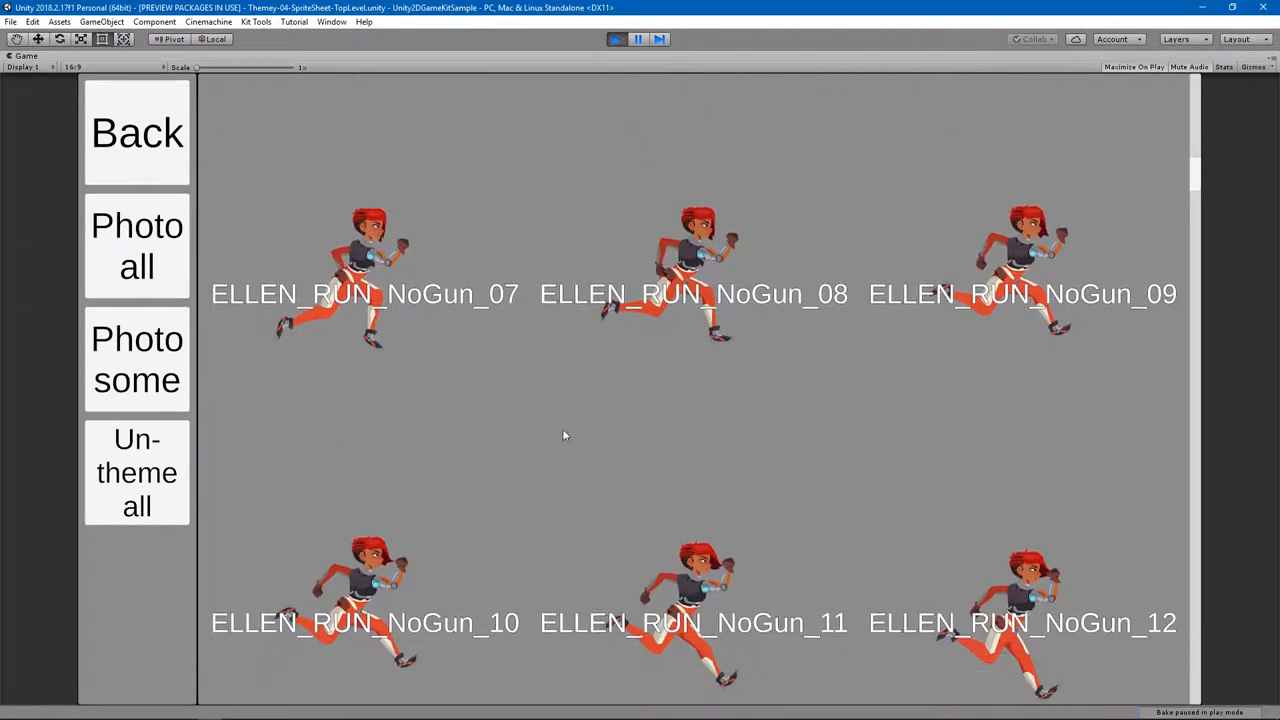
# Scroll to Anim_IDLE frames and select range Anim_IDLE_00001 to 00021 via 'Photo some'.
pyautogui.scroll(-3)
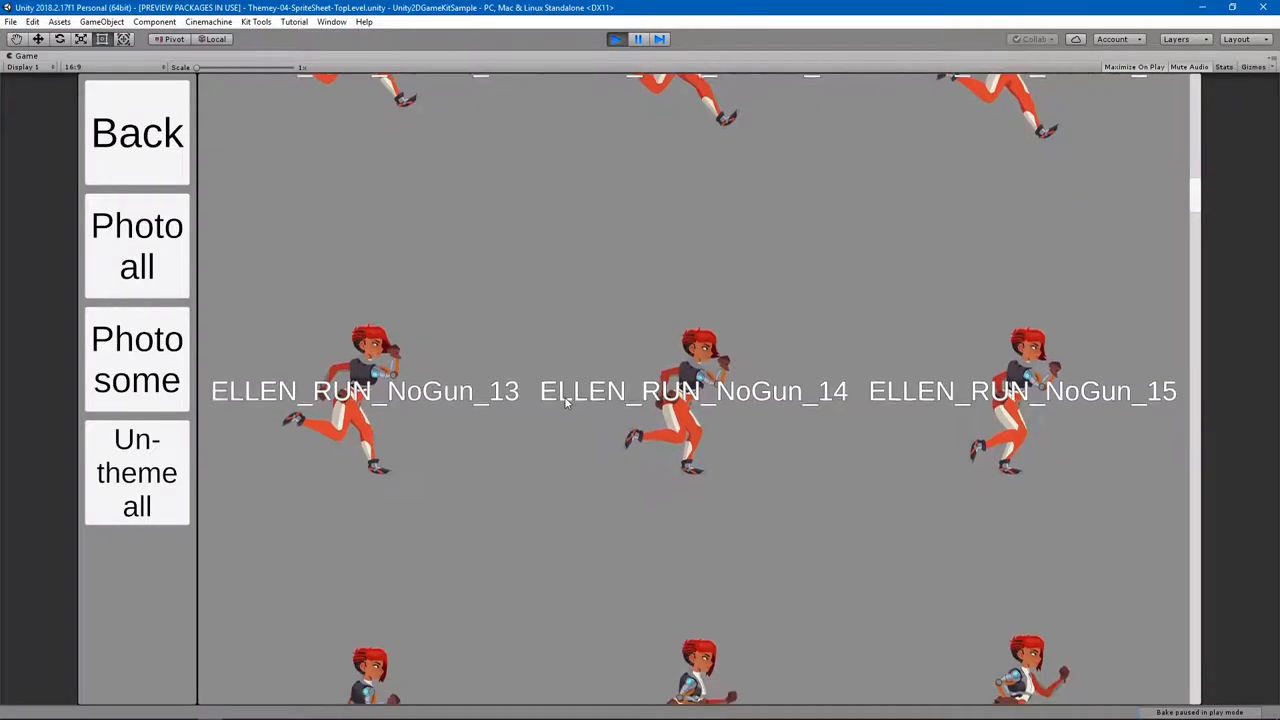
pyautogui.scroll(-3)
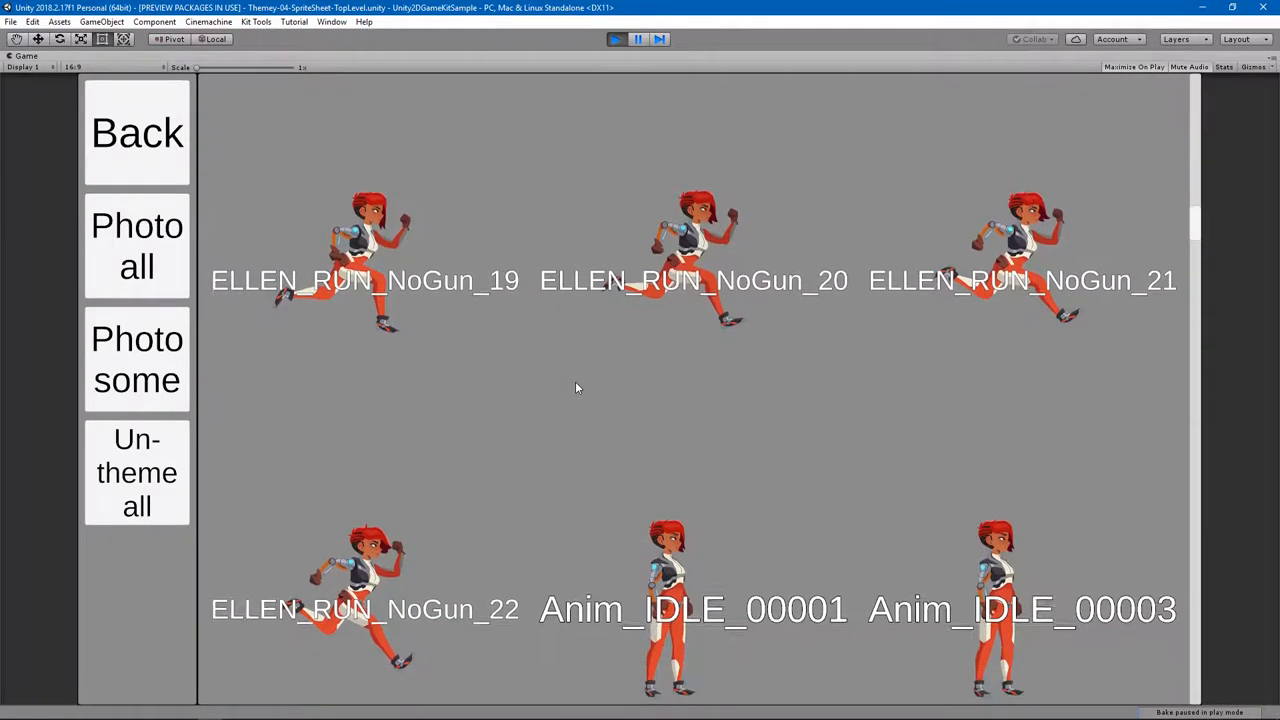
pyautogui.scroll(-3)
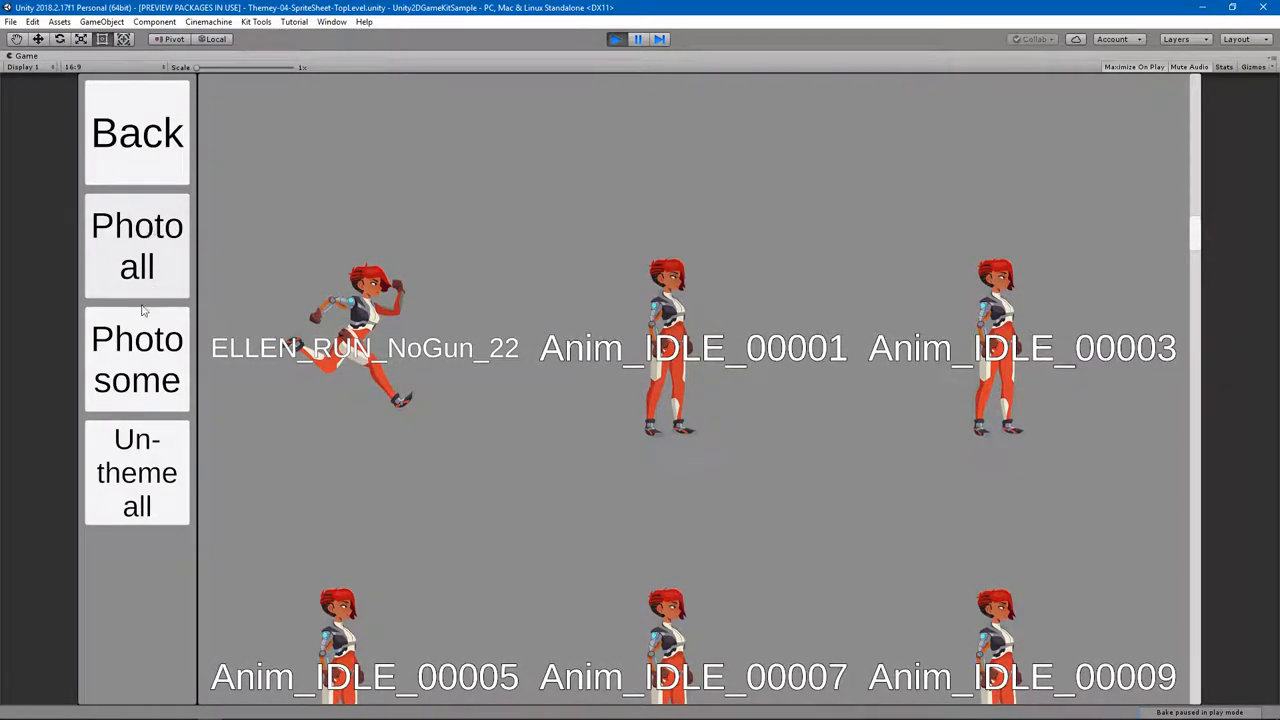
pyautogui.click(137, 359)
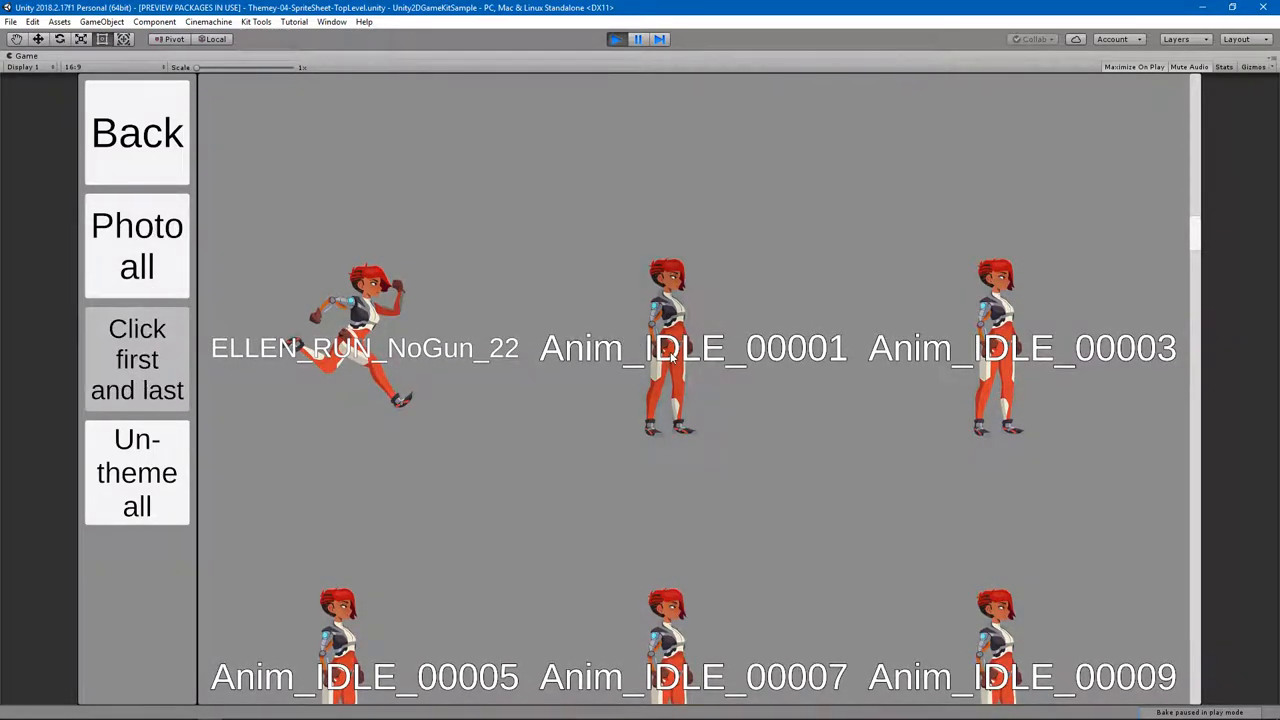
pyautogui.scroll(-3)
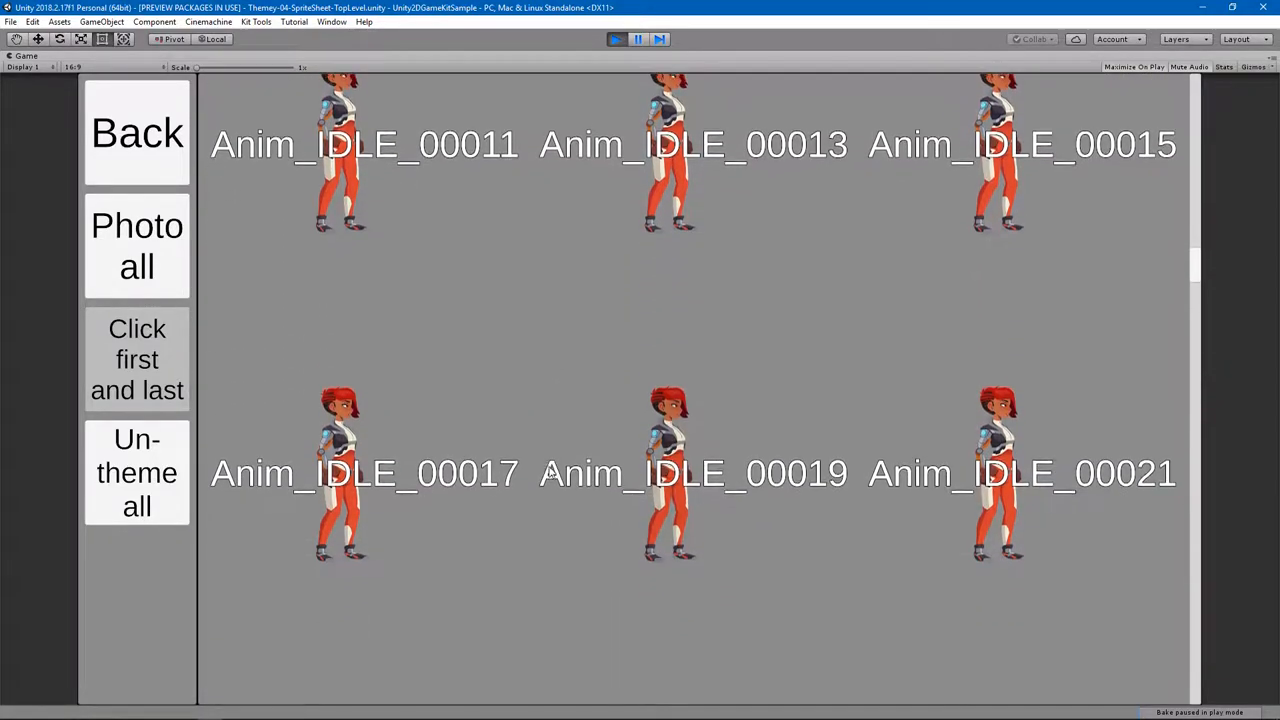
pyautogui.scroll(-3)
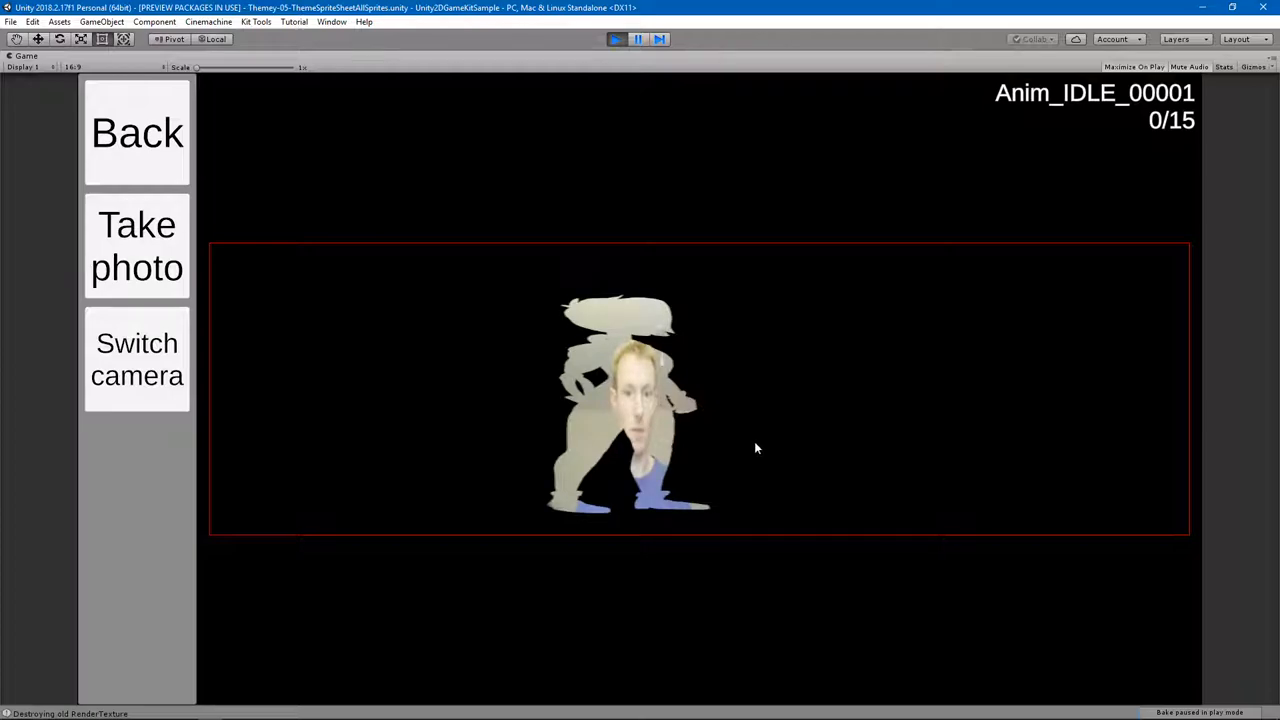
pyautogui.moveTo(505, 358)
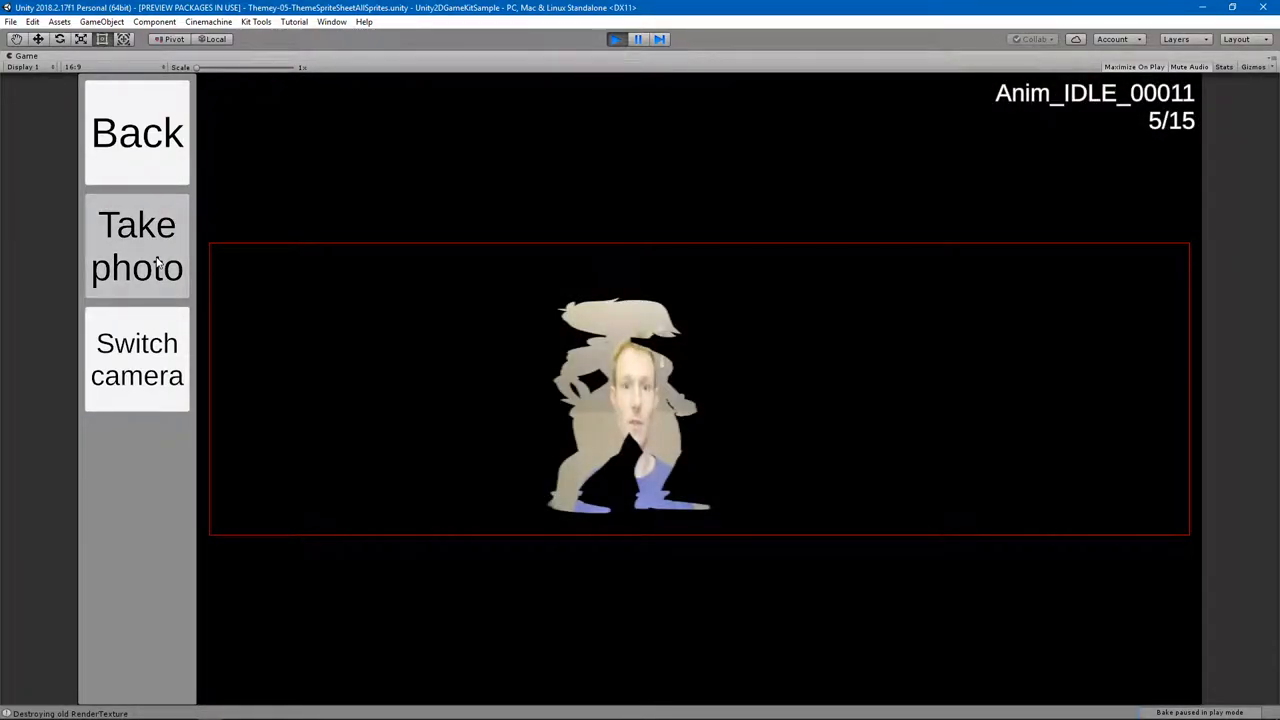
# Take webcam photos for the successive Anim_IDLE frames until the last one is captured.
pyautogui.click(137, 245)
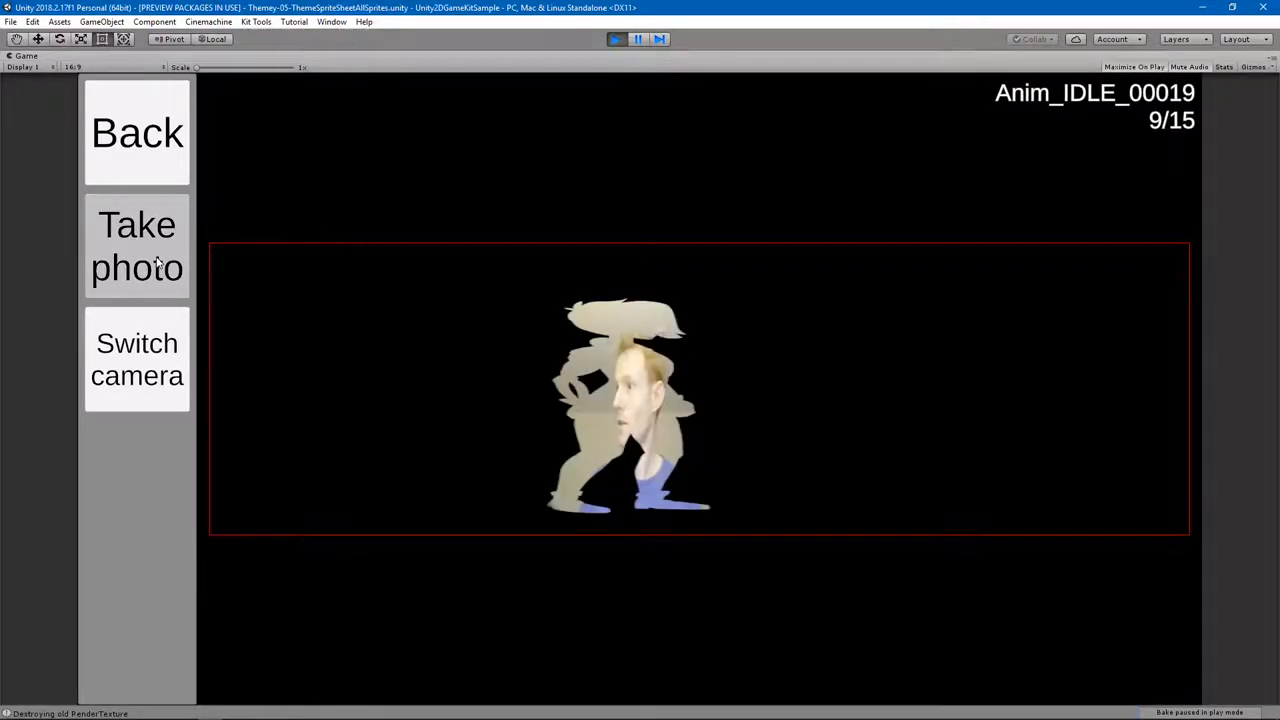
pyautogui.click(137, 246)
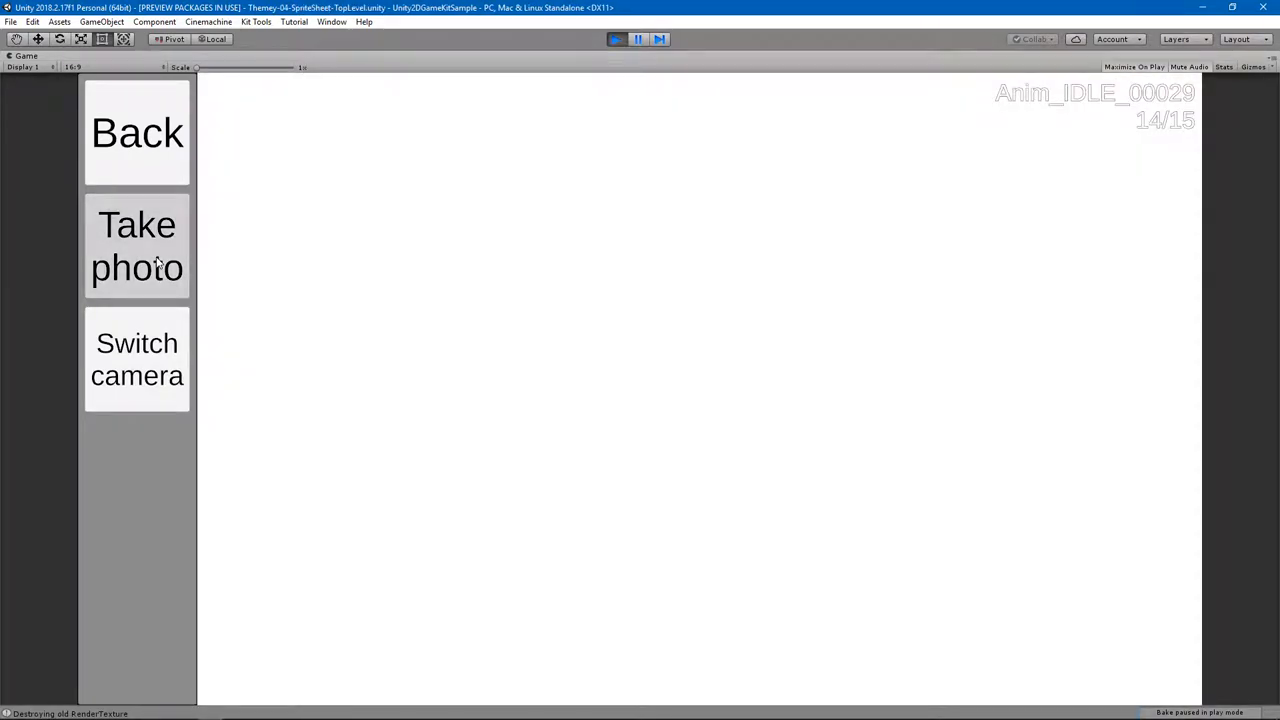
pyautogui.click(137, 245)
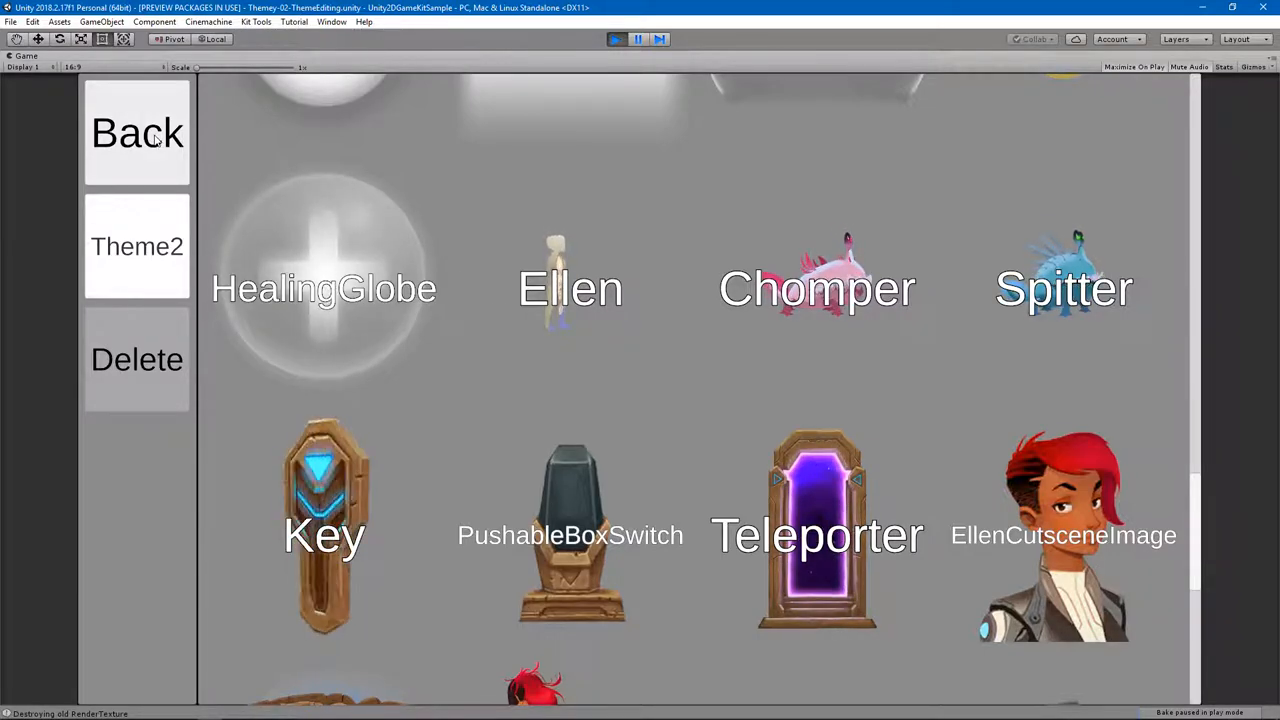
# Leave theme editing to play Zone2 with the photographed Ellen, then stop play.
pyautogui.click(137, 132)
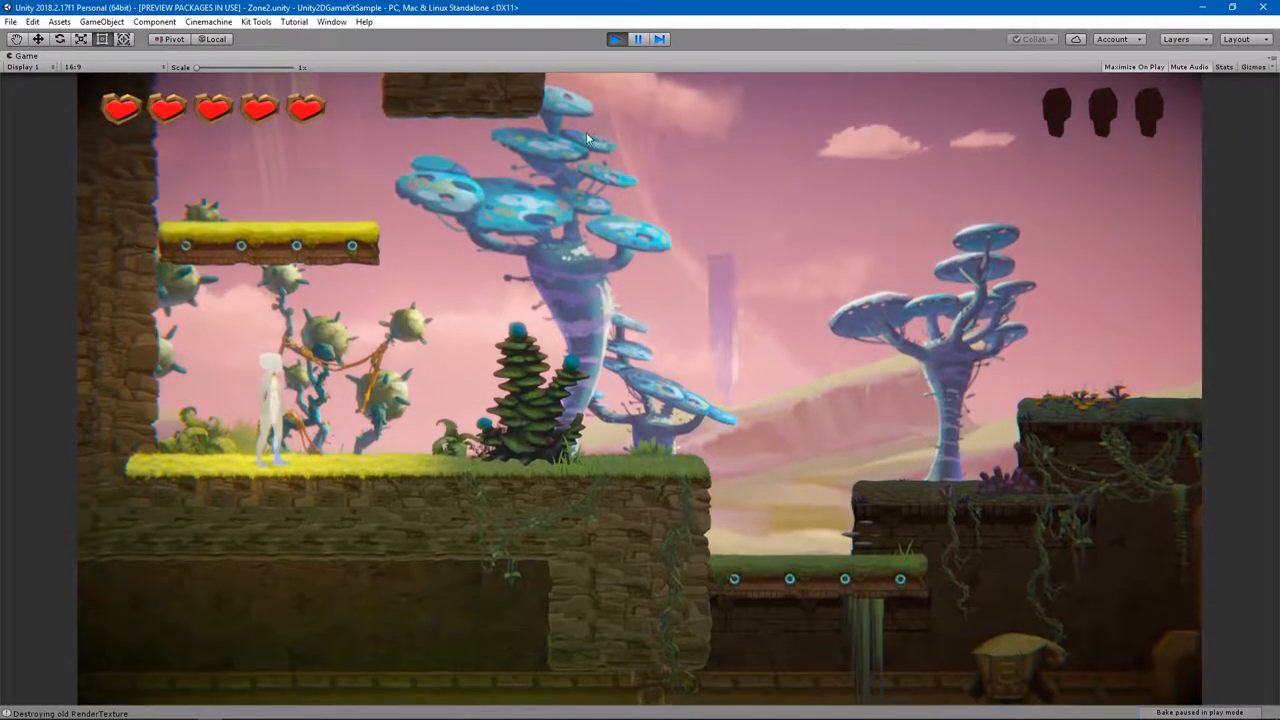
pyautogui.click(637, 38)
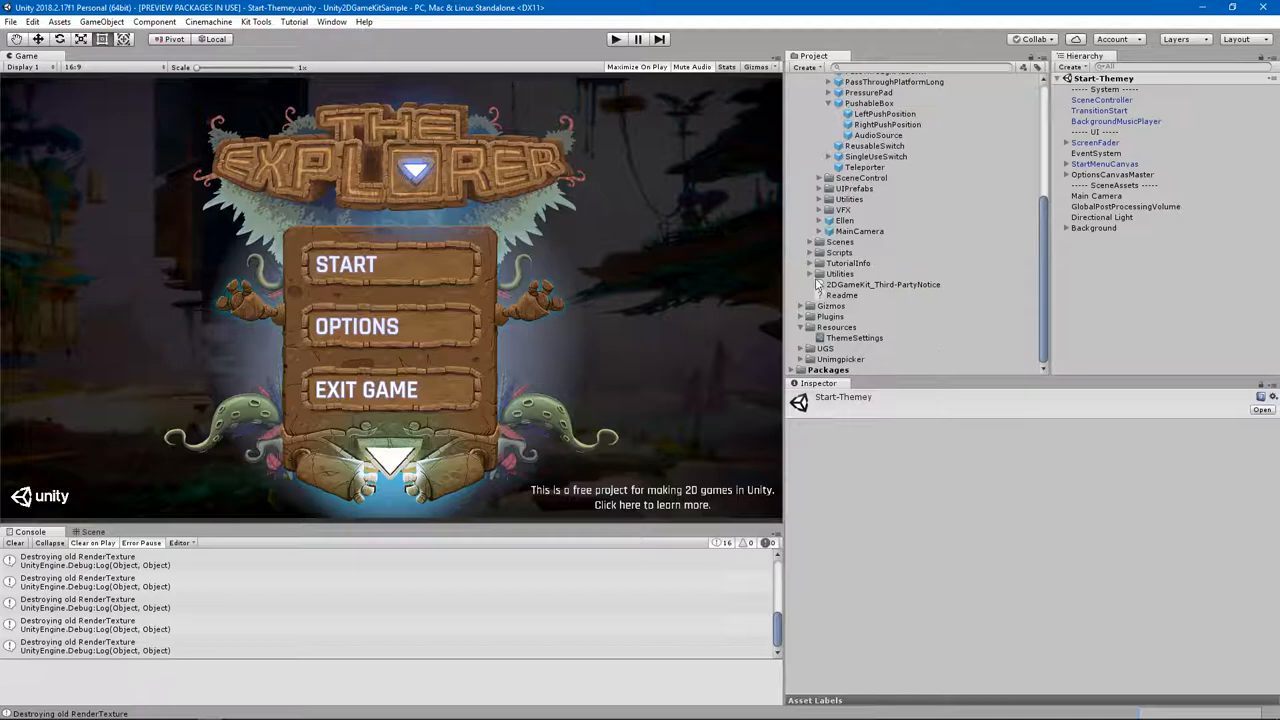
# Select Resources/ThemeSettings in the Project window and confirm its deletion.
pyautogui.click(854, 337)
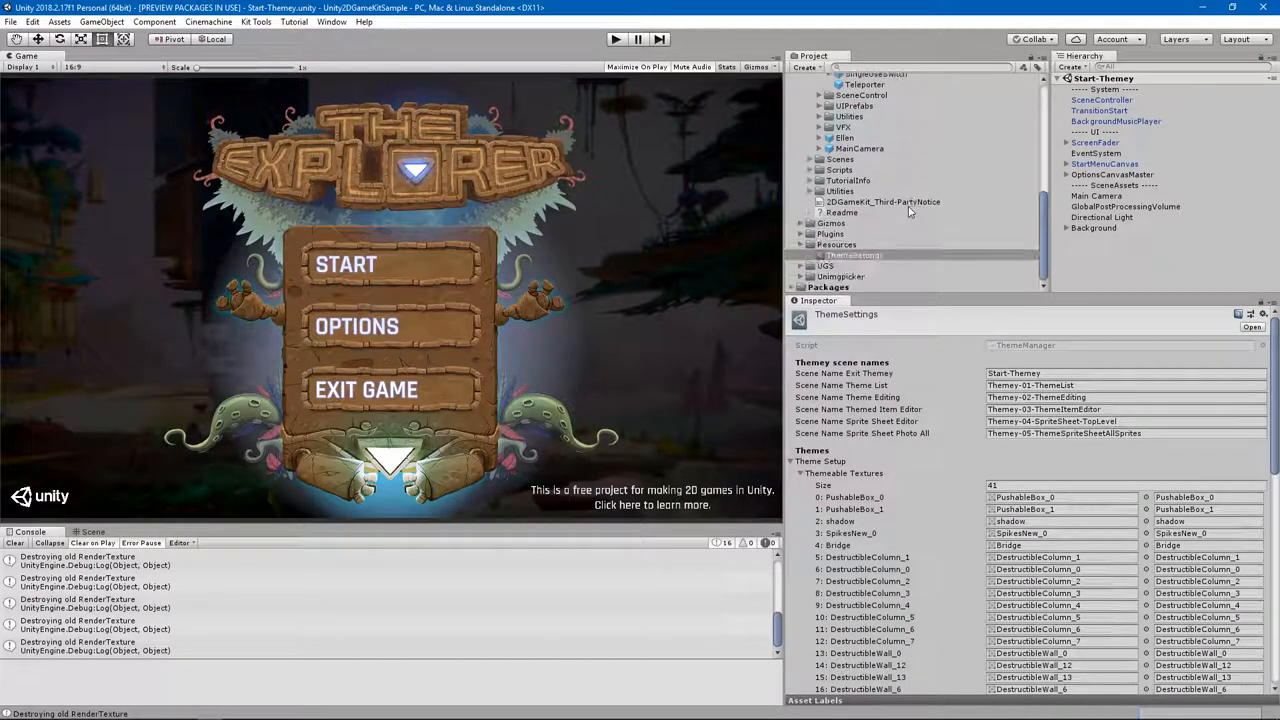
pyautogui.click(855, 255)
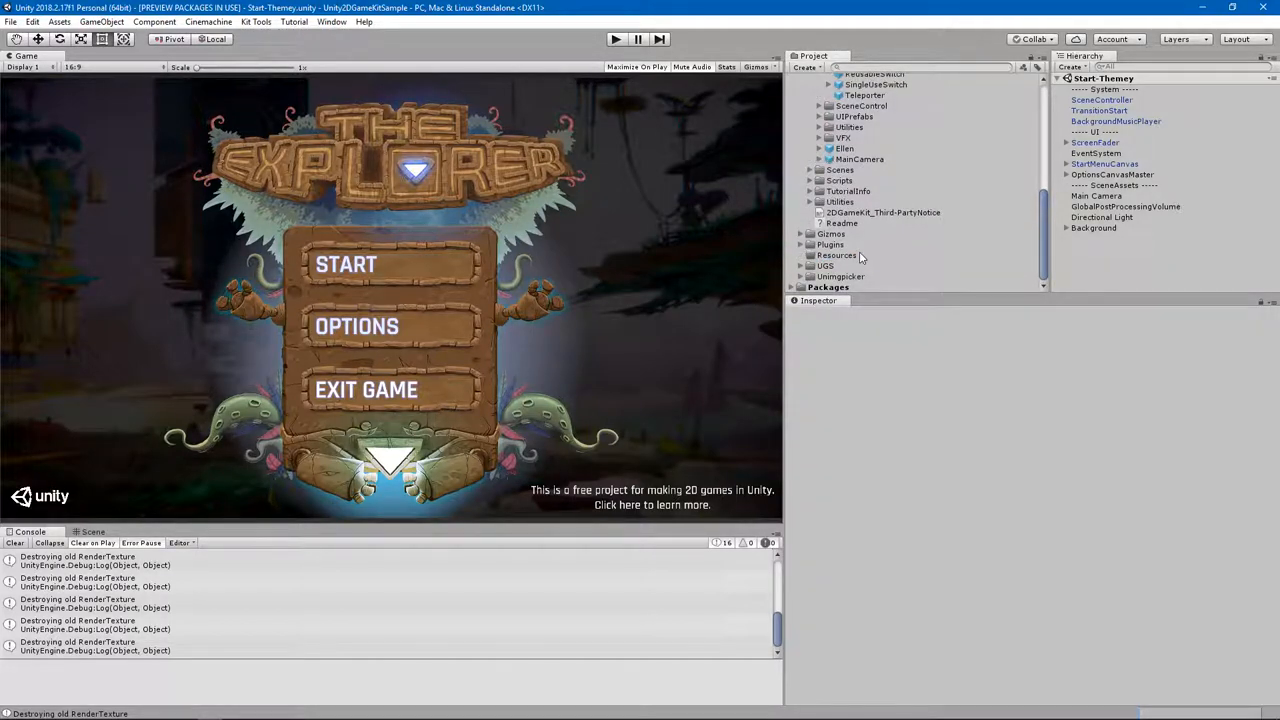
pyautogui.moveTo(876, 285)
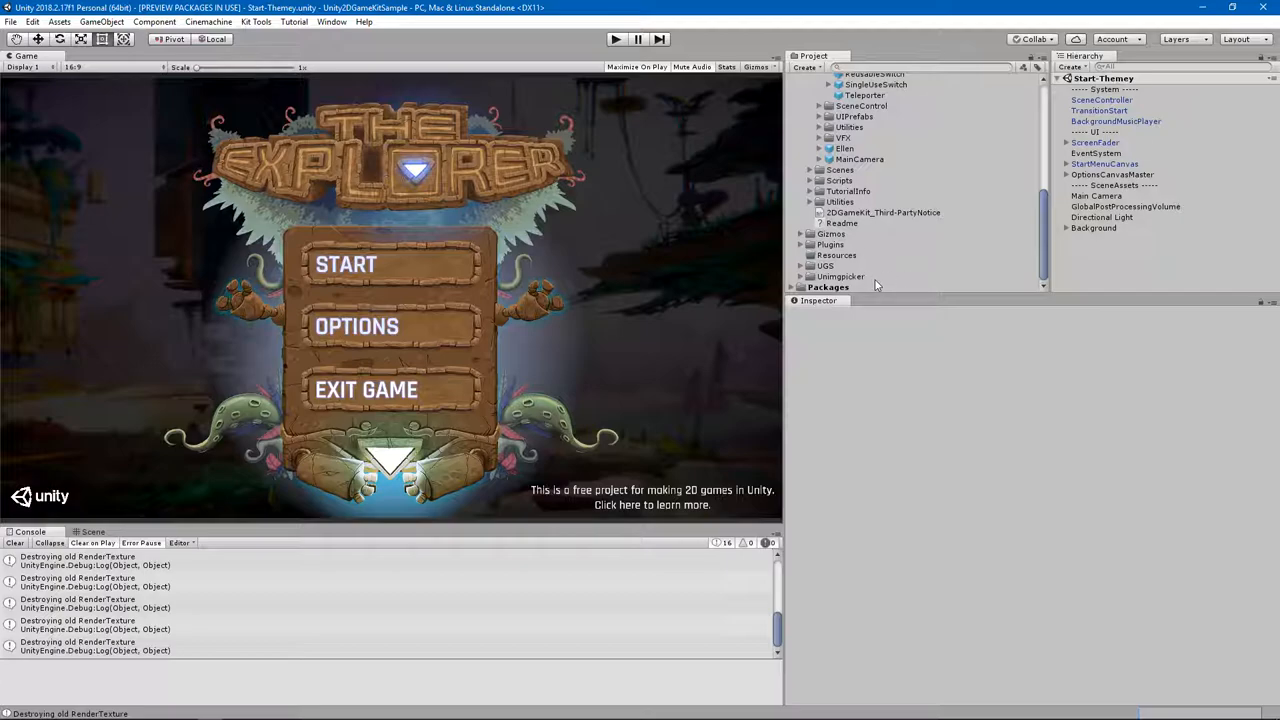
pyautogui.moveTo(870, 275)
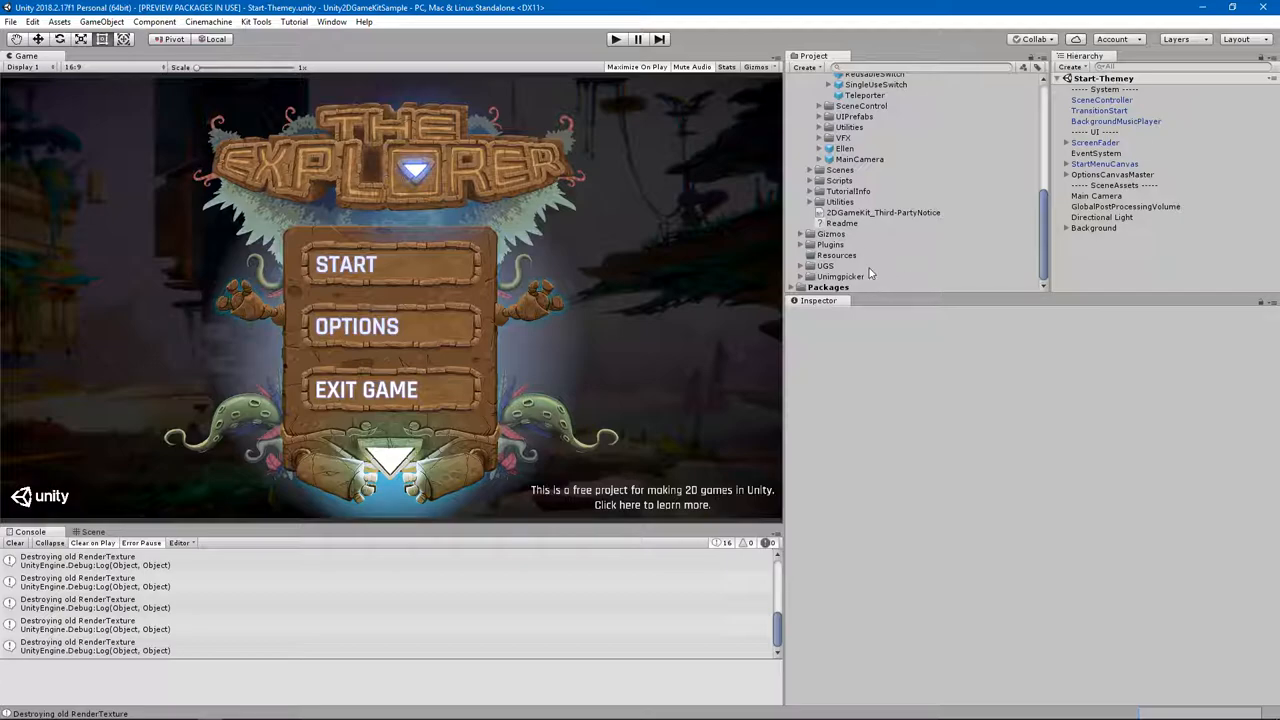
pyautogui.moveTo(898, 231)
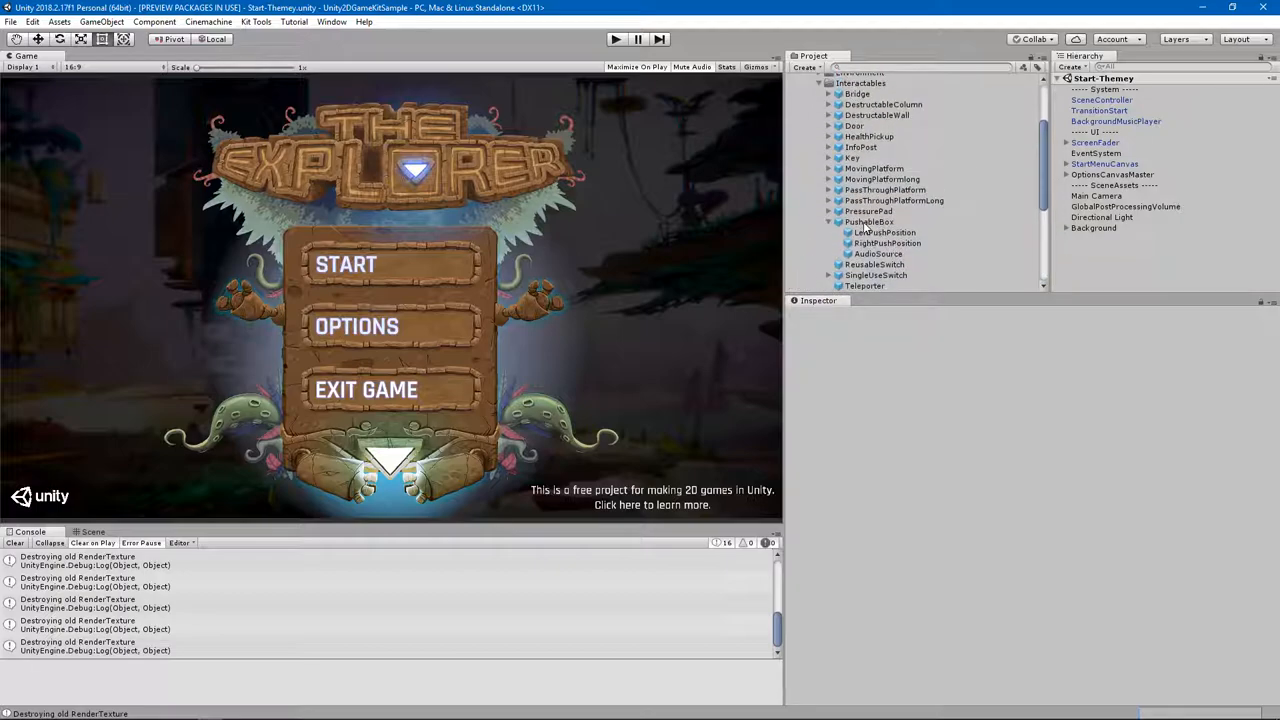
# Select the PushableBox prefab in Prefabs/Interactables and open its context menu.
pyautogui.click(868, 221)
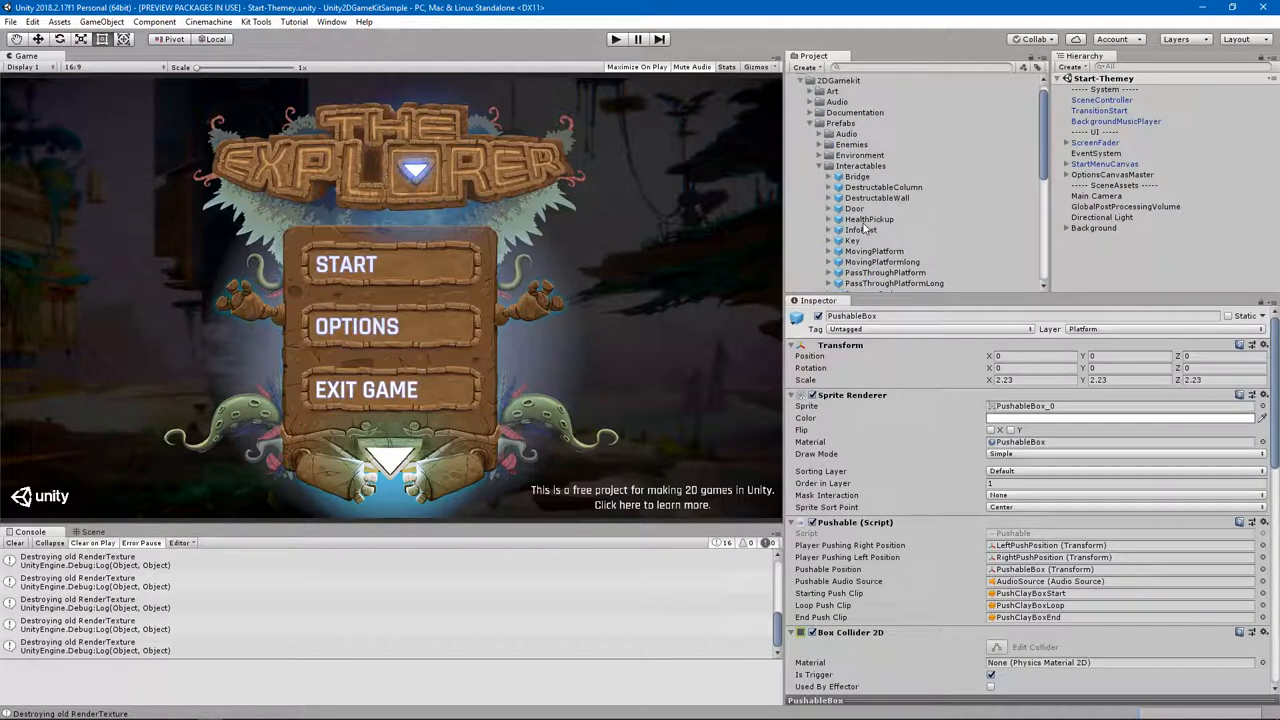
pyautogui.click(864, 223)
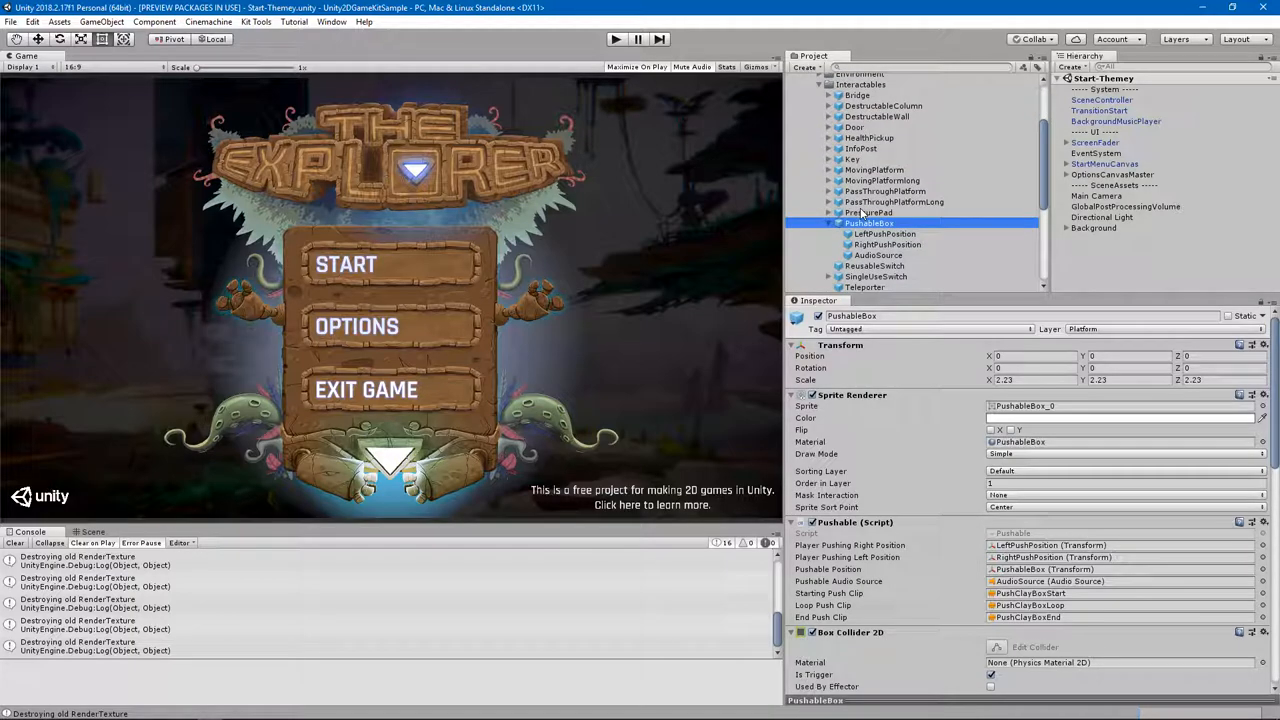
pyautogui.rightClick(868, 223)
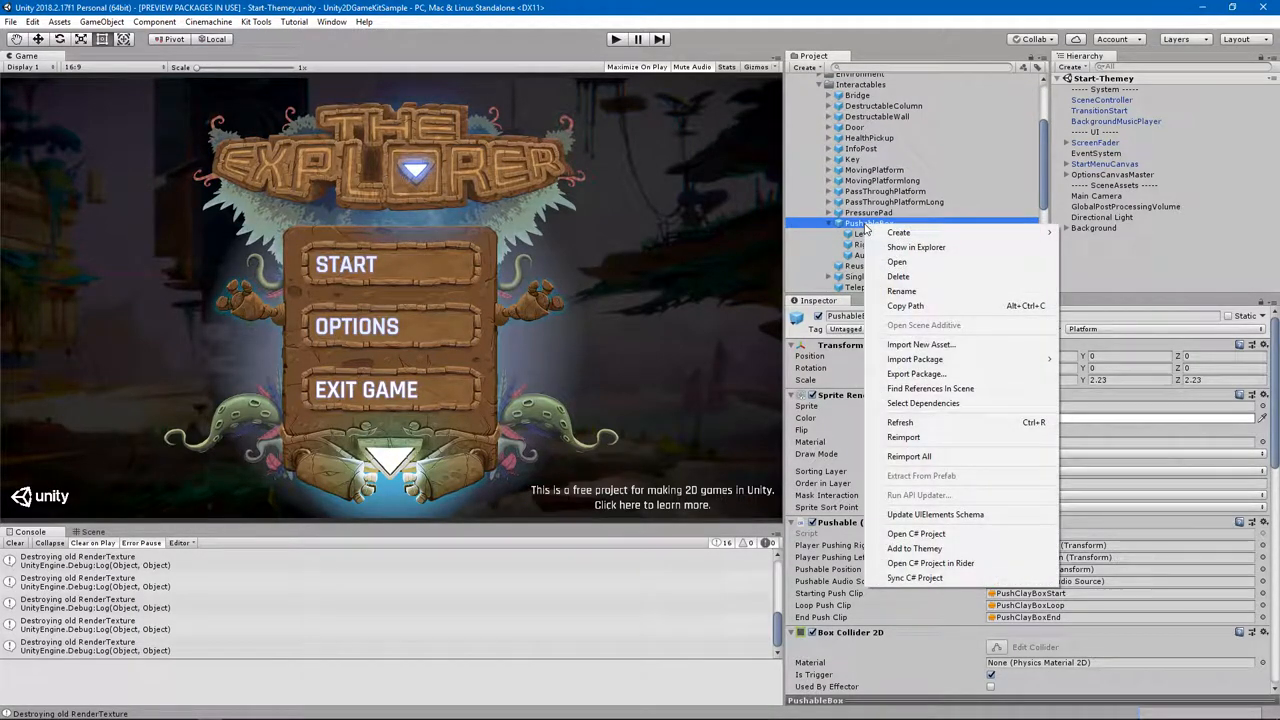
pyautogui.moveTo(903, 437)
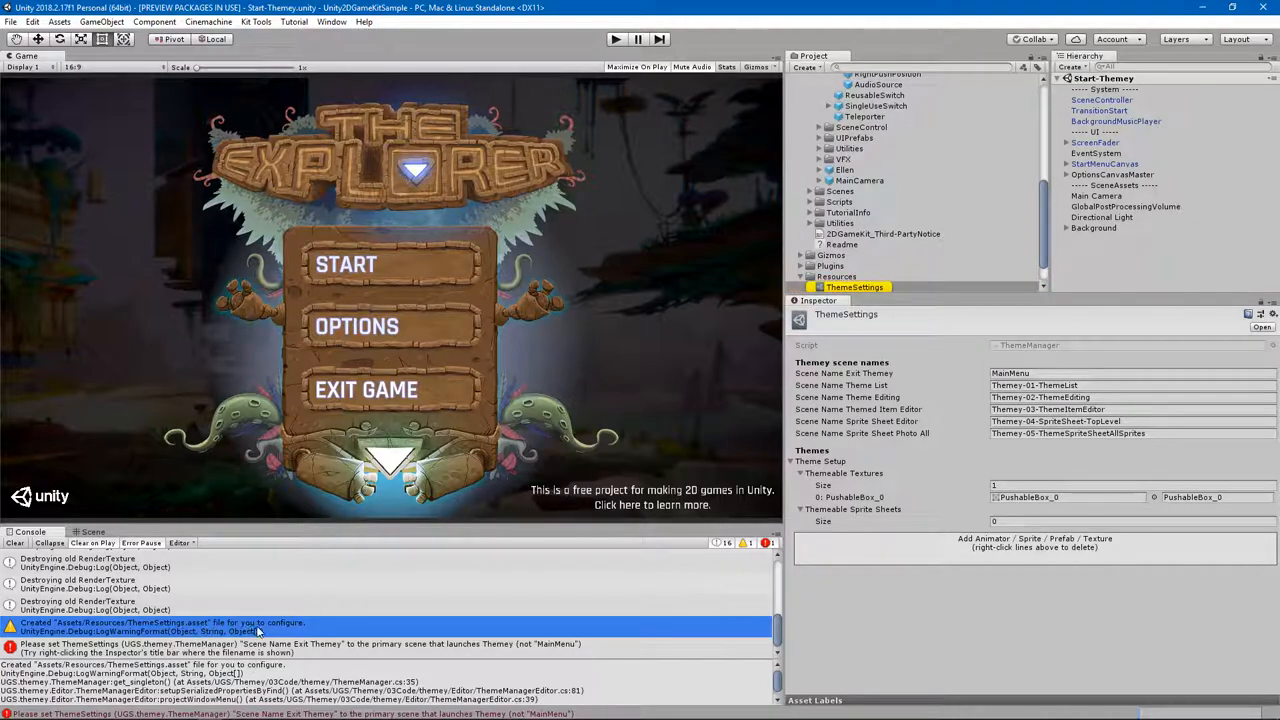
# Change the ThemeSettings exit scene name from MainMenu to Start-Themey.
pyautogui.click(290, 648)
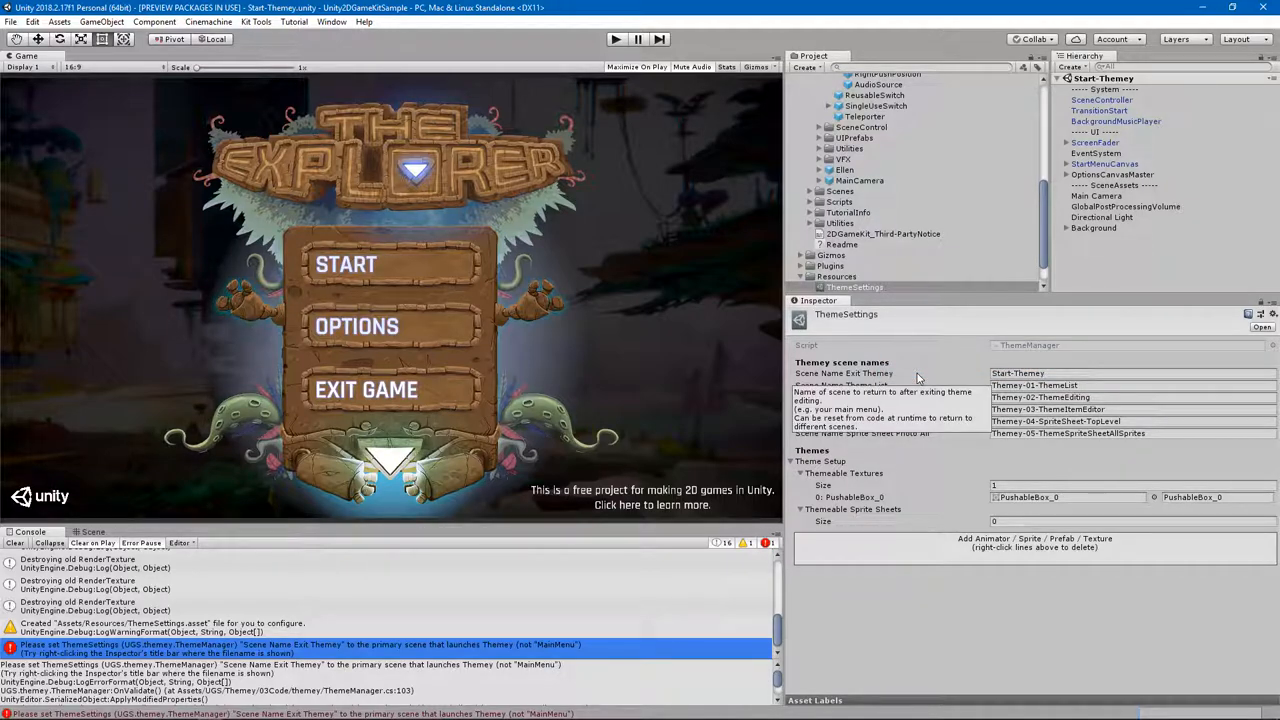
pyautogui.moveTo(918, 384)
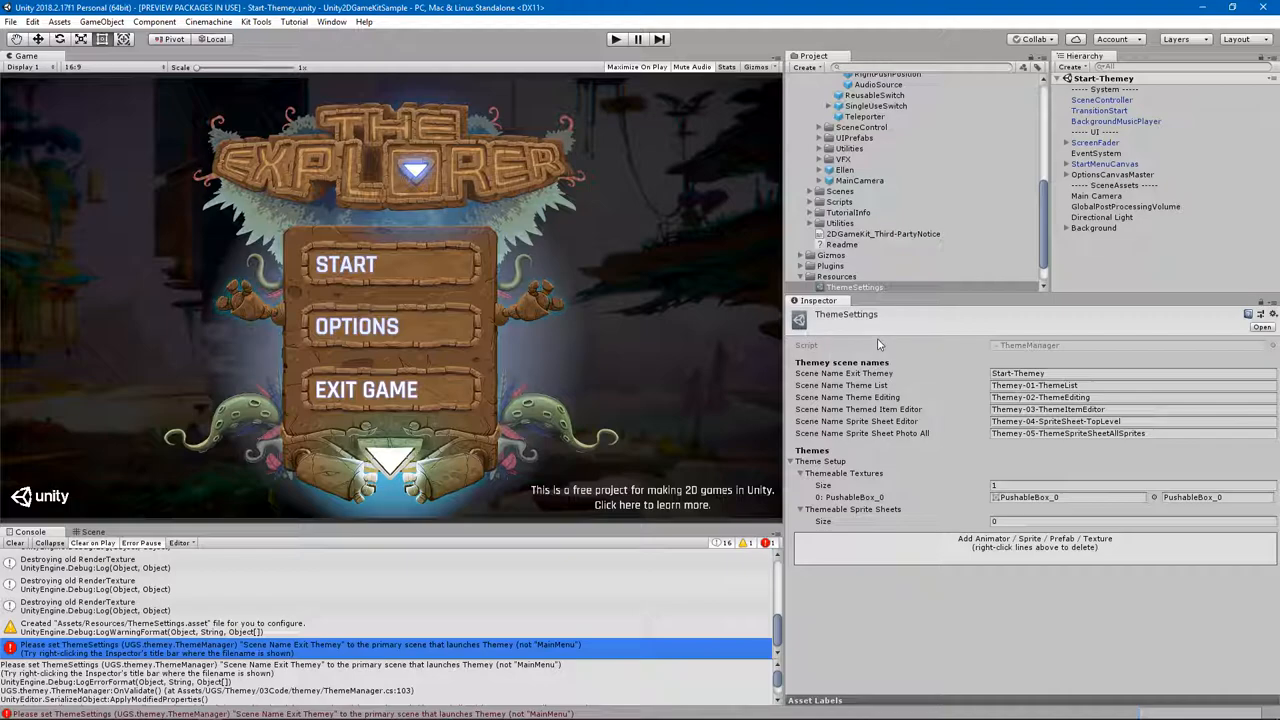
# Add the whole Prefabs folder to Themey and view the 40 textures in ThemeSettings.
pyautogui.scroll(3)
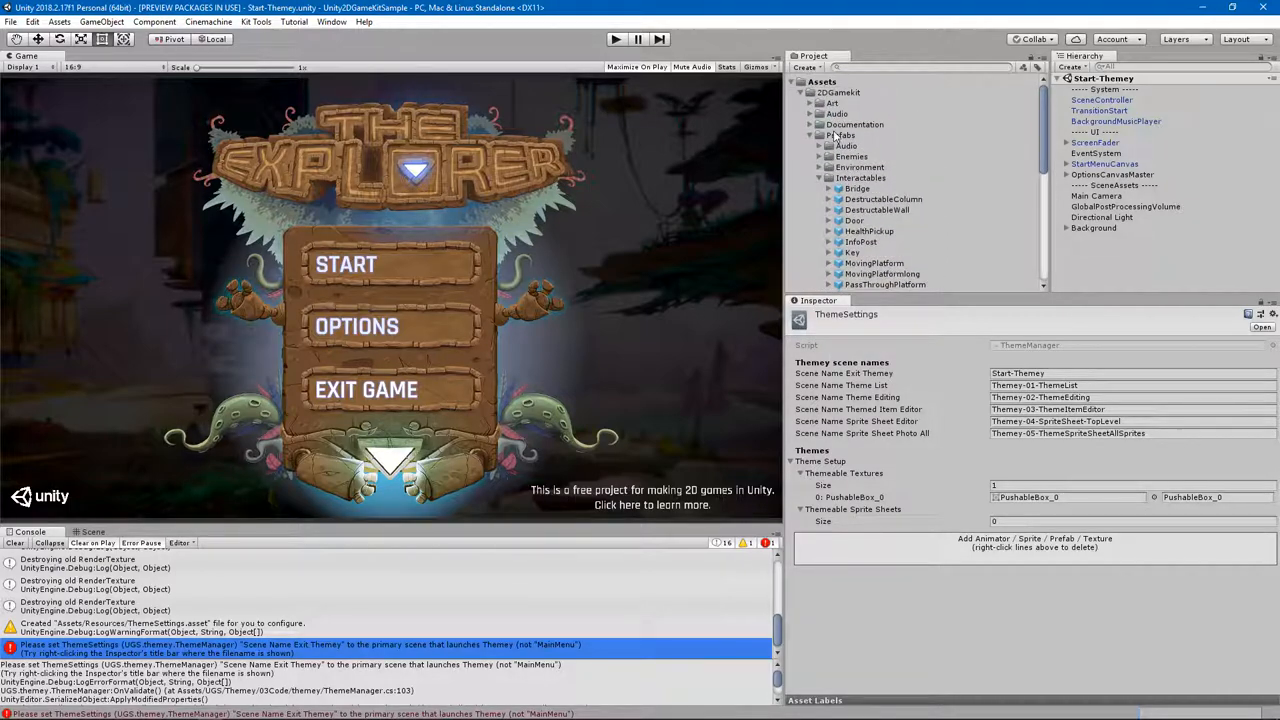
pyautogui.rightClick(843, 134)
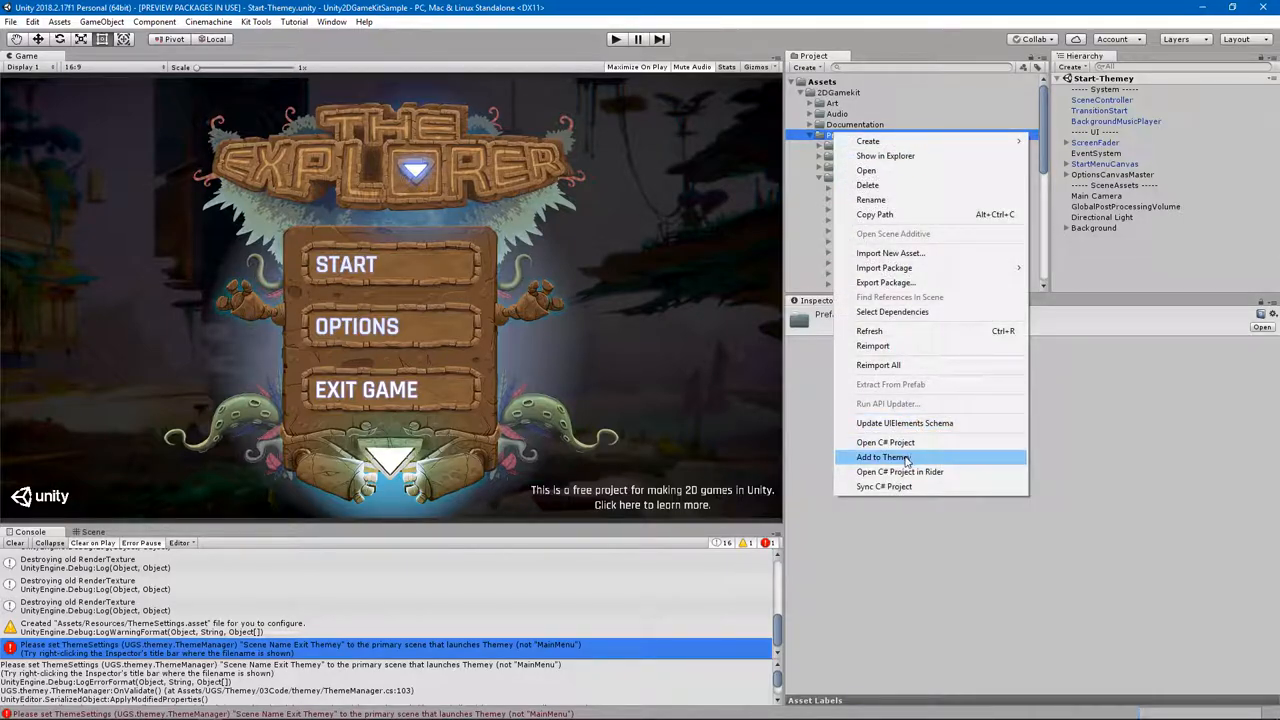
pyautogui.click(878, 457)
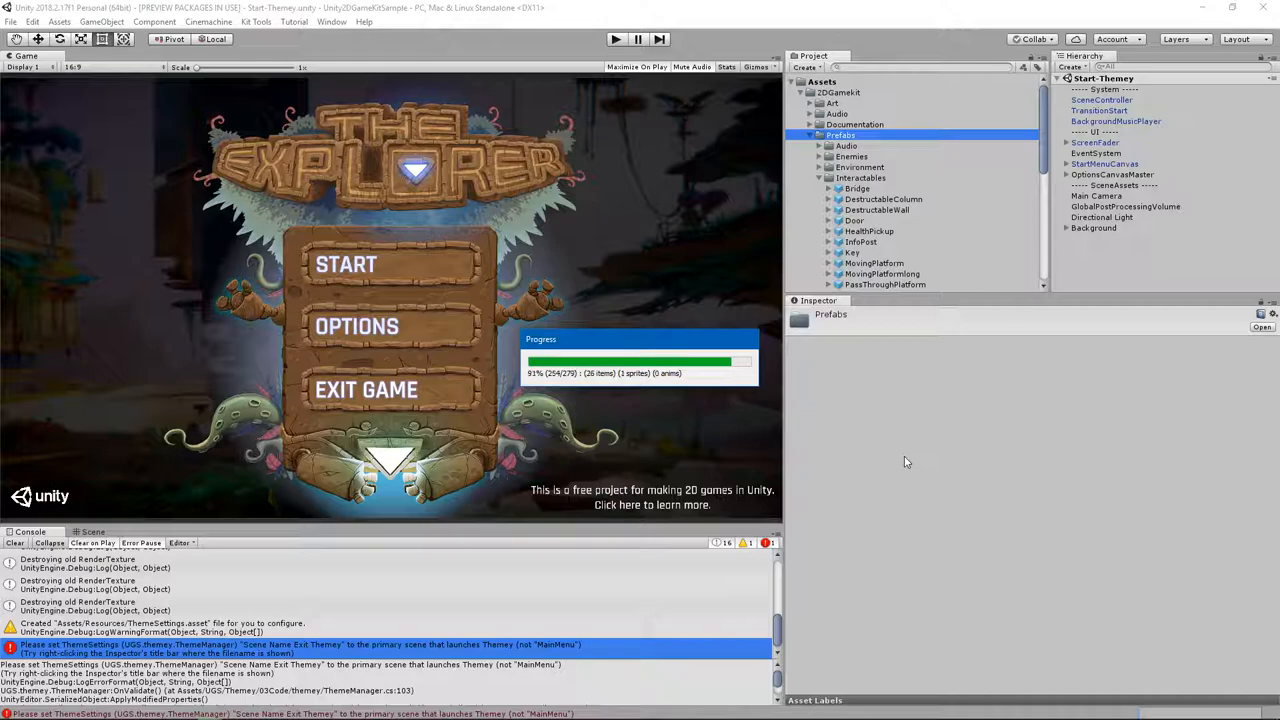
pyautogui.click(855, 287)
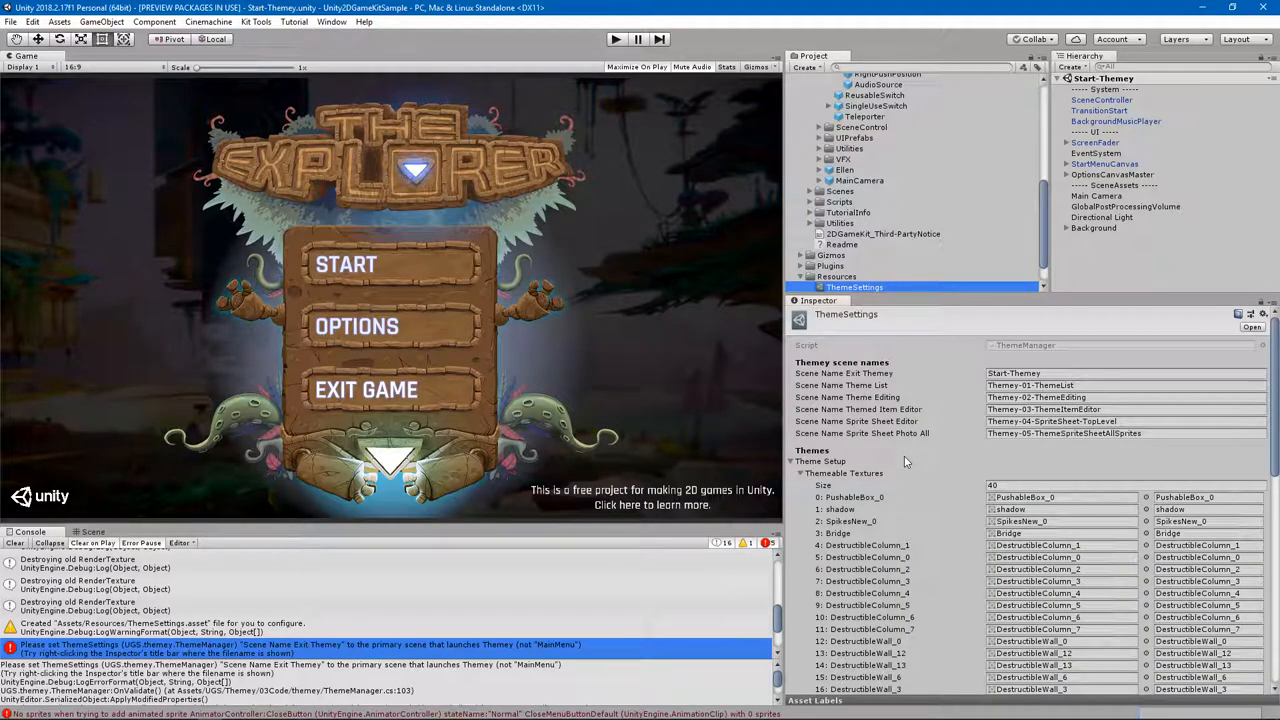
# Collapse the themeable textures list, then review and collapse Ellen's animation list.
pyautogui.scroll(-3)
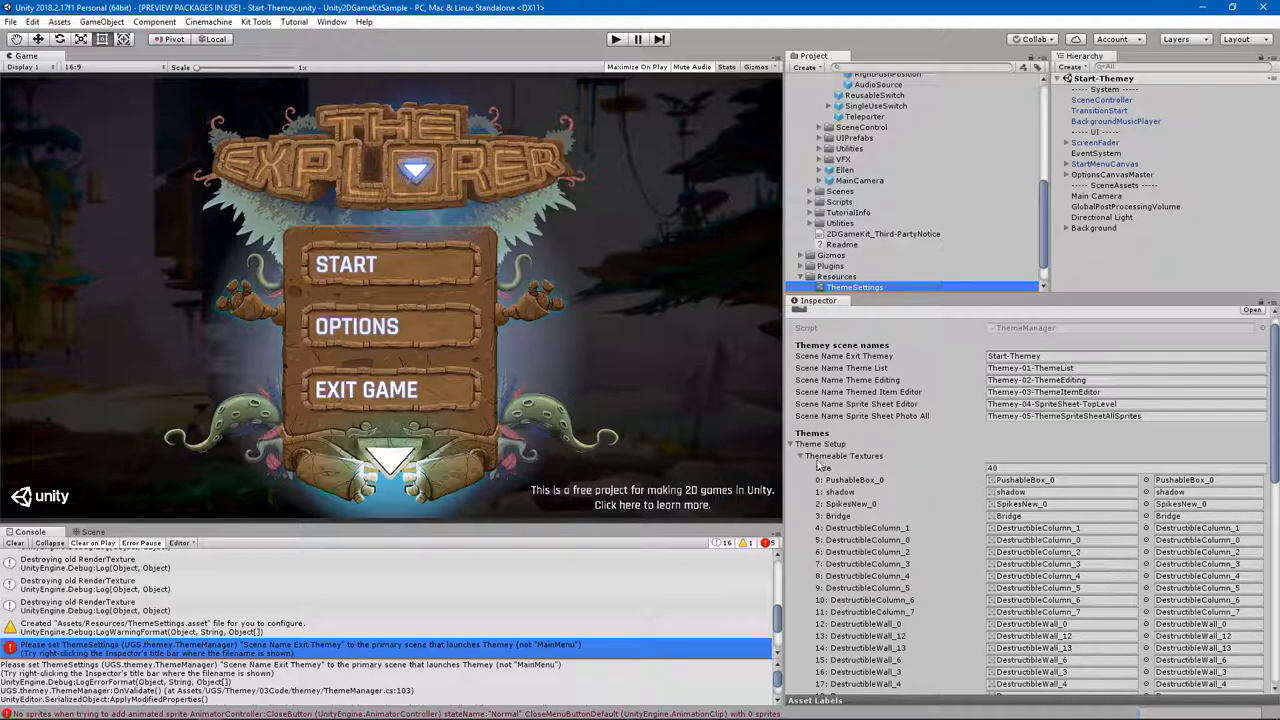
pyautogui.click(801, 455)
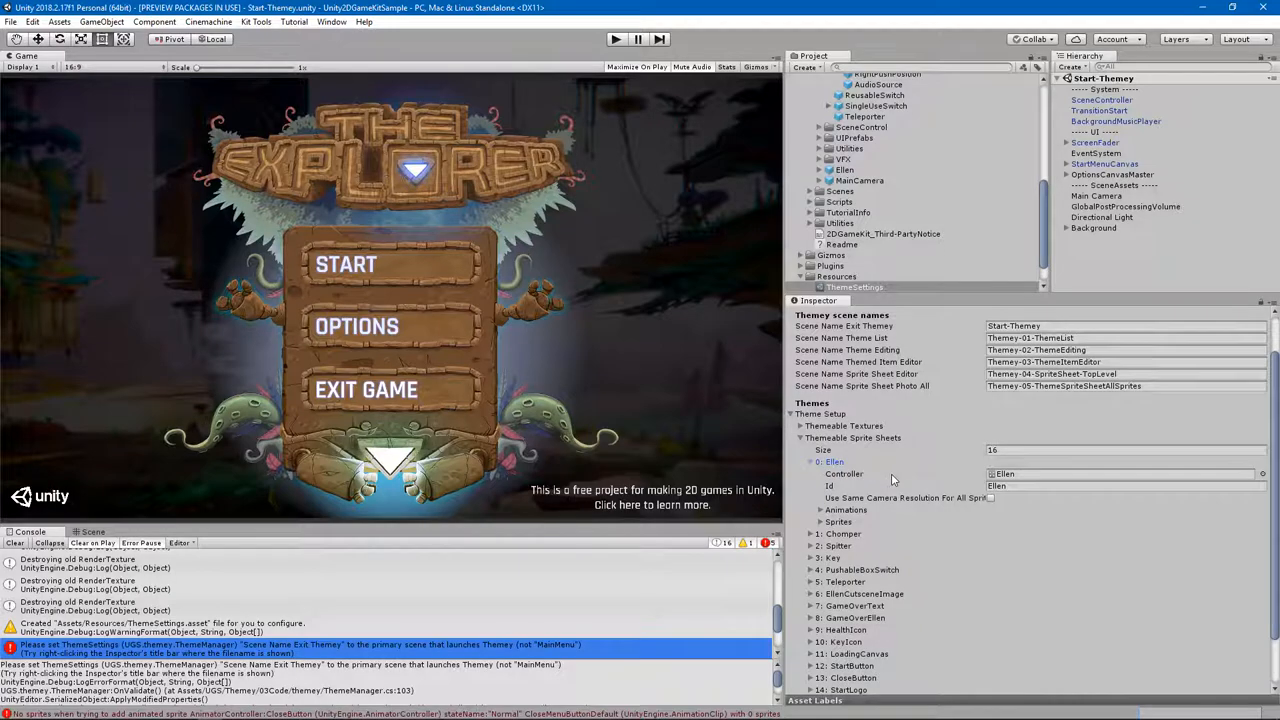
pyautogui.scroll(-3)
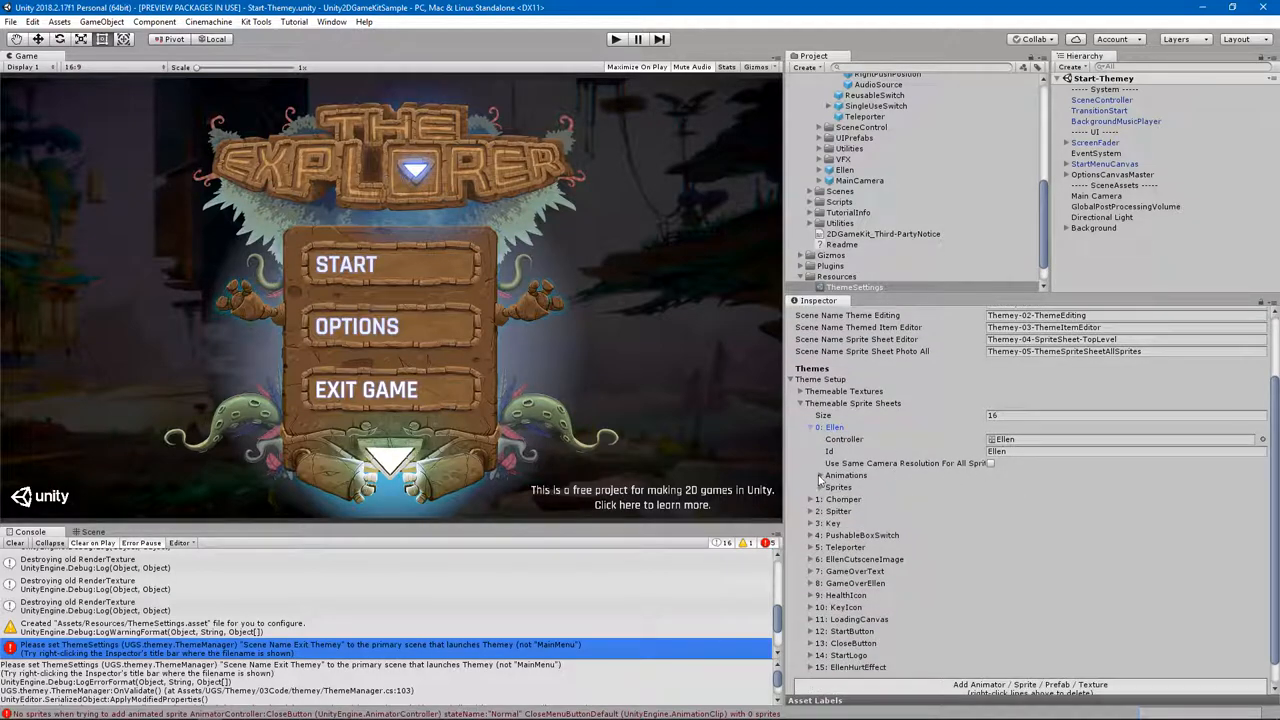
pyautogui.scroll(-3)
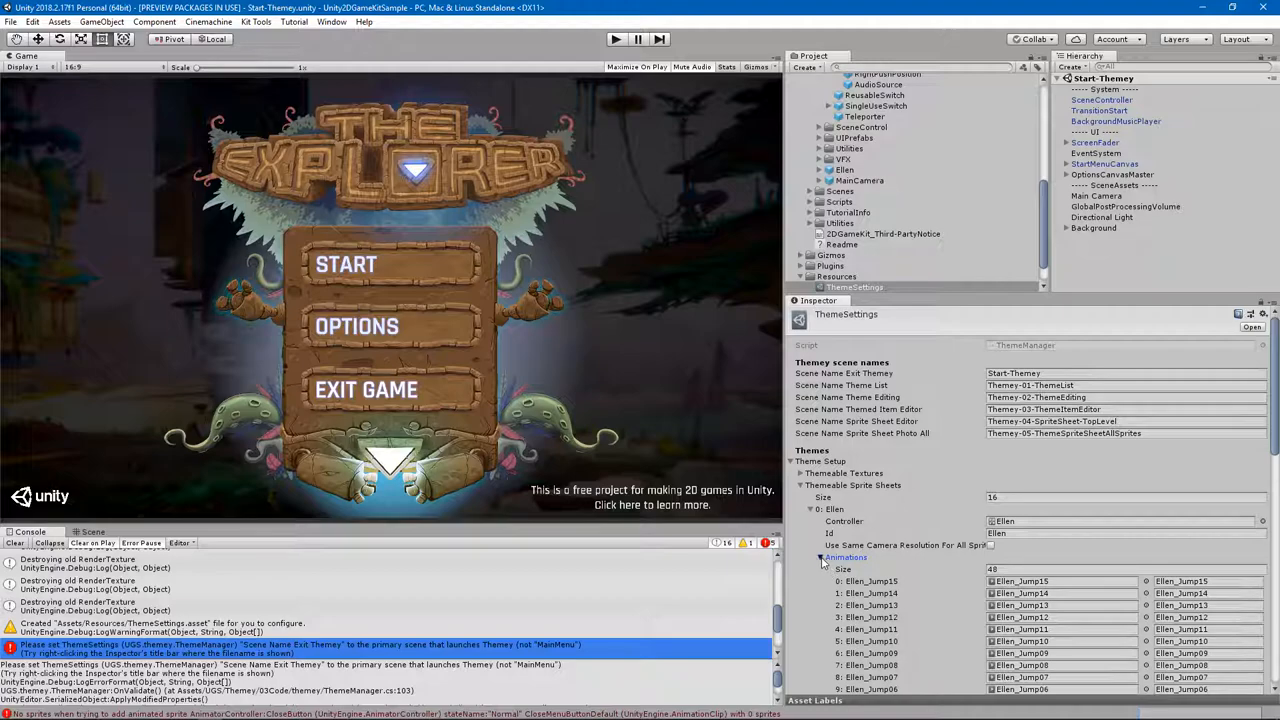
pyautogui.click(812, 557)
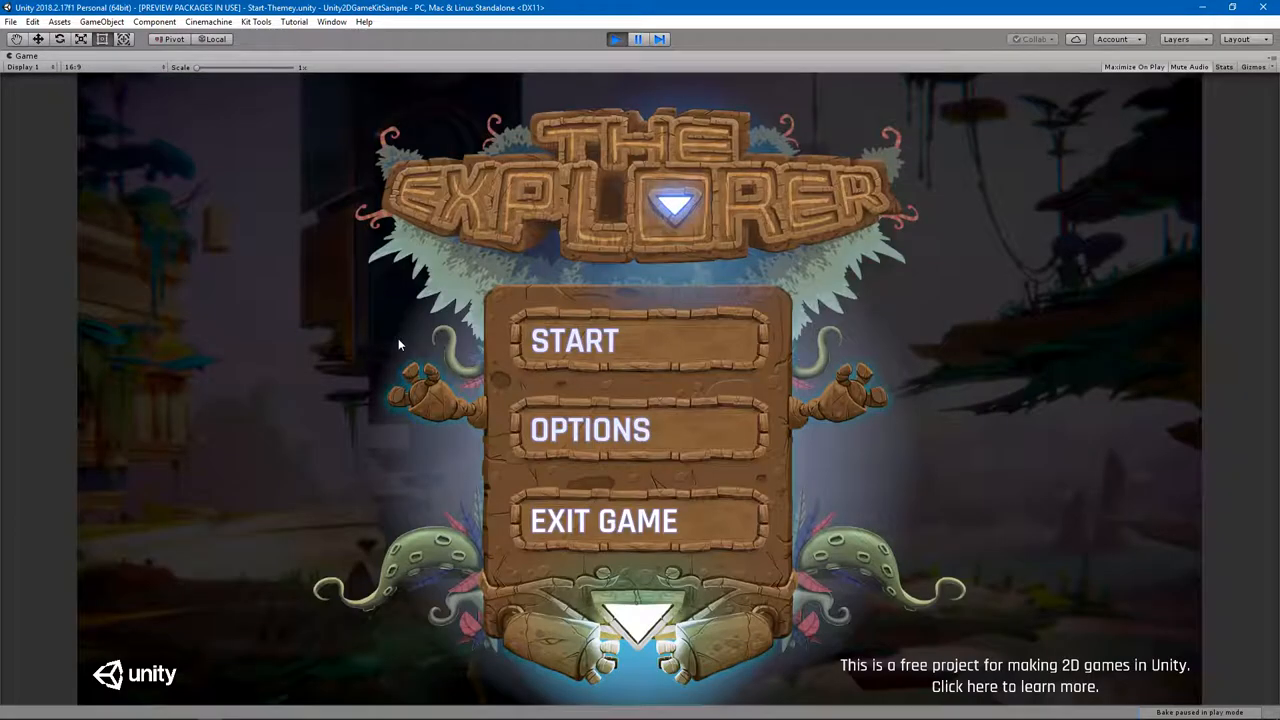
# Open the running game's OPTIONS menu, then stop Play mode.
pyautogui.click(590, 428)
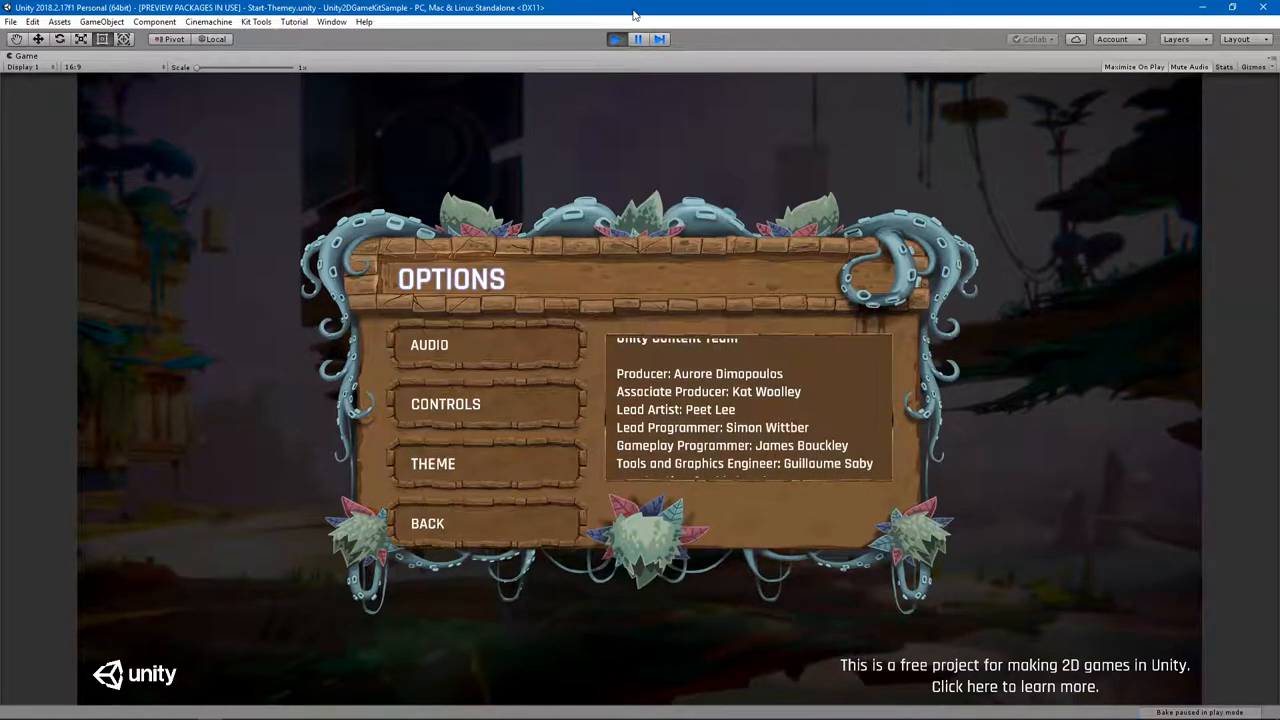
pyautogui.click(637, 39)
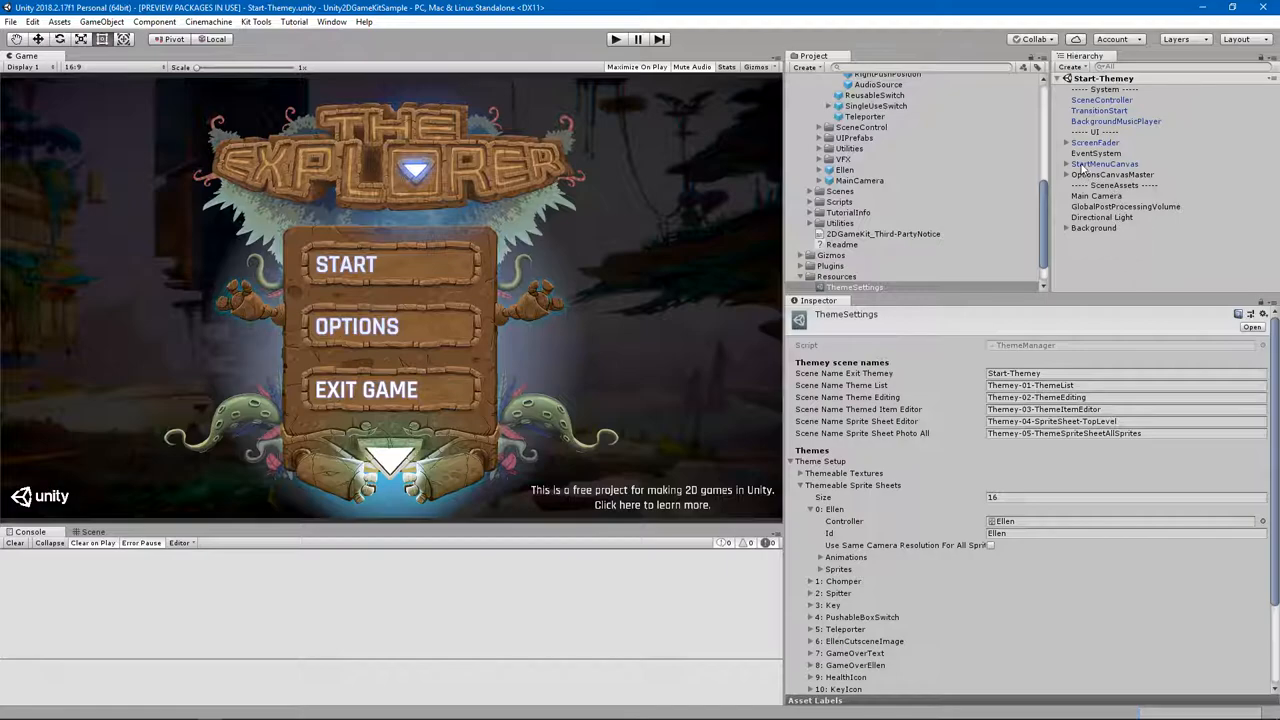
# Expand OptionsCanvasMaster > OptionsCanvas down to ThemeButtonCanvas and select its UIButton.
pyautogui.click(1067, 174)
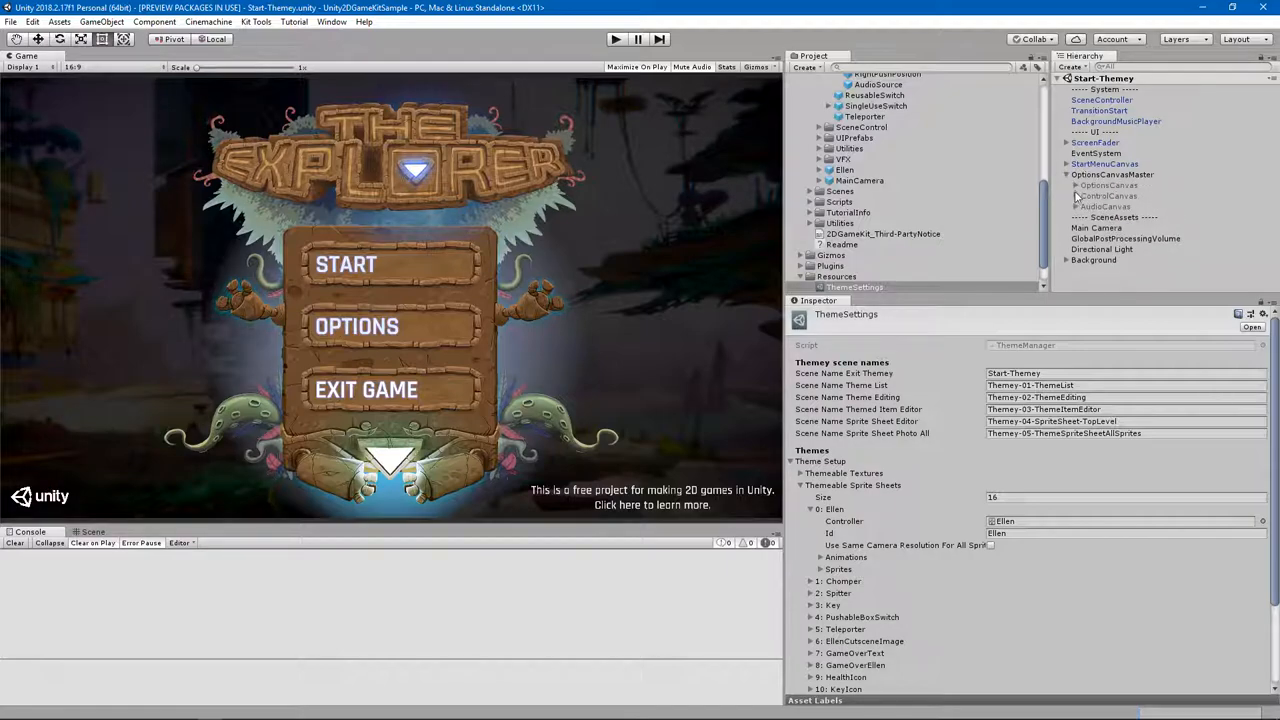
pyautogui.click(1077, 185)
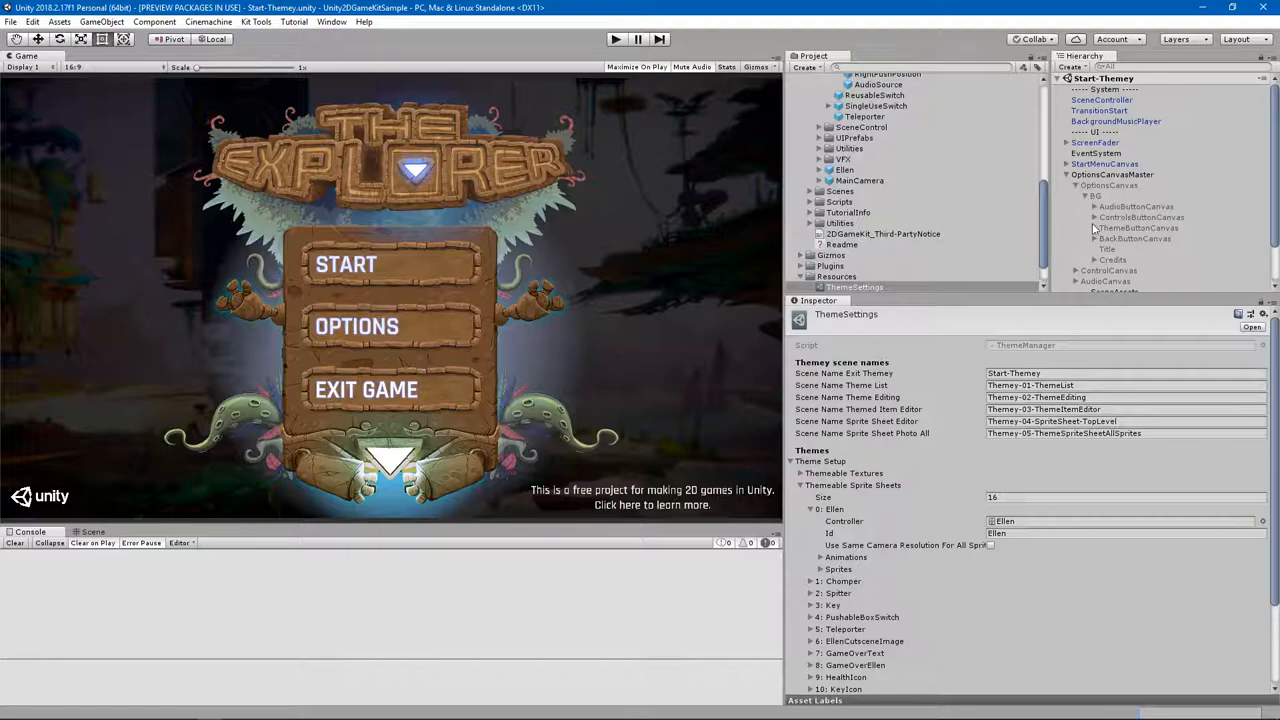
pyautogui.click(1135, 238)
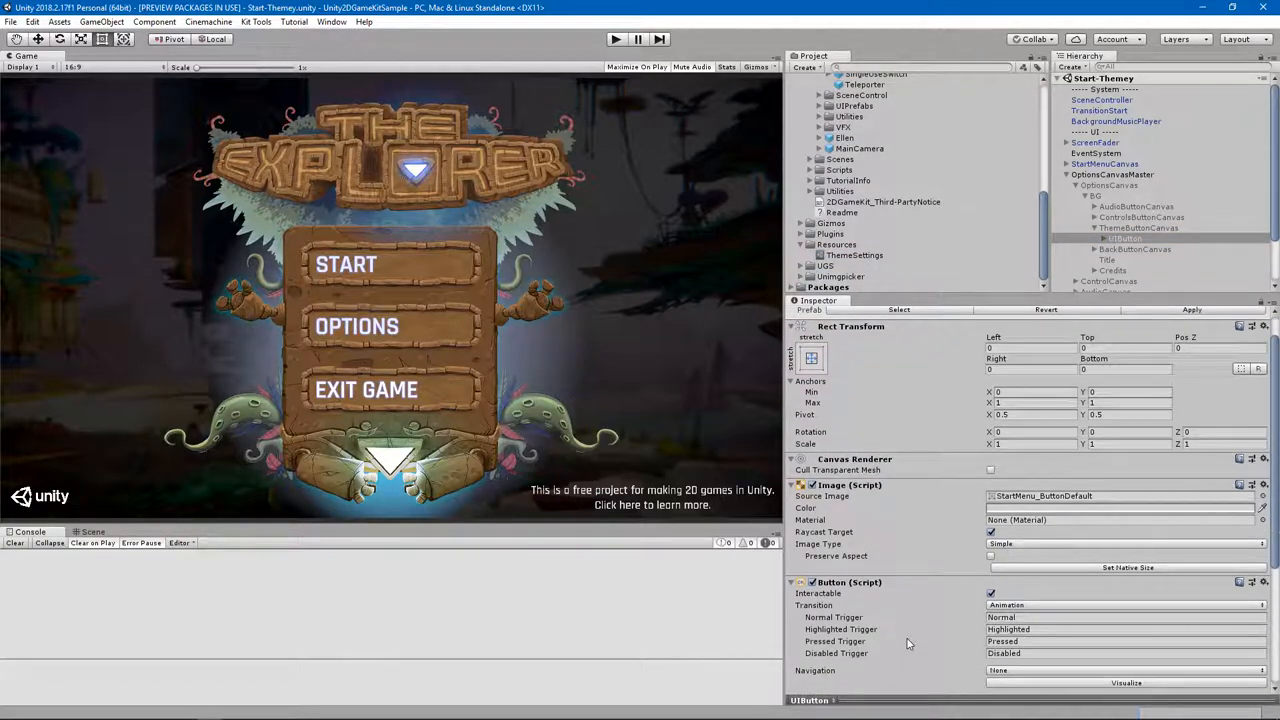
# Set the Button's On Click to ThemeManager.loadThemeManagerSceneAndReturnToDefaultScene on ThemeSettings.
pyautogui.scroll(-3)
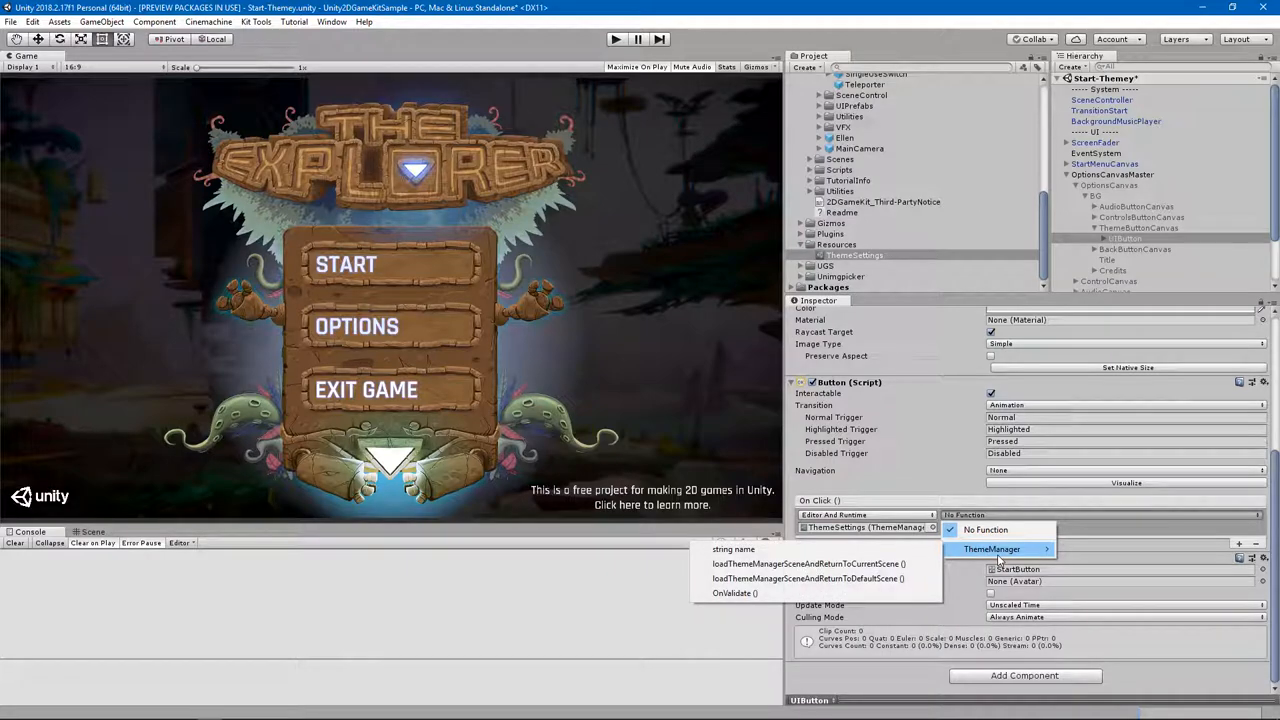
pyautogui.moveTo(807, 563)
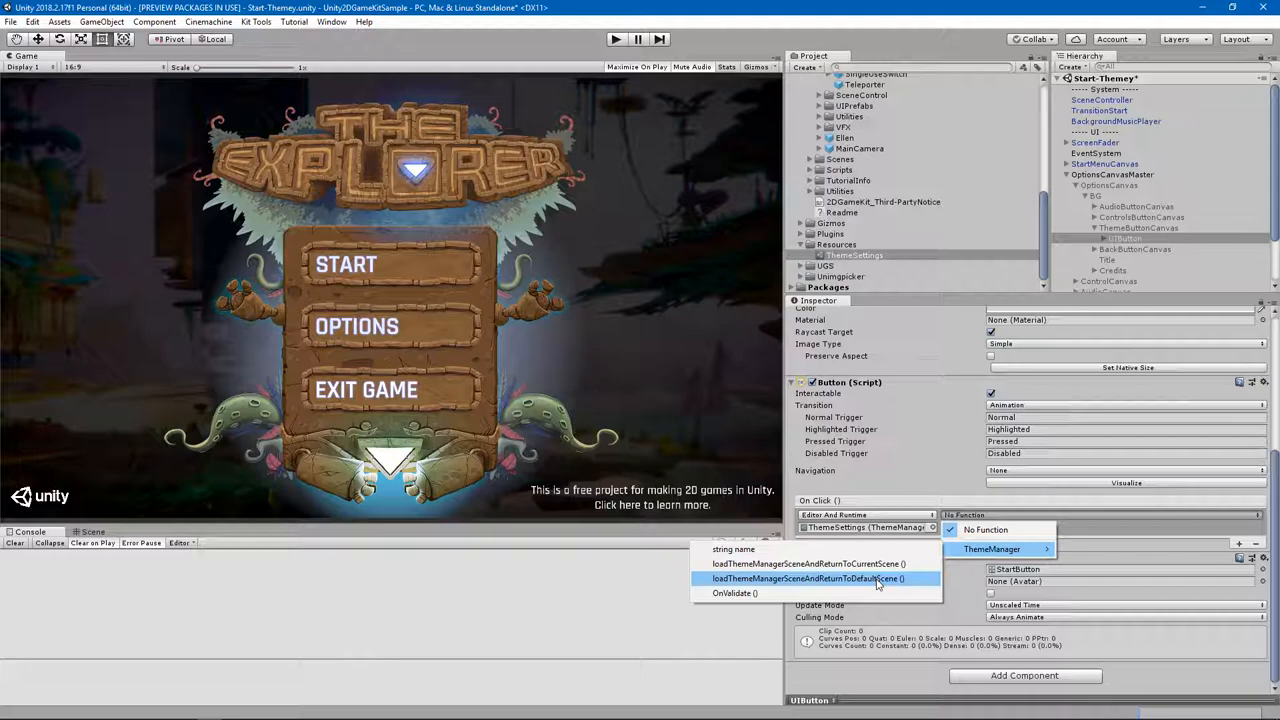
pyautogui.click(808, 578)
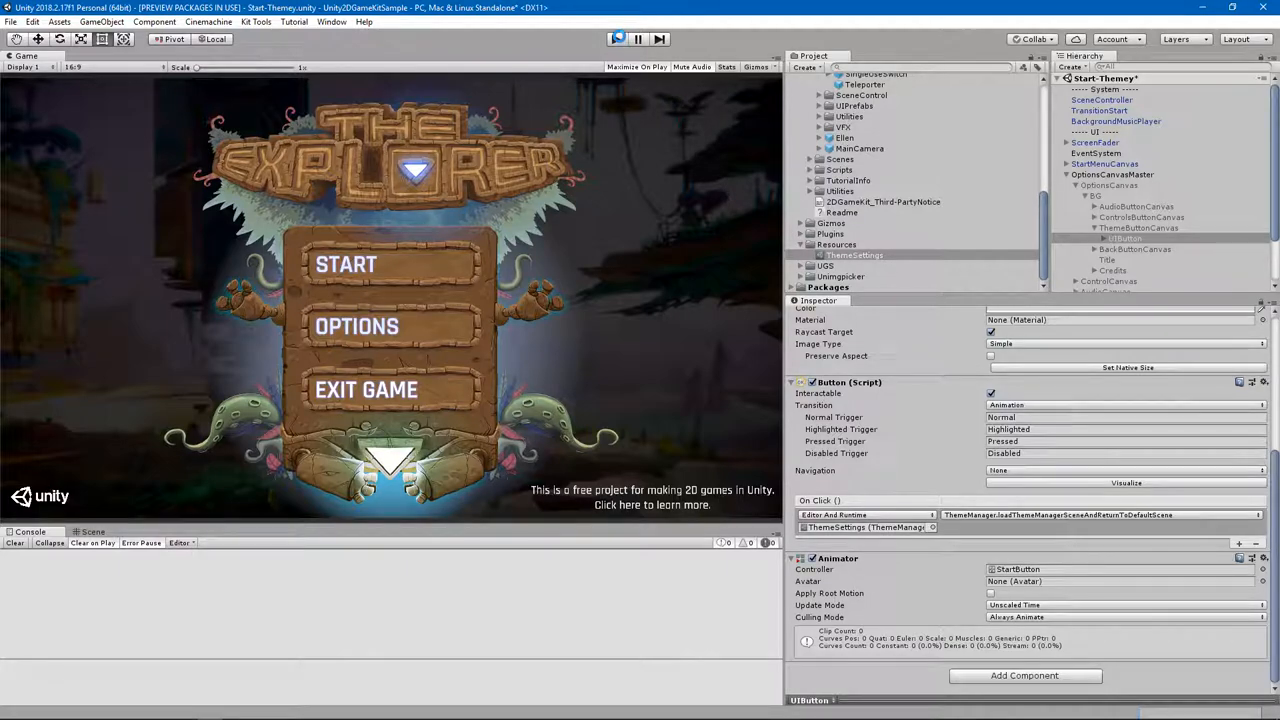
# Play the game, open OPTIONS then THEME to see Theme2, and go Back.
pyautogui.click(615, 39)
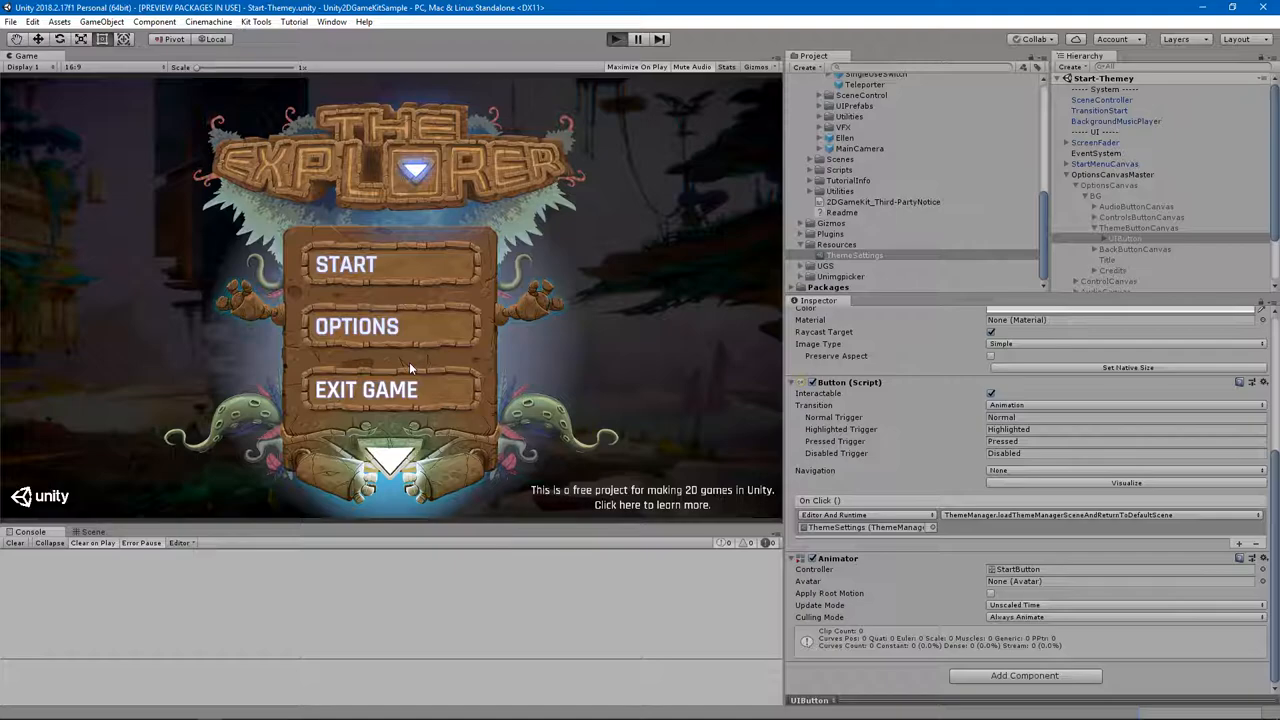
pyautogui.click(357, 326)
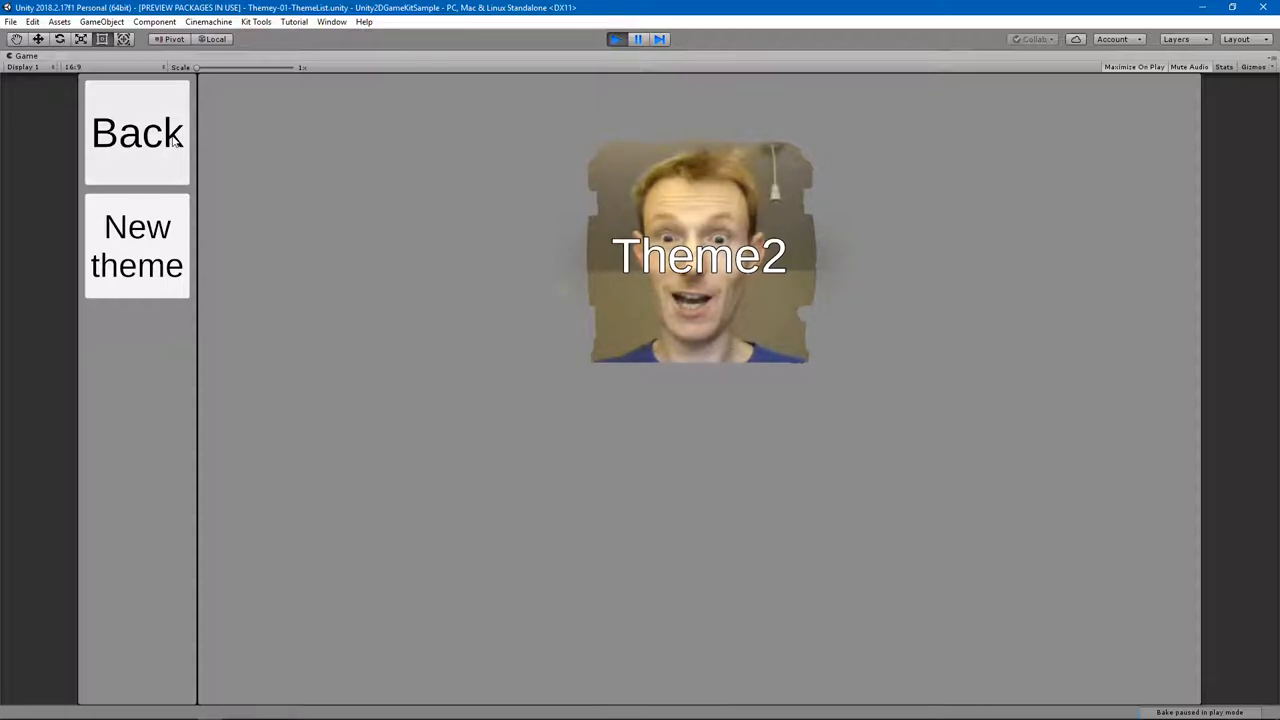
pyautogui.click(137, 132)
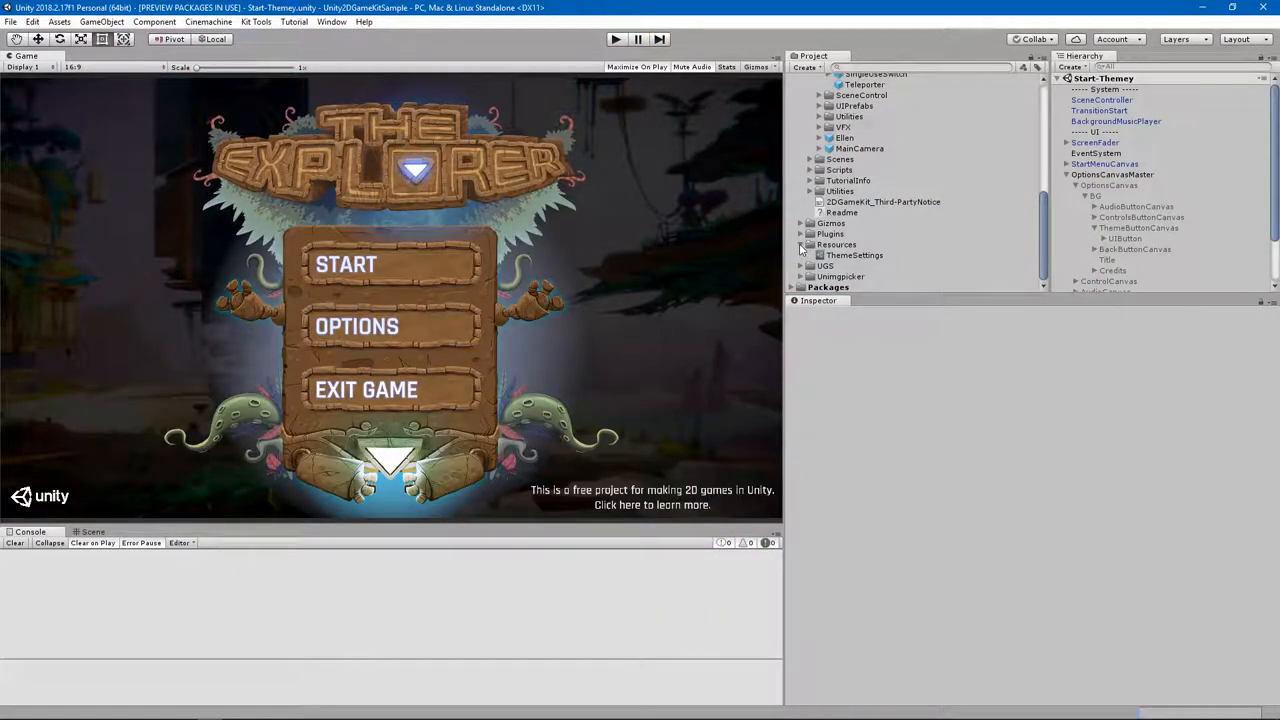
# Expand UGS > Themey > 02Prefabs and select ThemeyReplaceAll to view Theme All At Start.
pyautogui.click(817, 276)
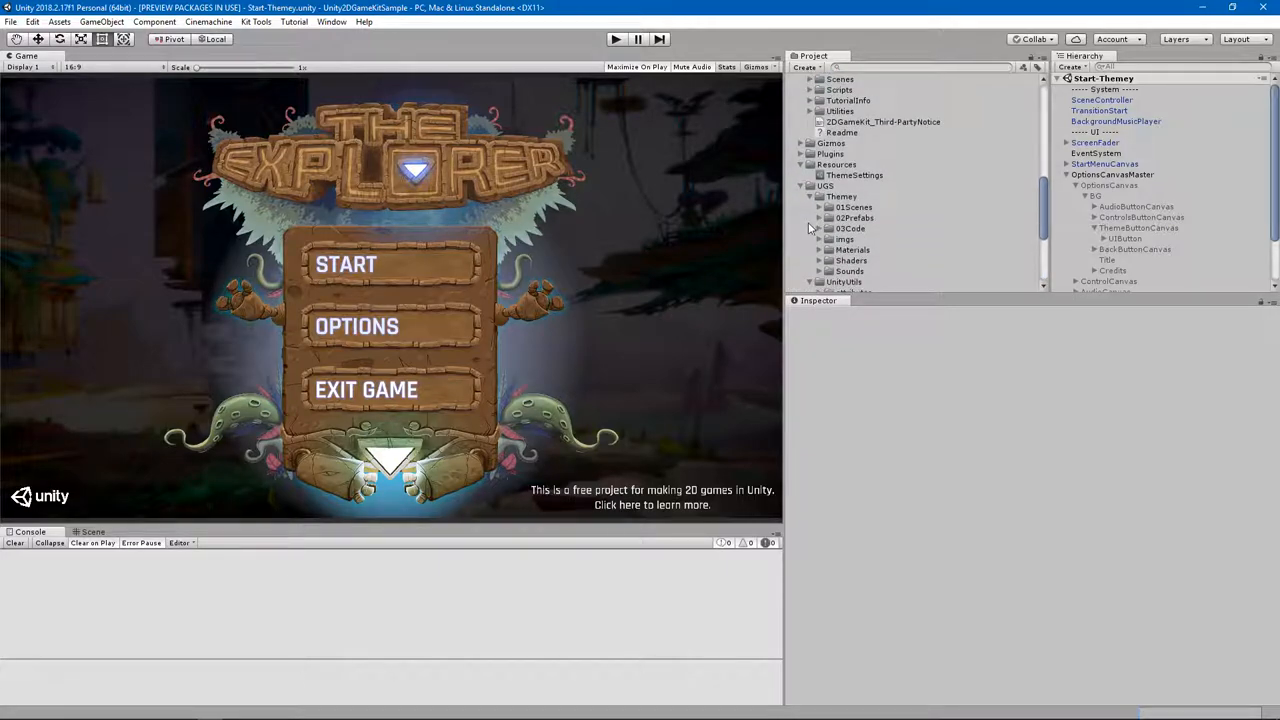
pyautogui.click(880, 239)
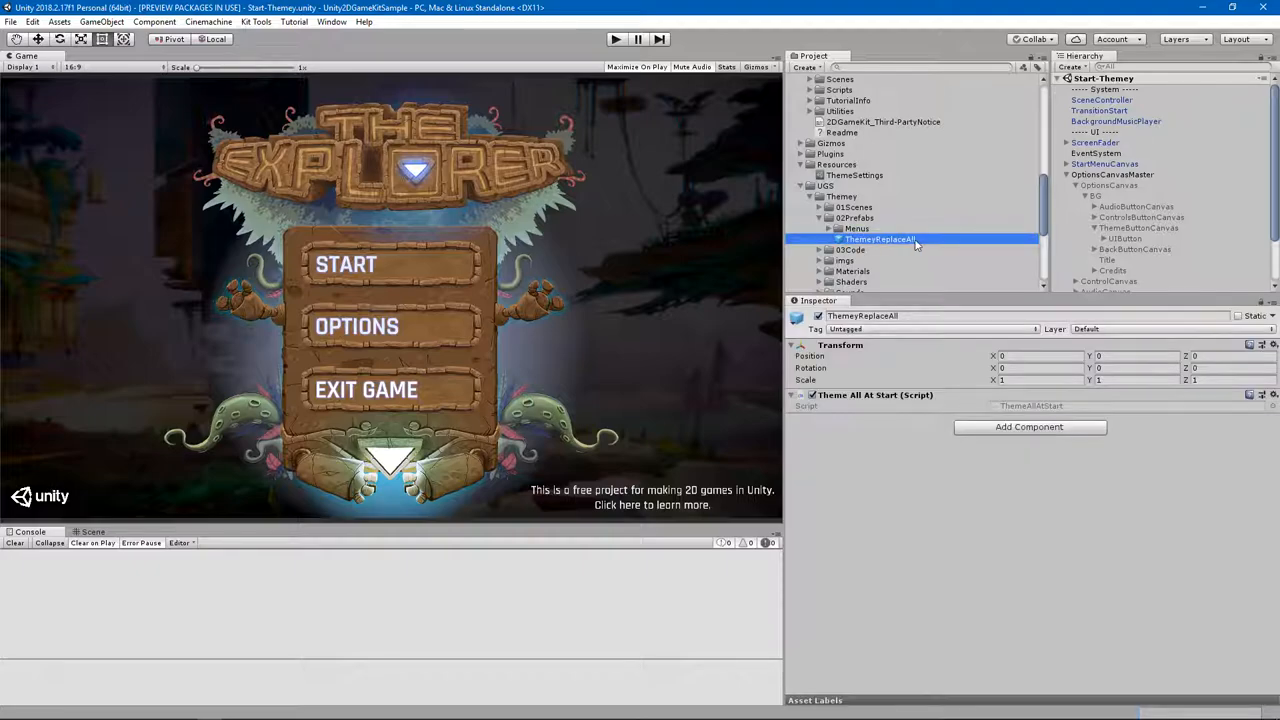
pyautogui.moveTo(918, 220)
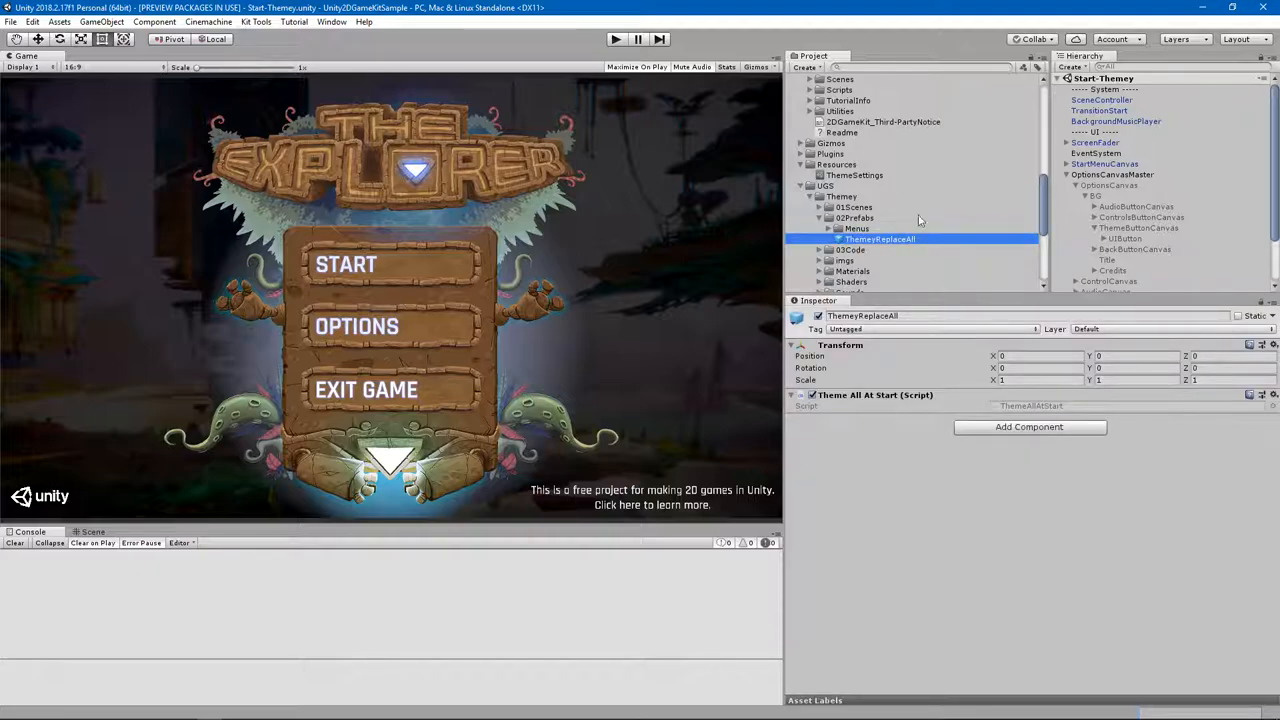
pyautogui.moveTo(865, 200)
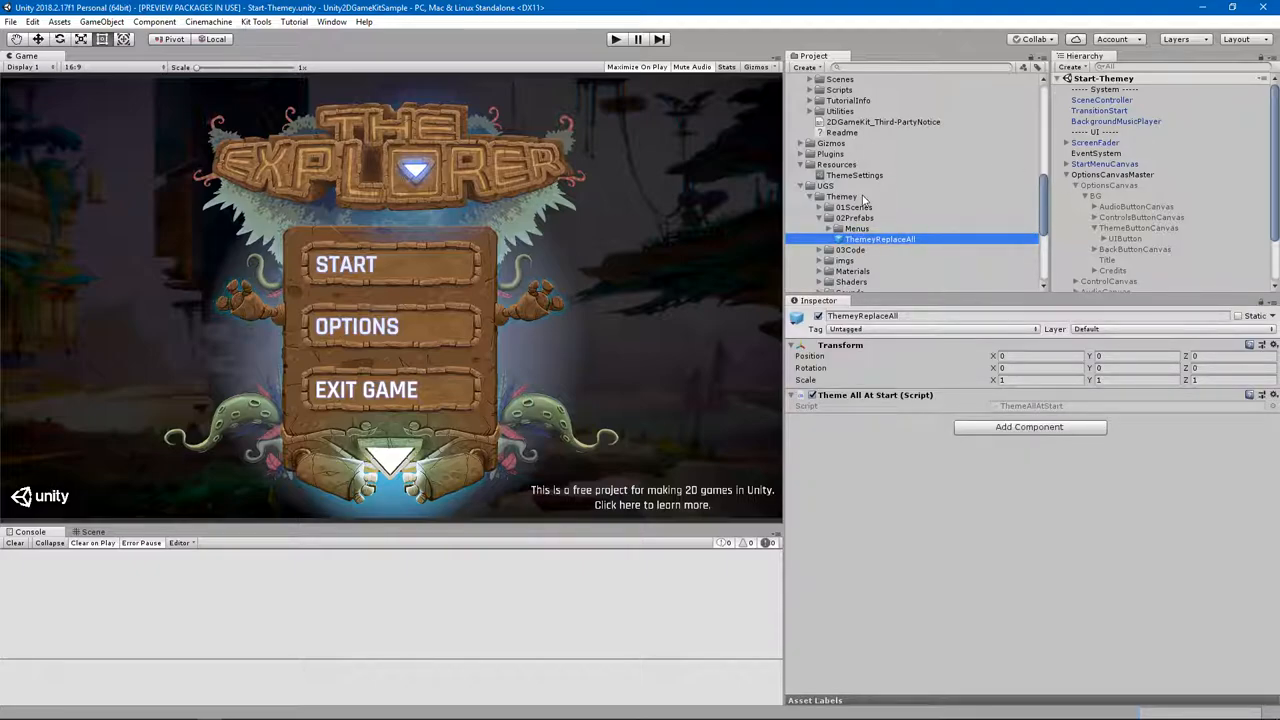
pyautogui.scroll(3)
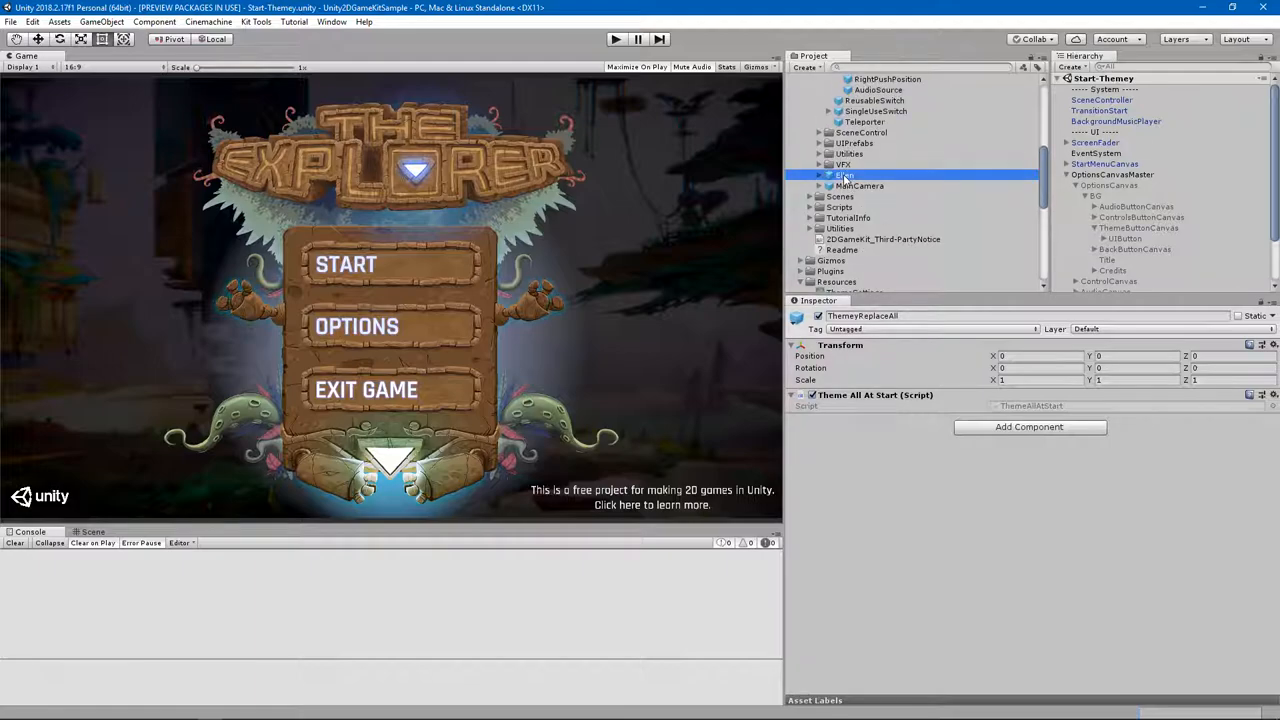
# Give the Ellen prefab a Themed Animated Sprite targeting Ellen's own SpriteRenderer.
pyautogui.click(845, 175)
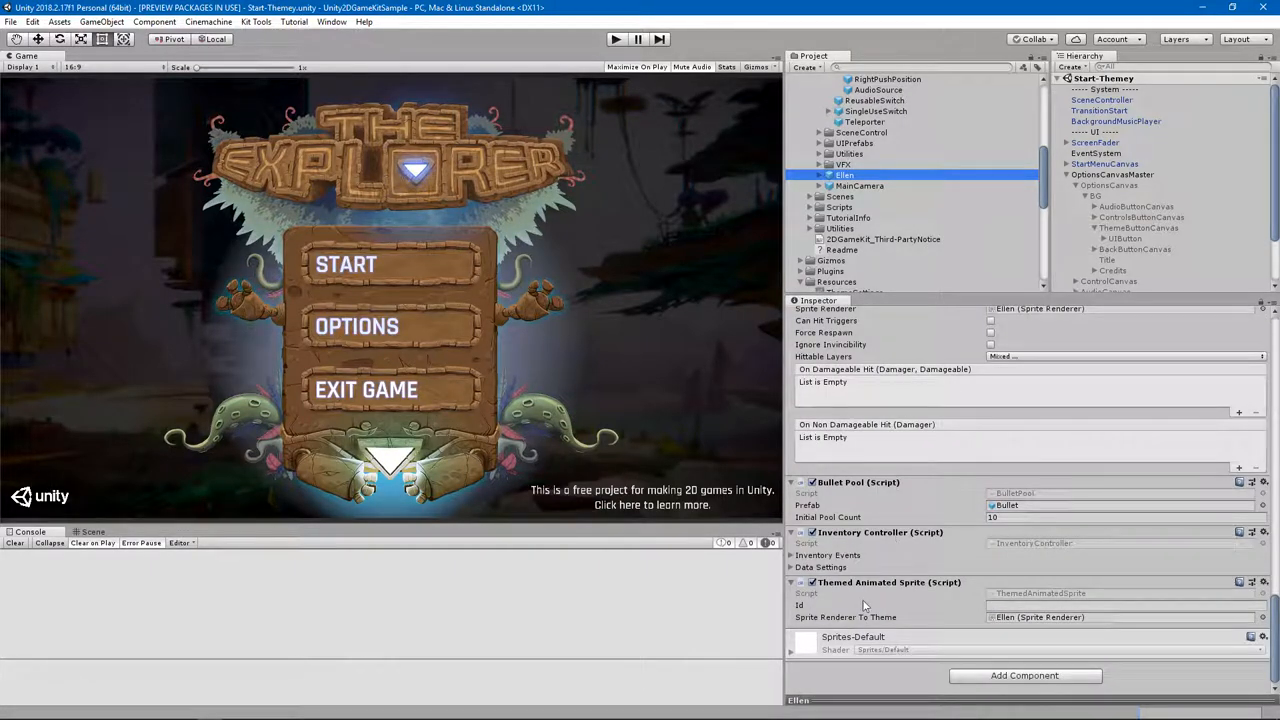
pyautogui.moveTo(943, 628)
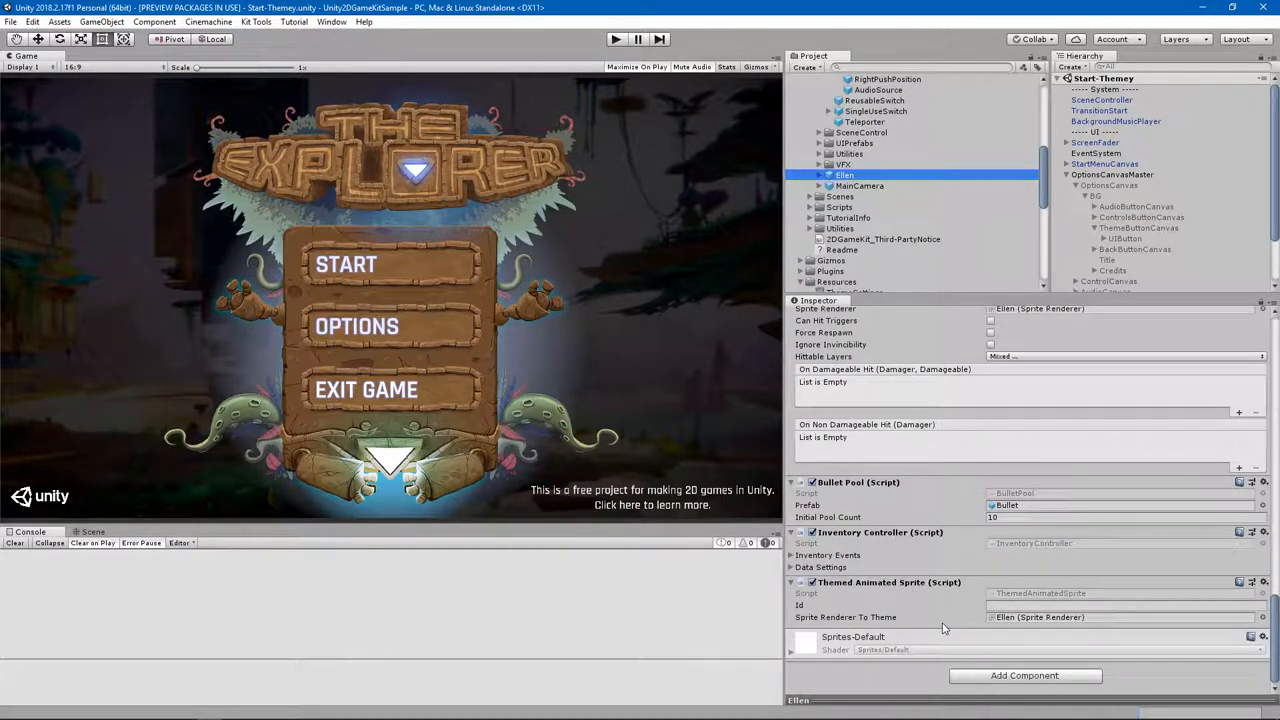
pyautogui.moveTo(960, 617)
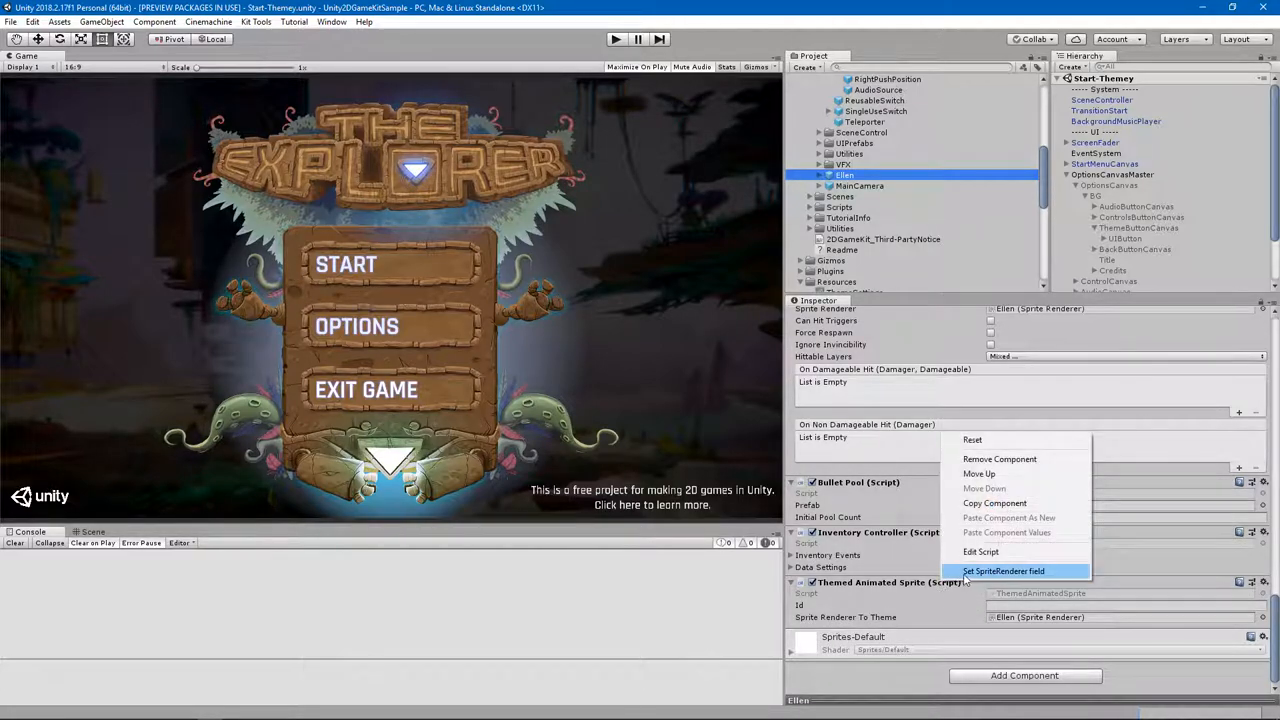
pyautogui.click(1003, 571)
pyautogui.write('Themed')
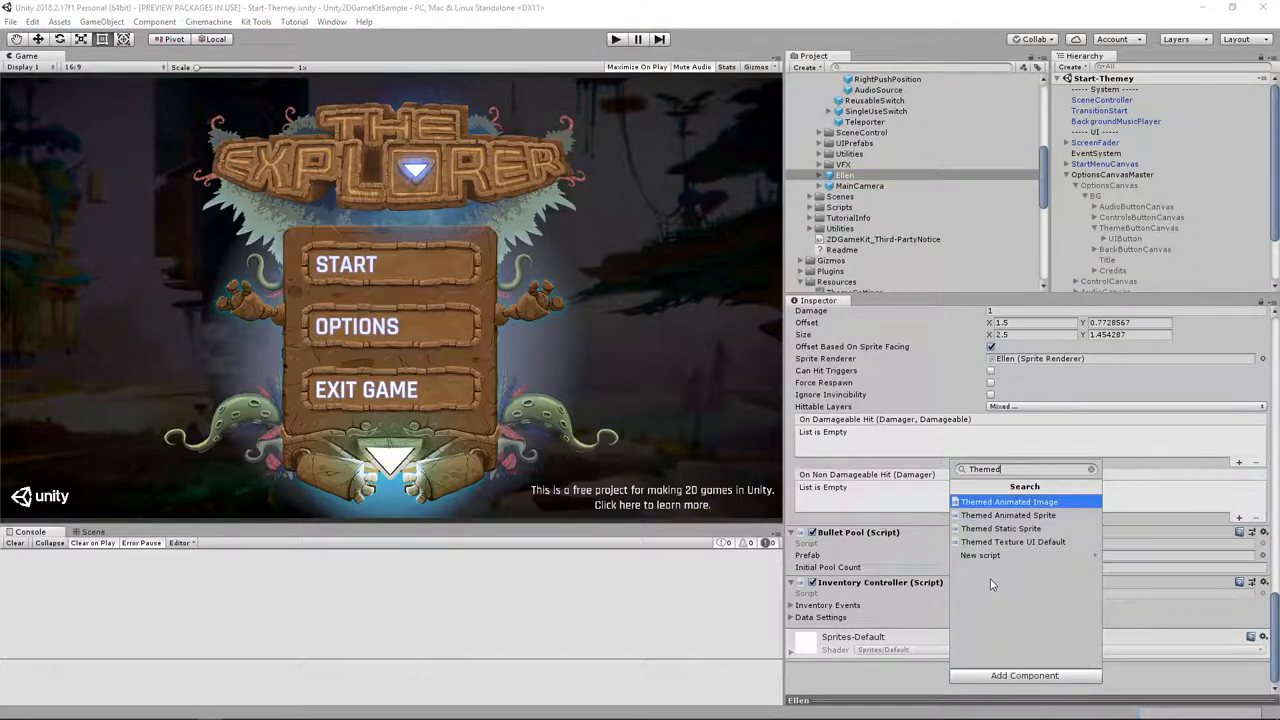
pyautogui.moveTo(1030, 501)
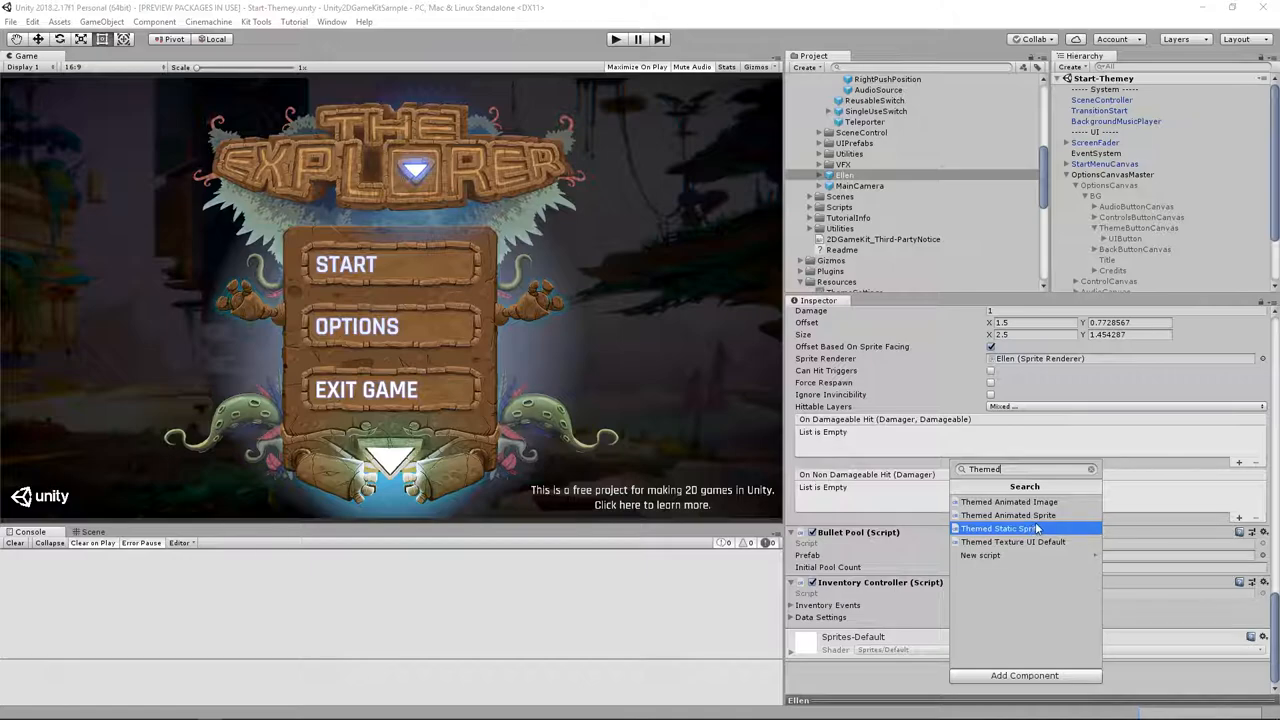
pyautogui.click(1009, 515)
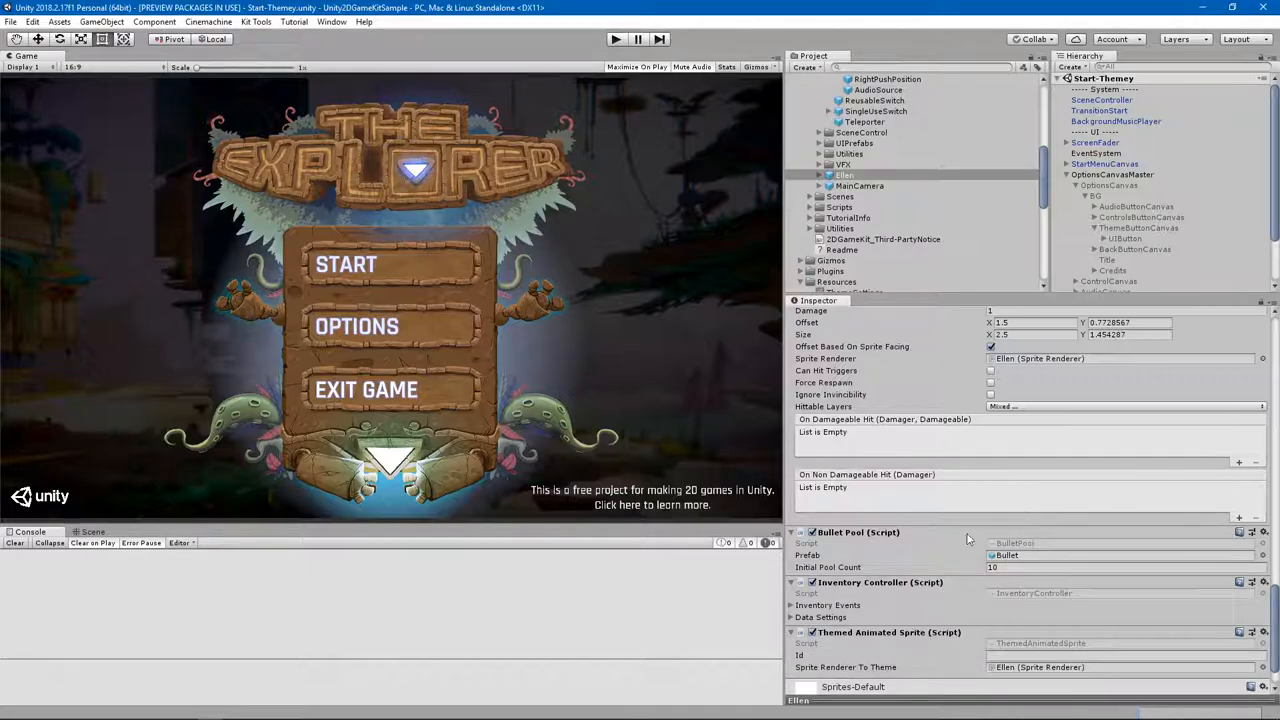
pyautogui.scroll(-3)
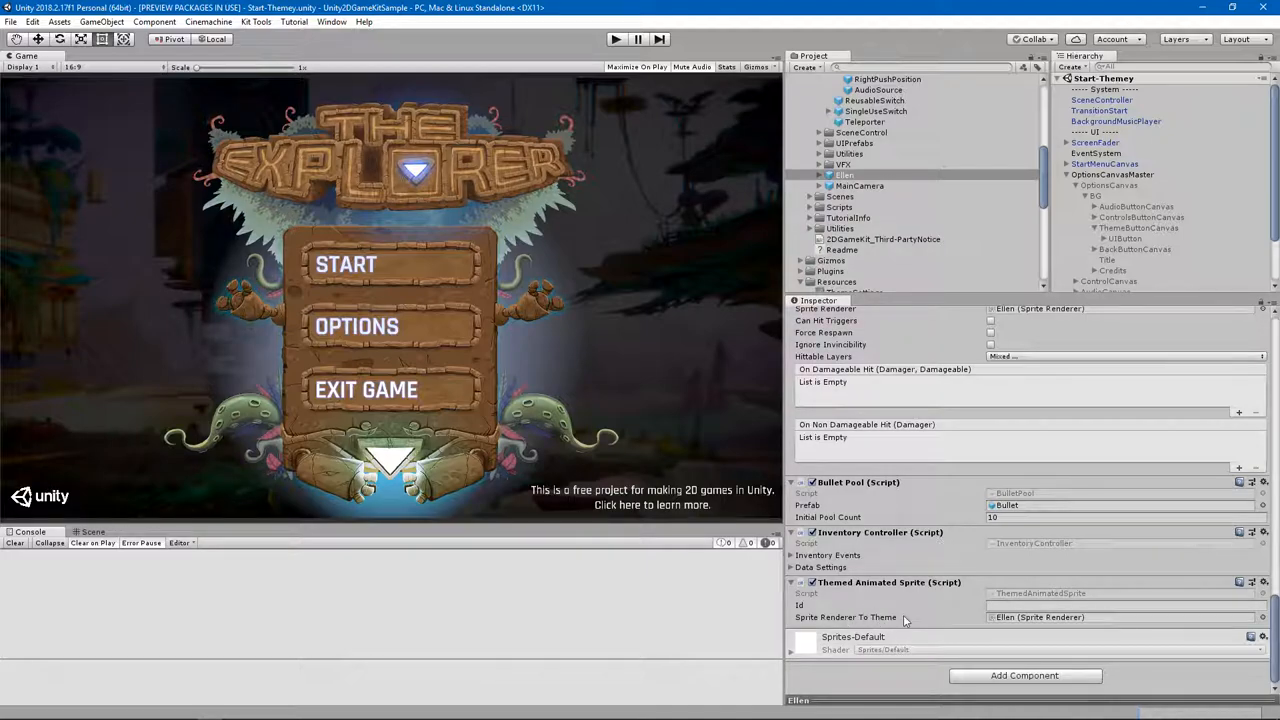
pyautogui.moveTo(1016, 626)
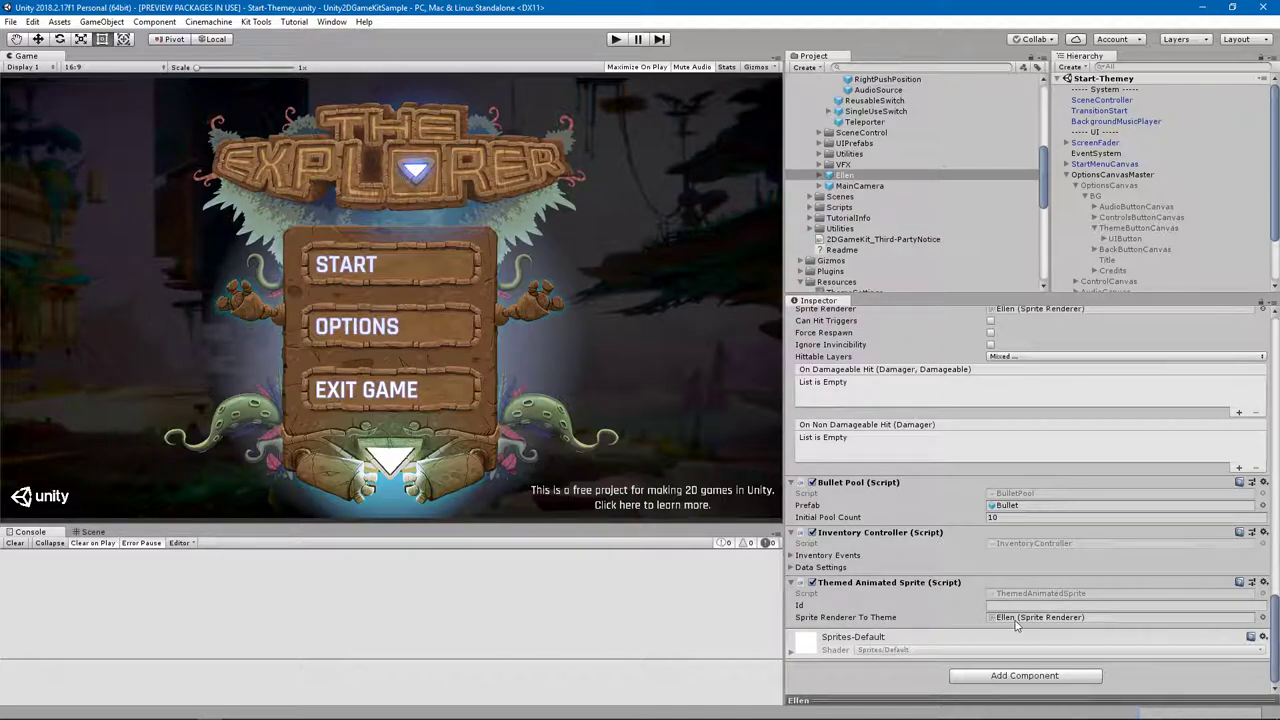
pyautogui.moveTo(835, 445)
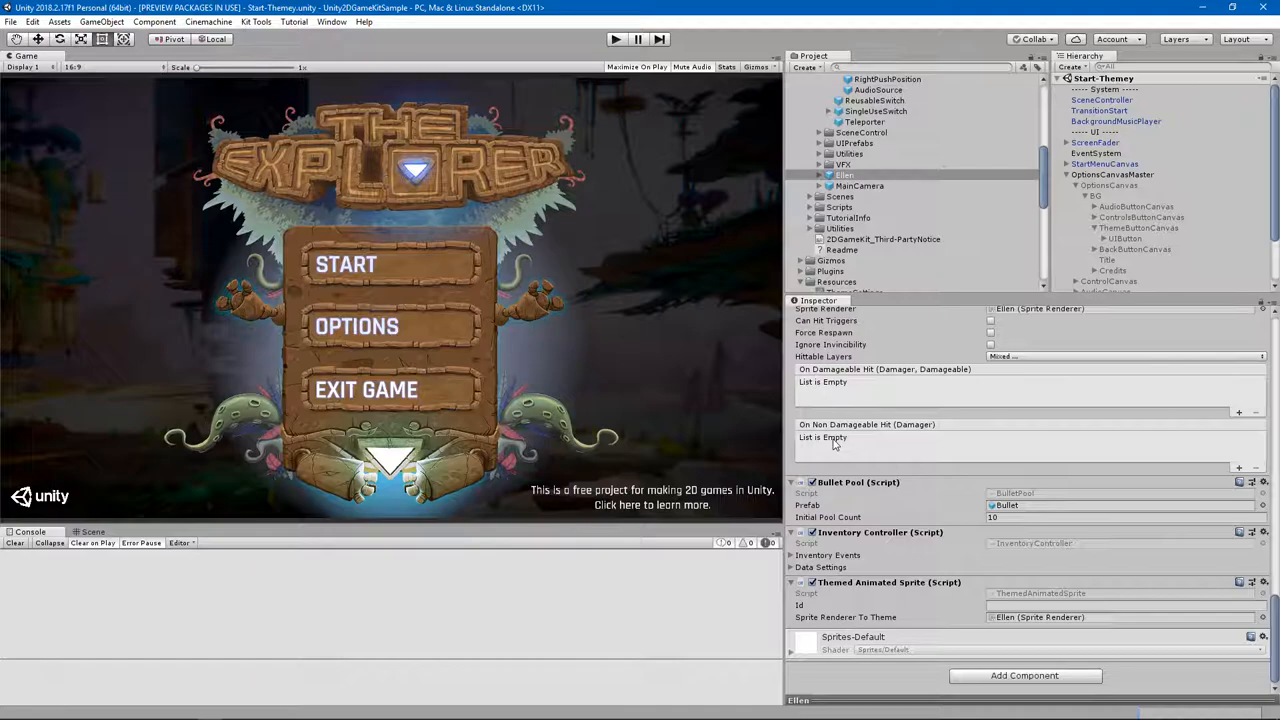
pyautogui.moveTo(790, 527)
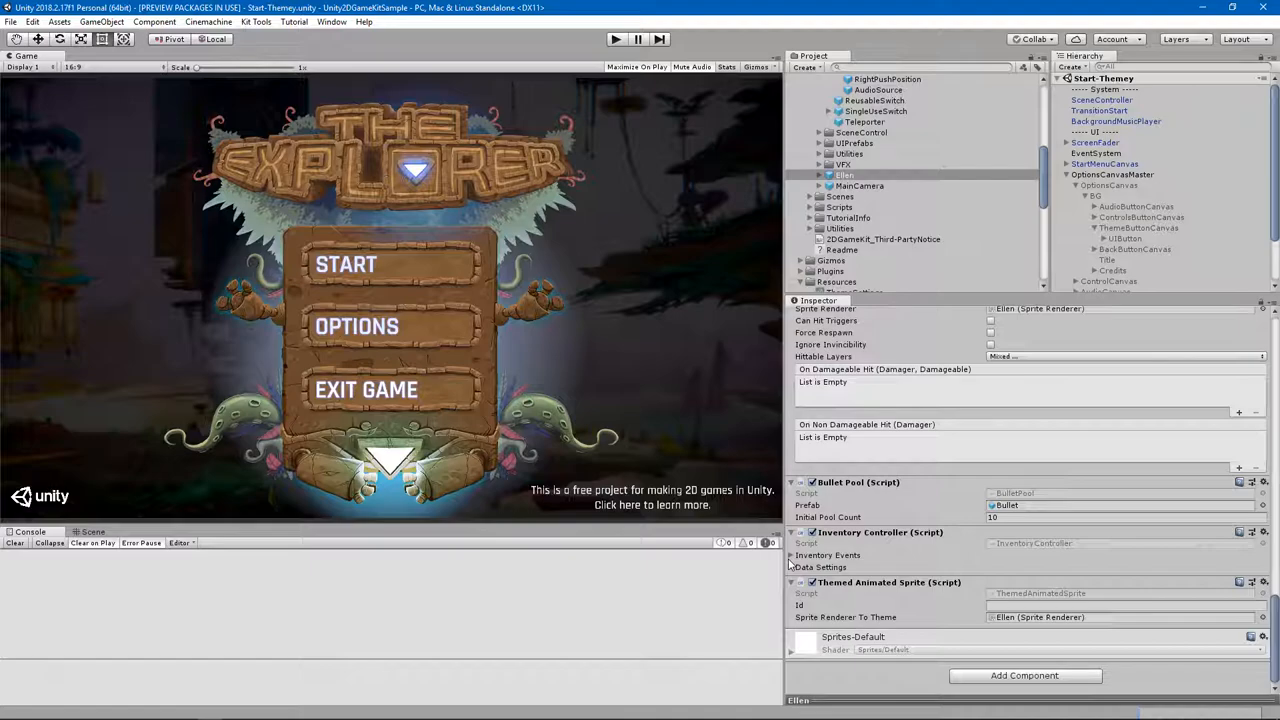
pyautogui.moveTo(720, 617)
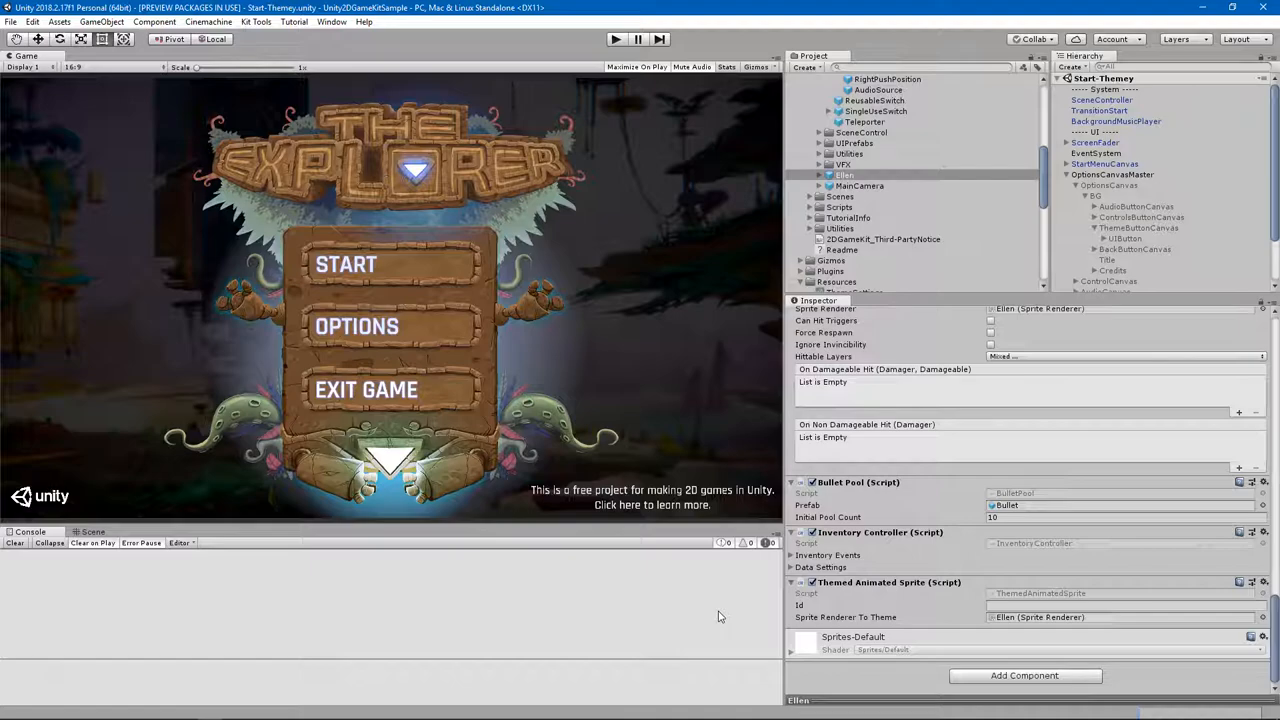
pyautogui.moveTo(758, 597)
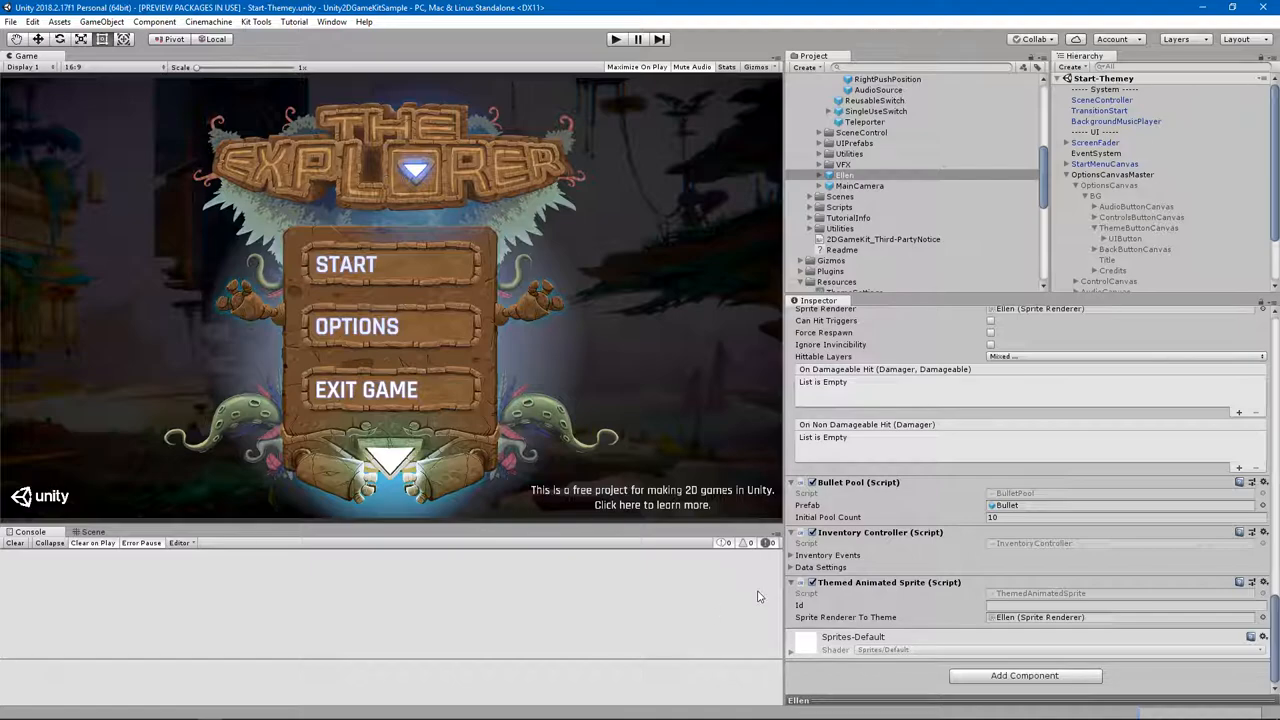